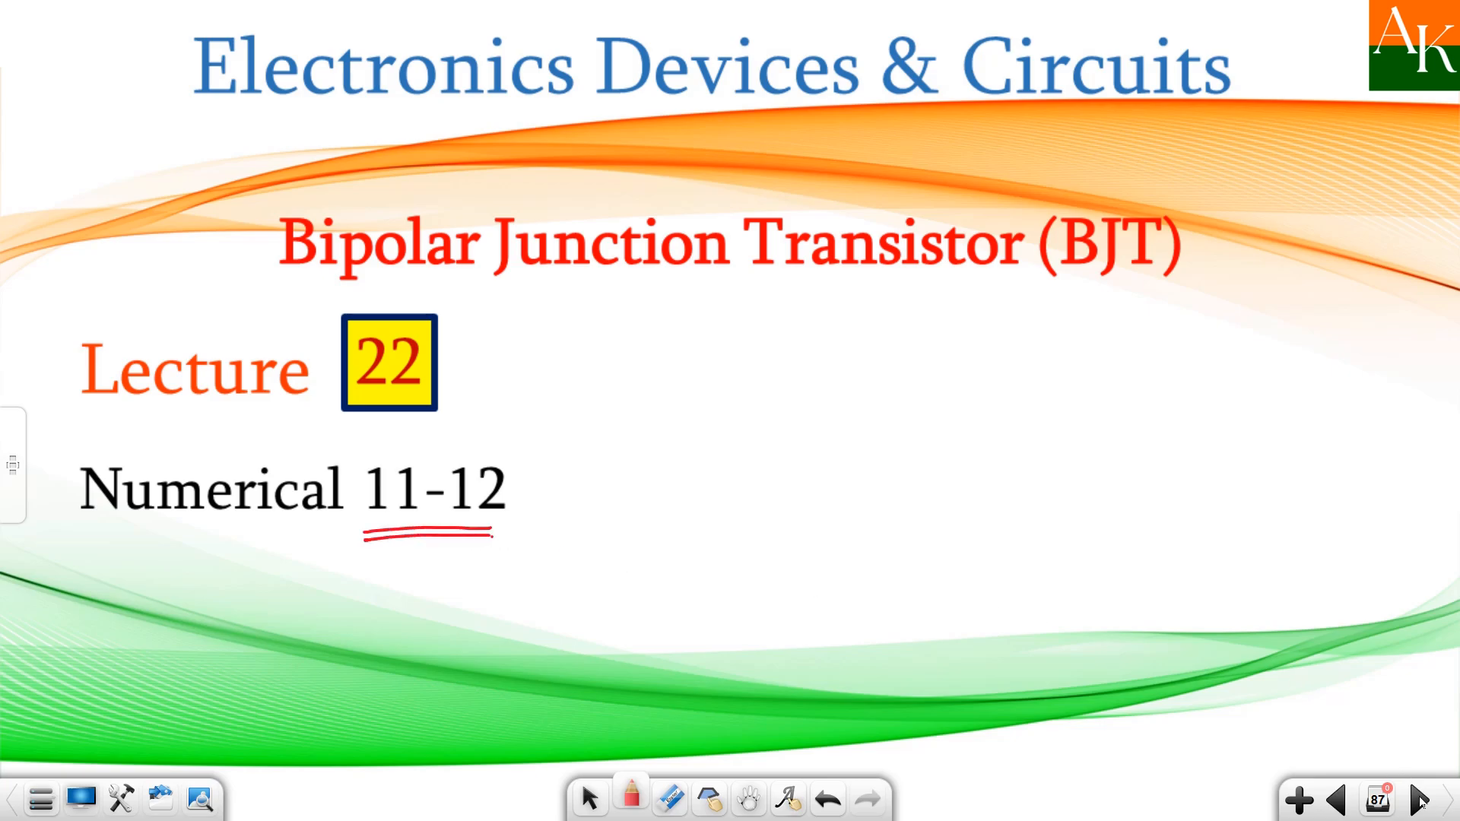
- Advance from the lecture title page to the Numerical 11 BJT circuit slide
{"action": "left_click", "coordinate": [1419, 800]}
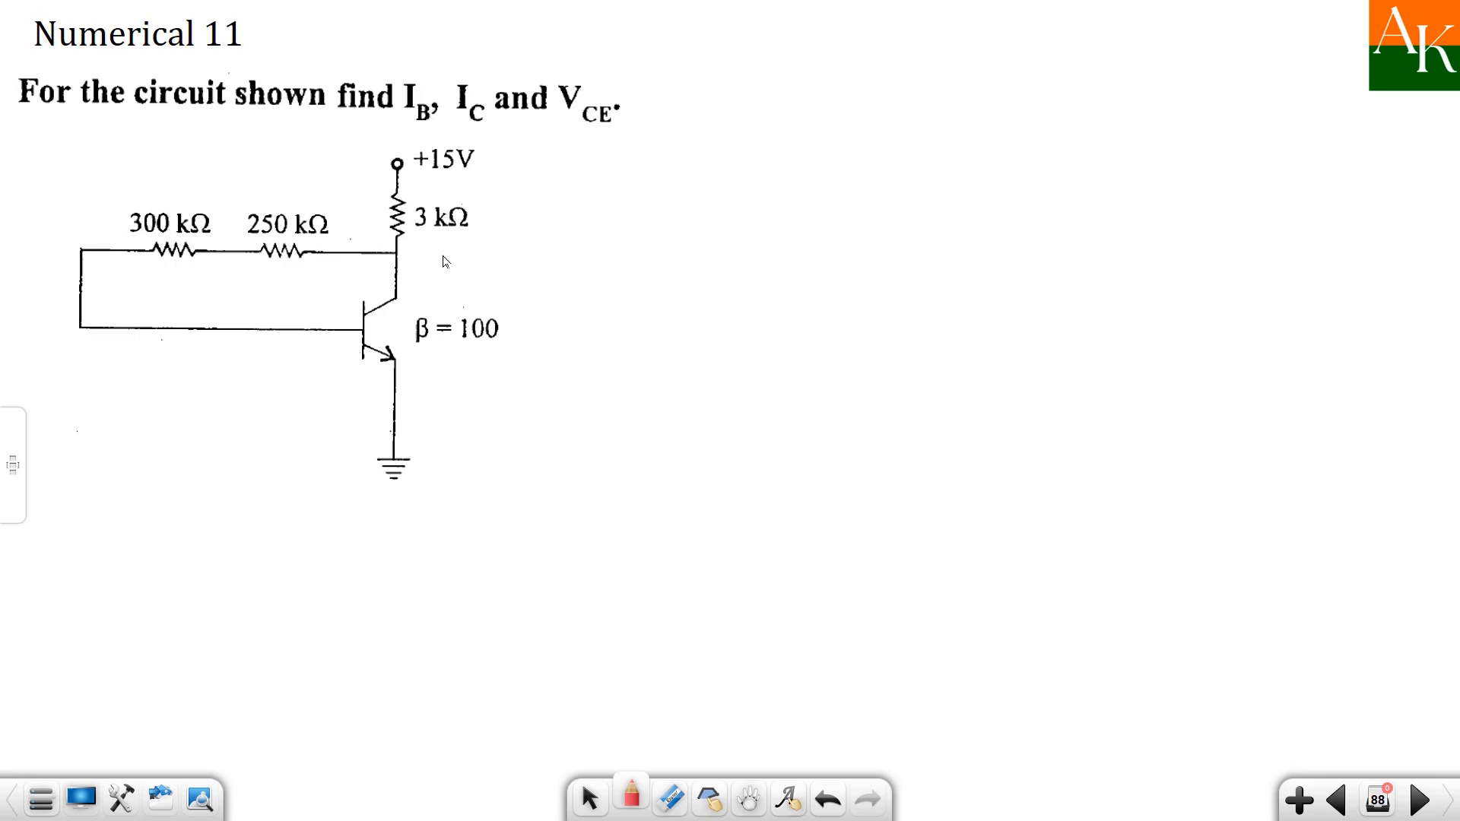
{"action": "mouse_move", "coordinate": [461, 216]}
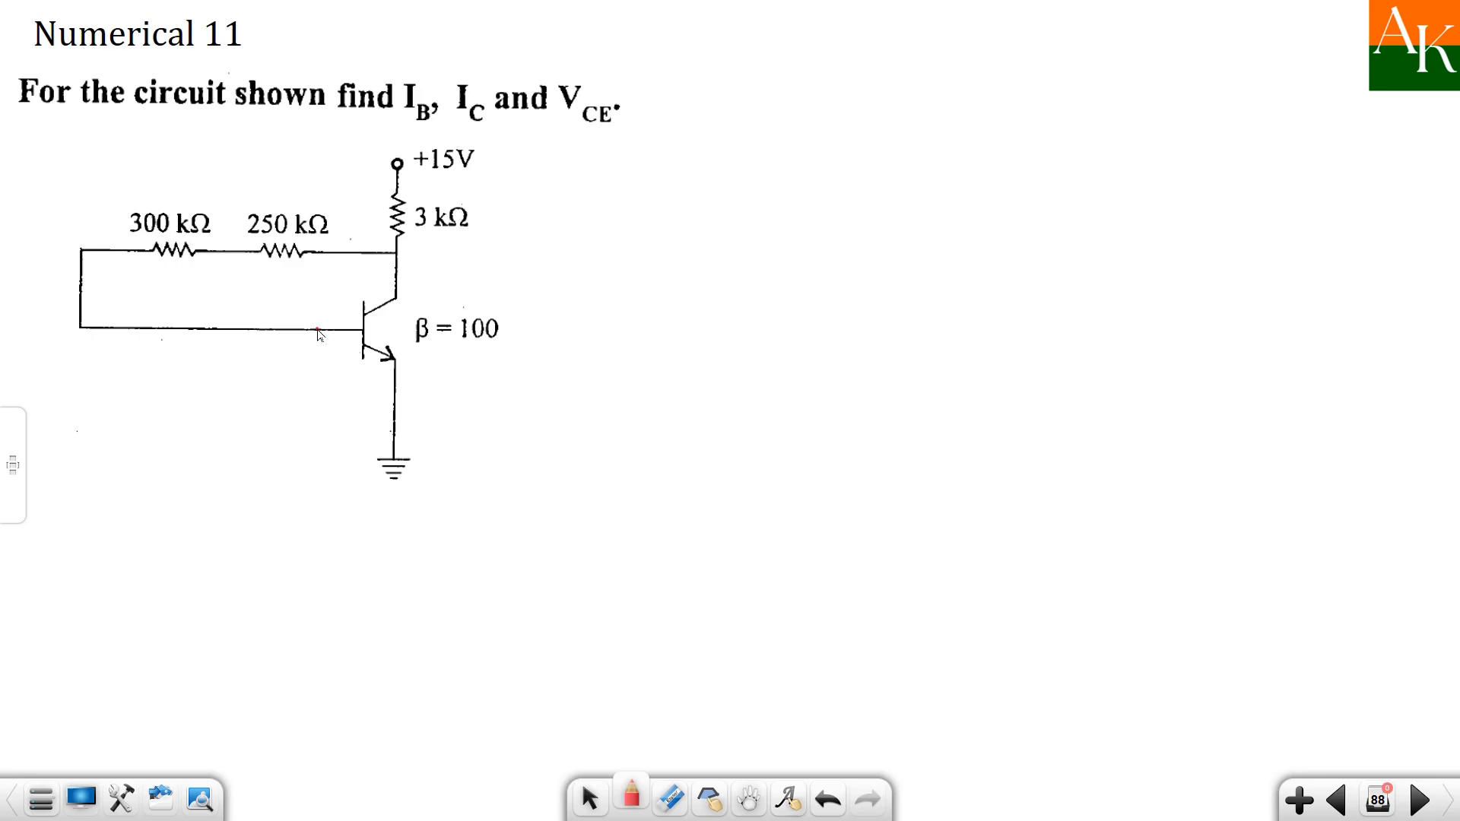
- Label the transistor's base node B and collector node C in red ink
{"action": "left_click_drag", "start_coordinate": [319, 321], "coordinate": [320, 302]}
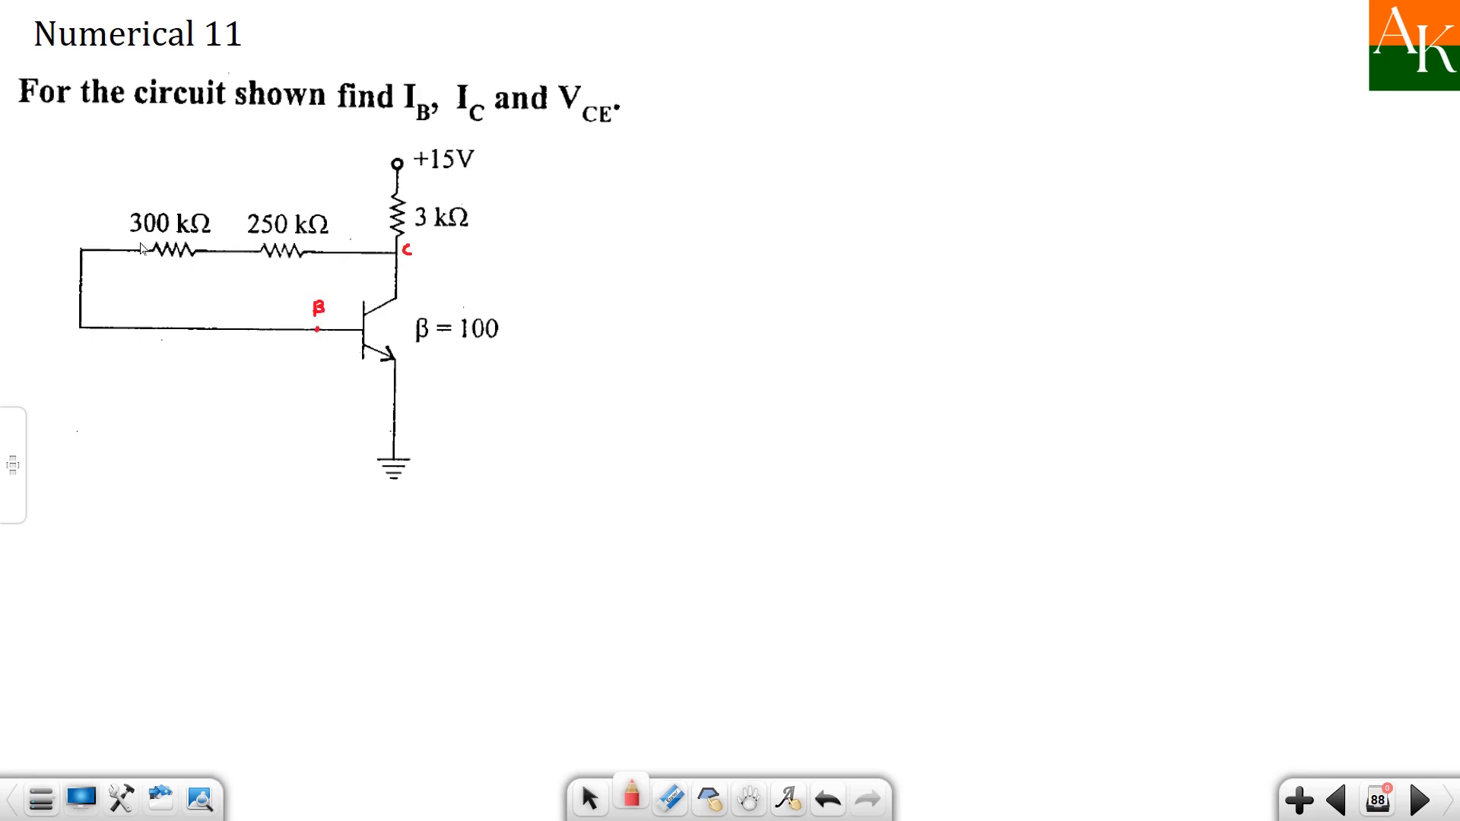
{"action": "mouse_move", "coordinate": [320, 335]}
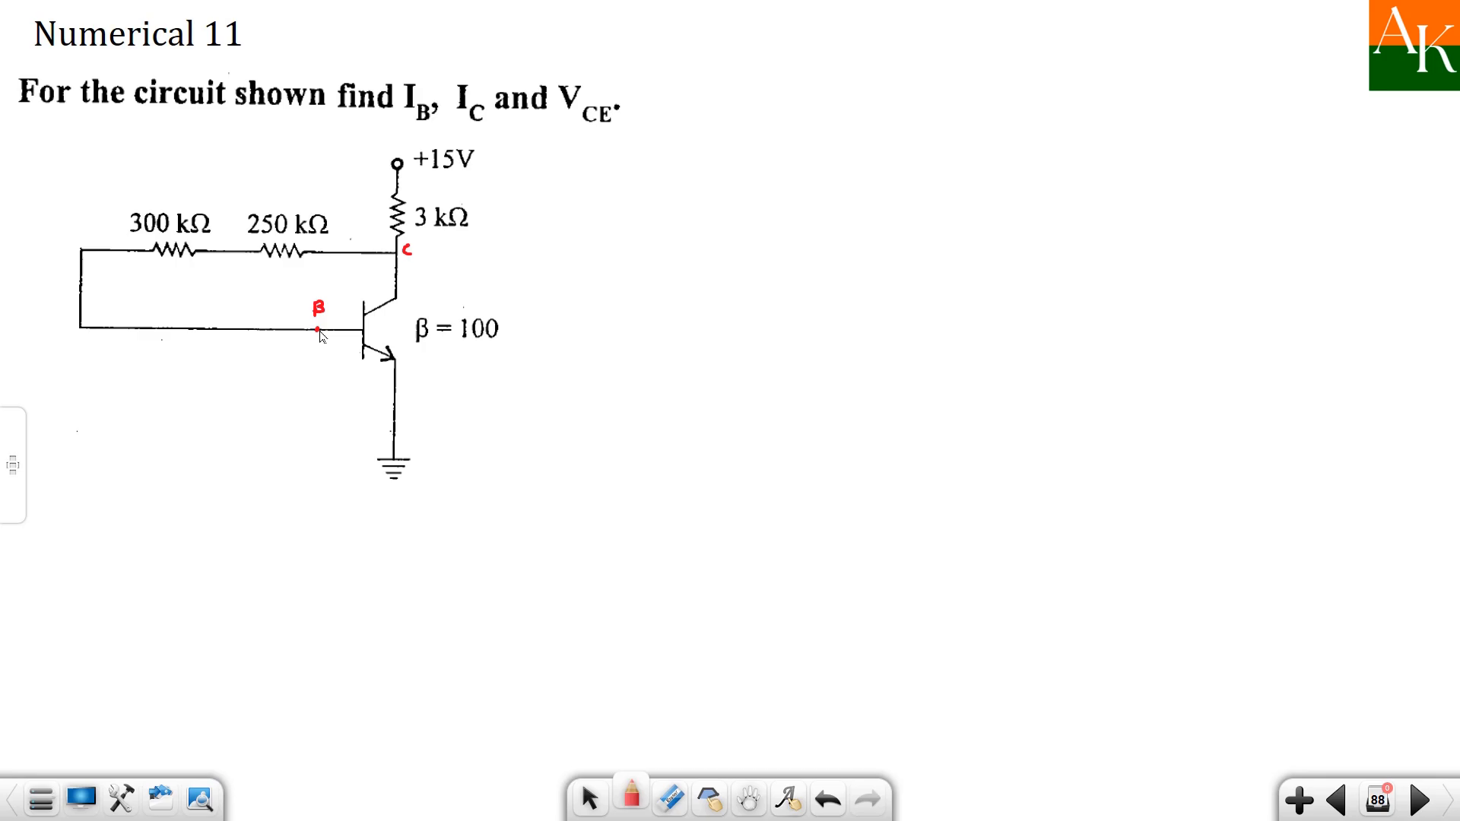
{"action": "mouse_move", "coordinate": [135, 254]}
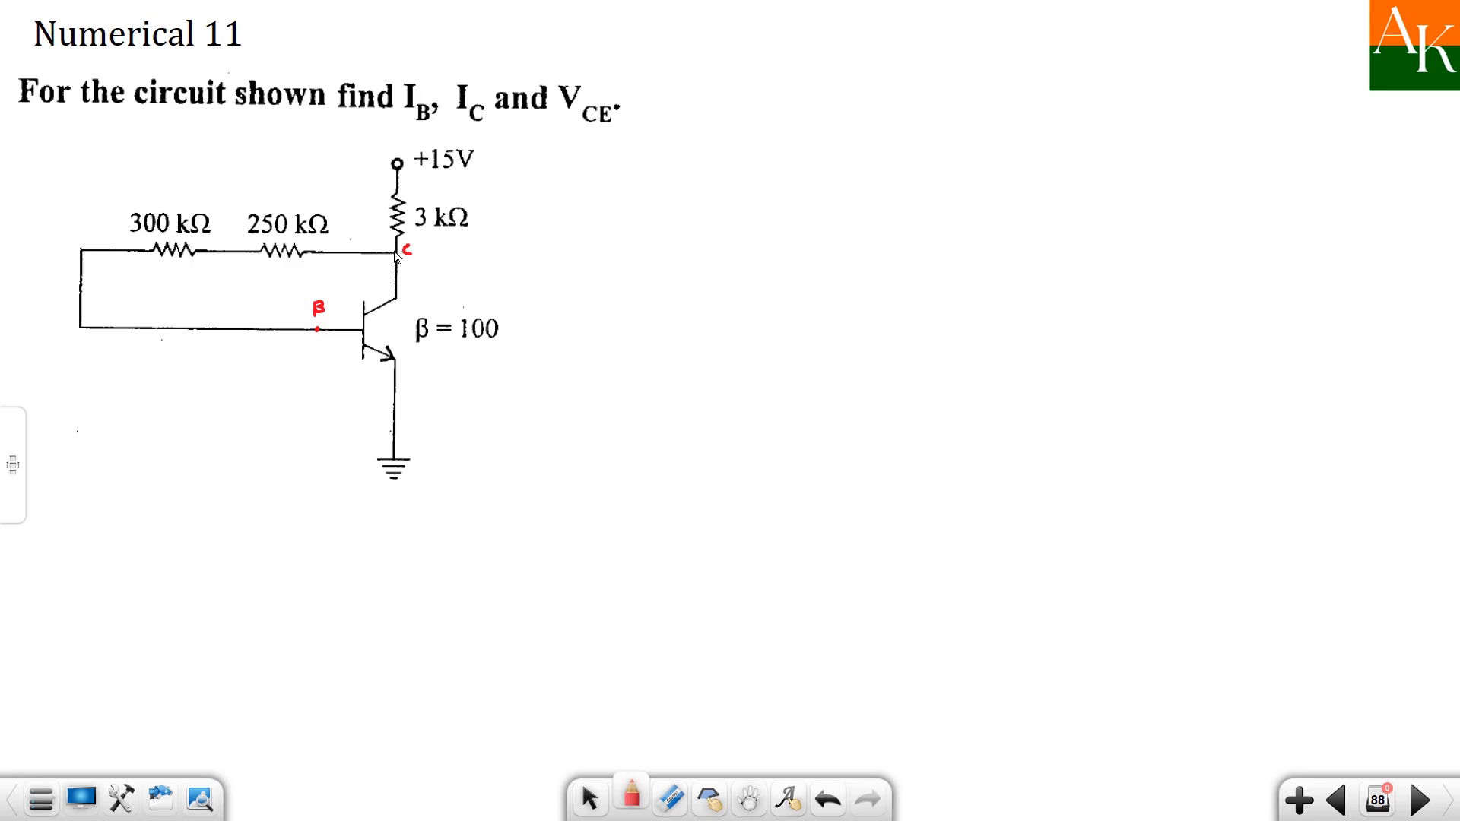
{"action": "mouse_move", "coordinate": [294, 329]}
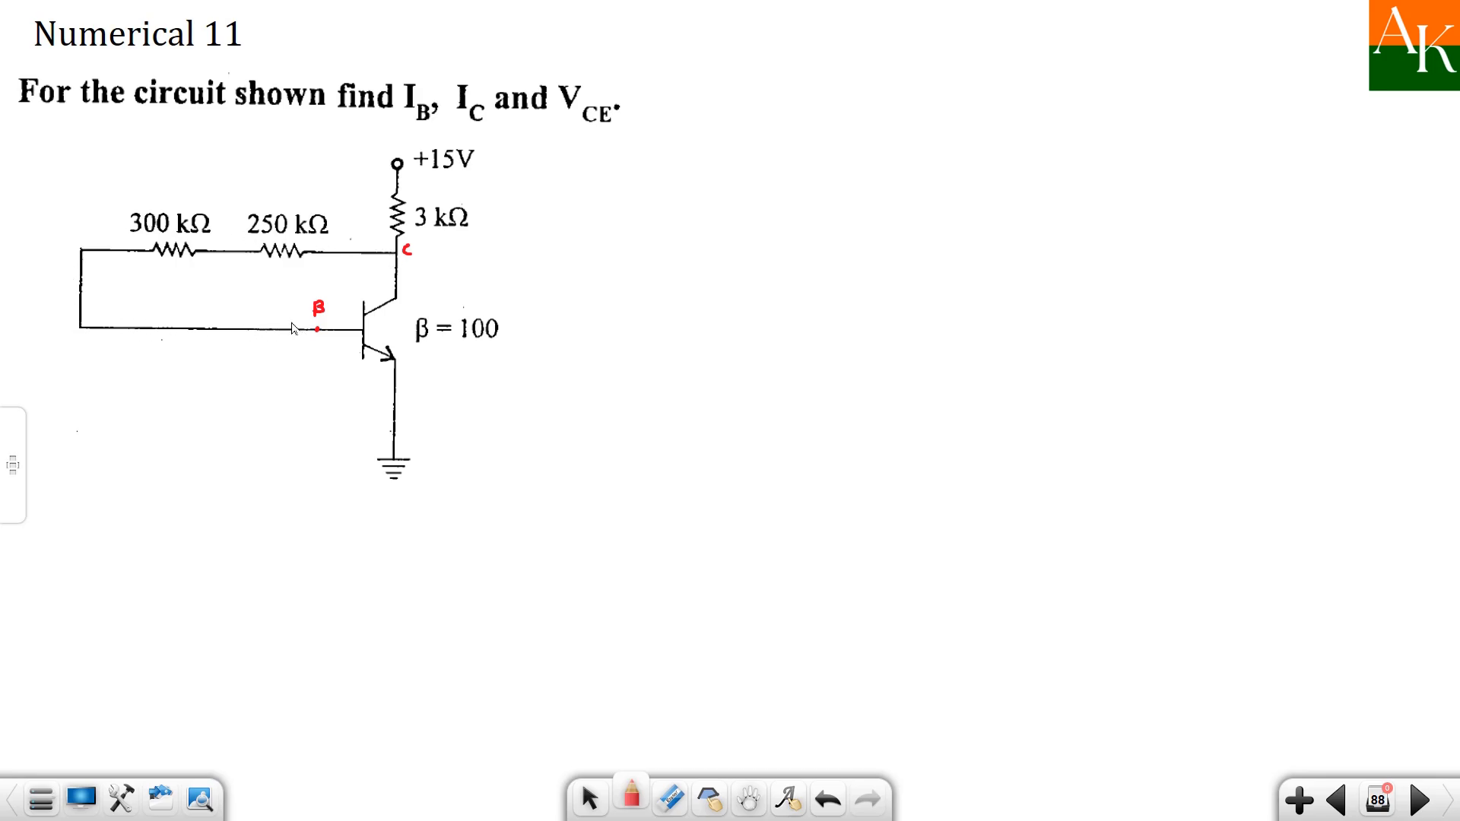
{"action": "mouse_move", "coordinate": [134, 383]}
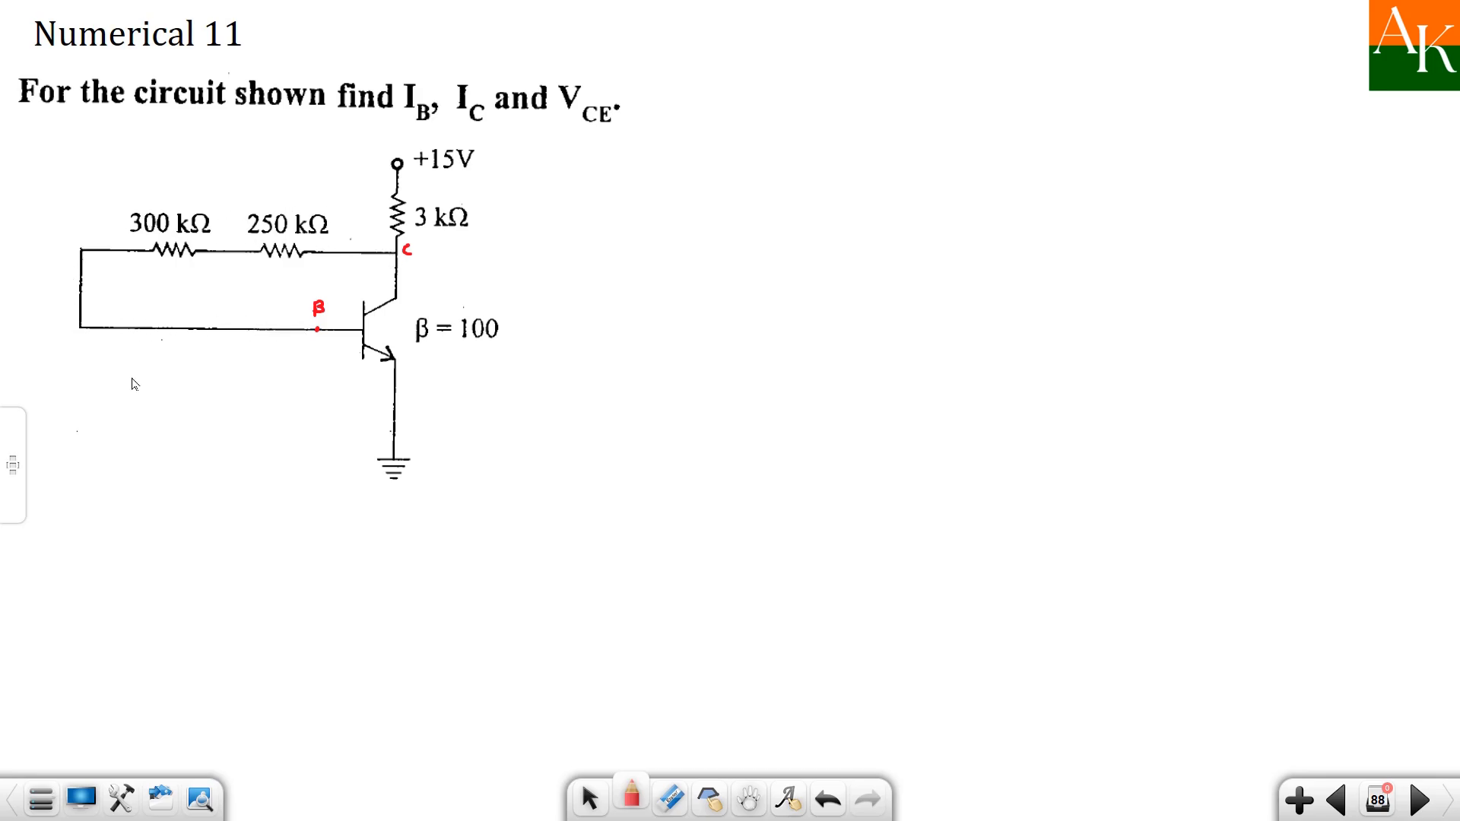
{"action": "mouse_move", "coordinate": [316, 245]}
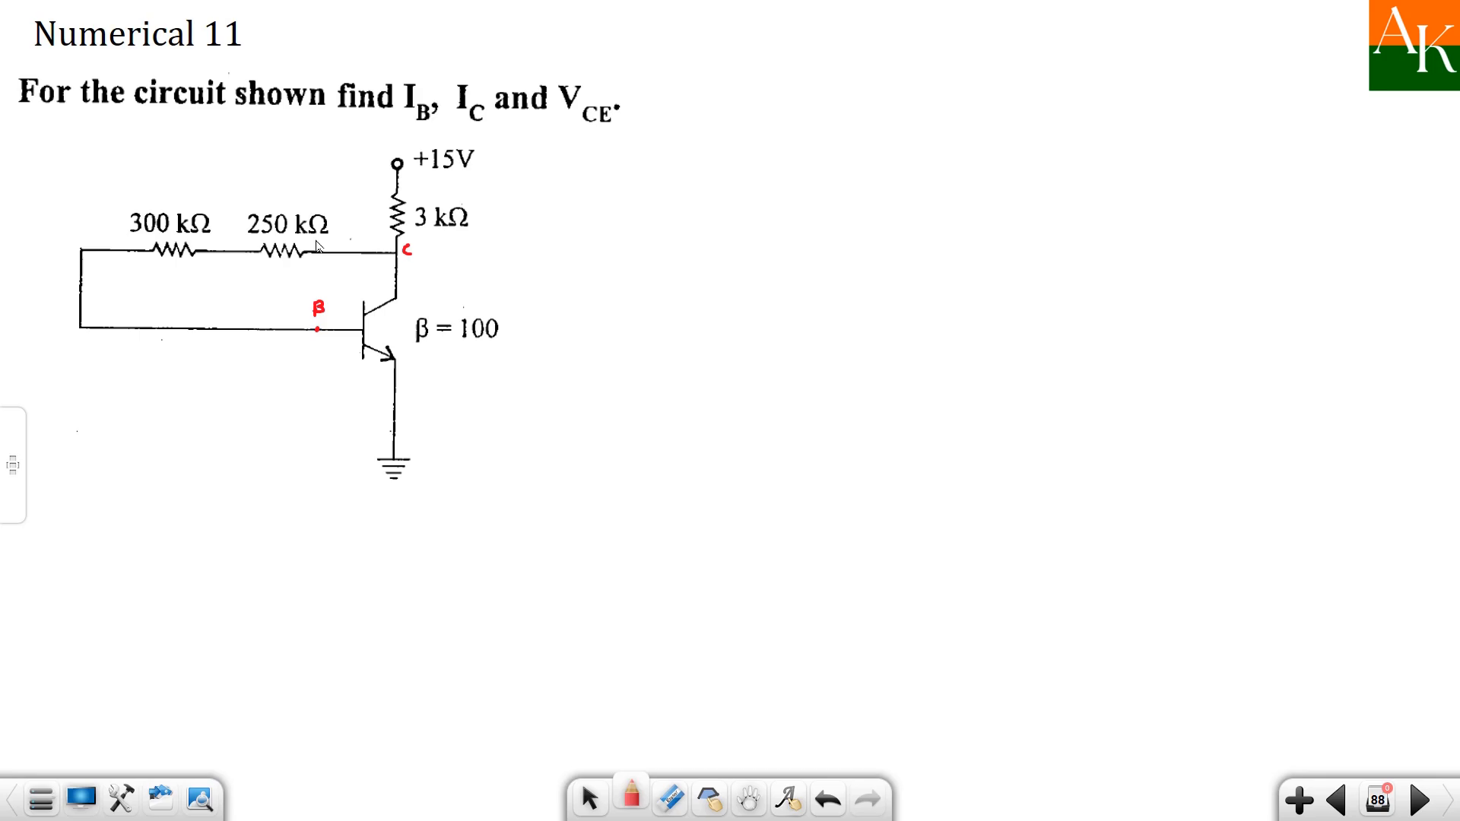
{"action": "mouse_move", "coordinate": [362, 155]}
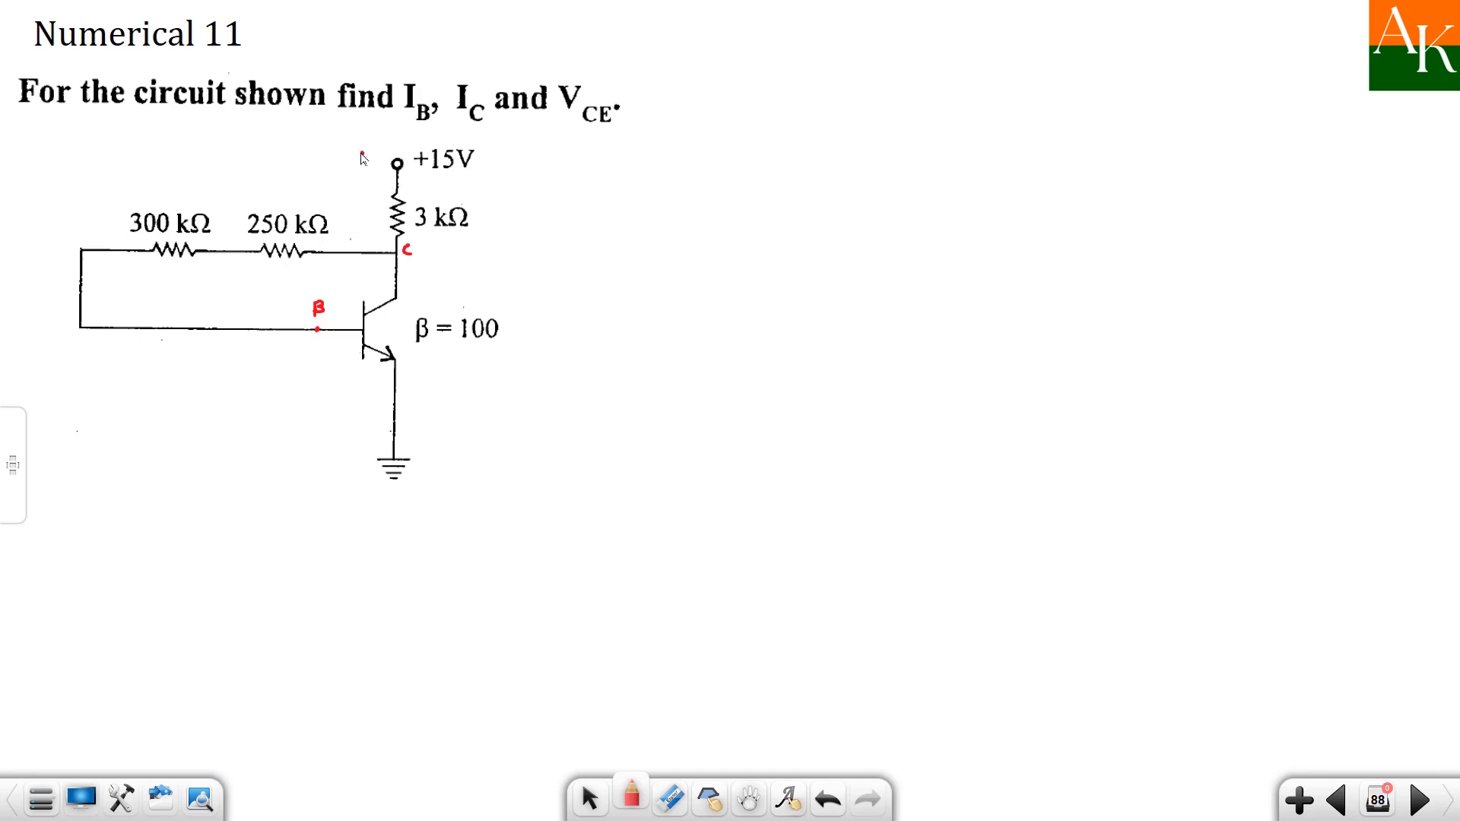
- Draw a red curved arrow from the +15V supply around the base circuit
{"action": "left_click_drag", "start_coordinate": [362, 157], "coordinate": [79, 203]}
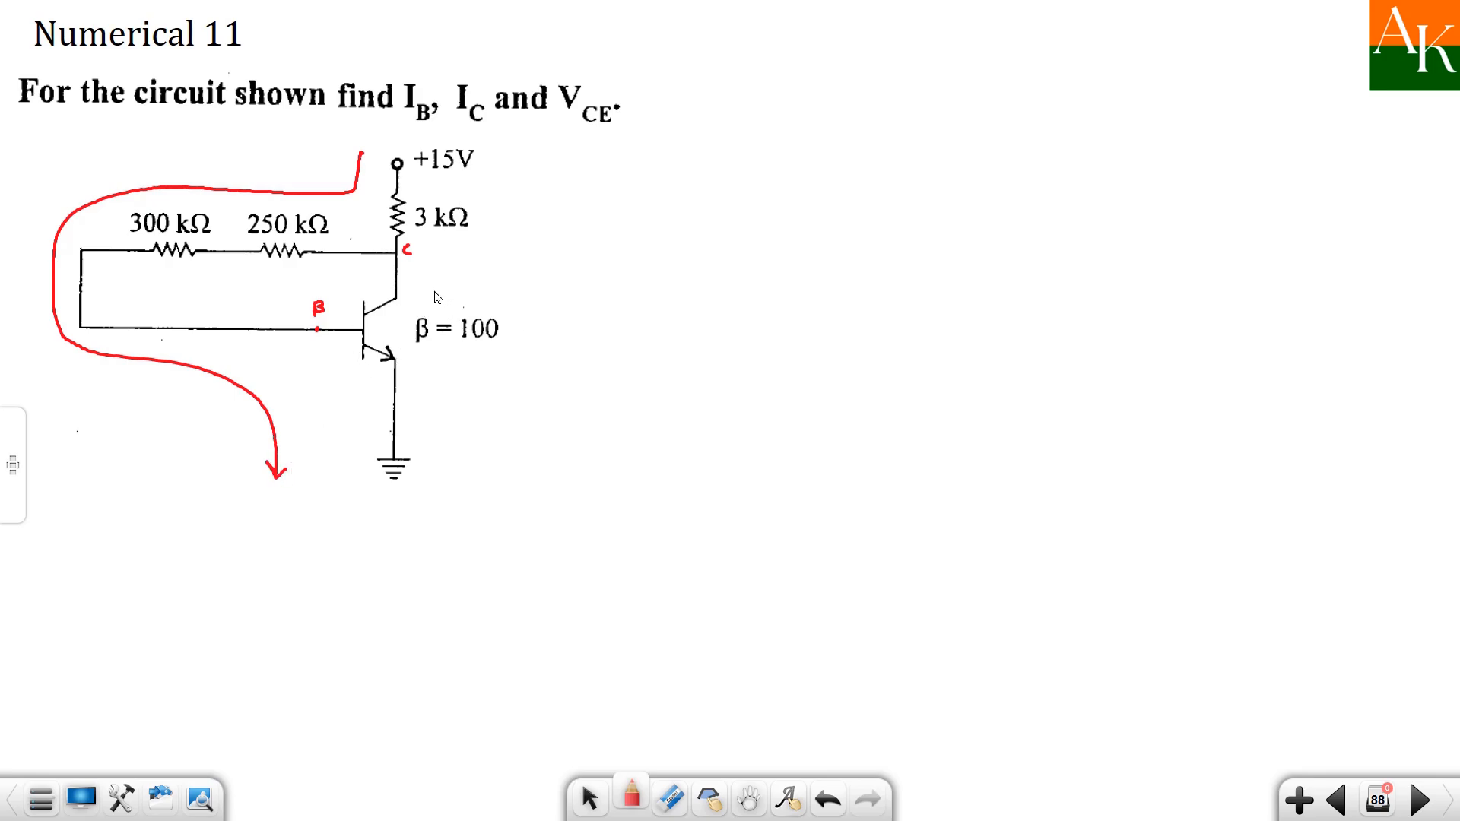
{"action": "mouse_move", "coordinate": [523, 204]}
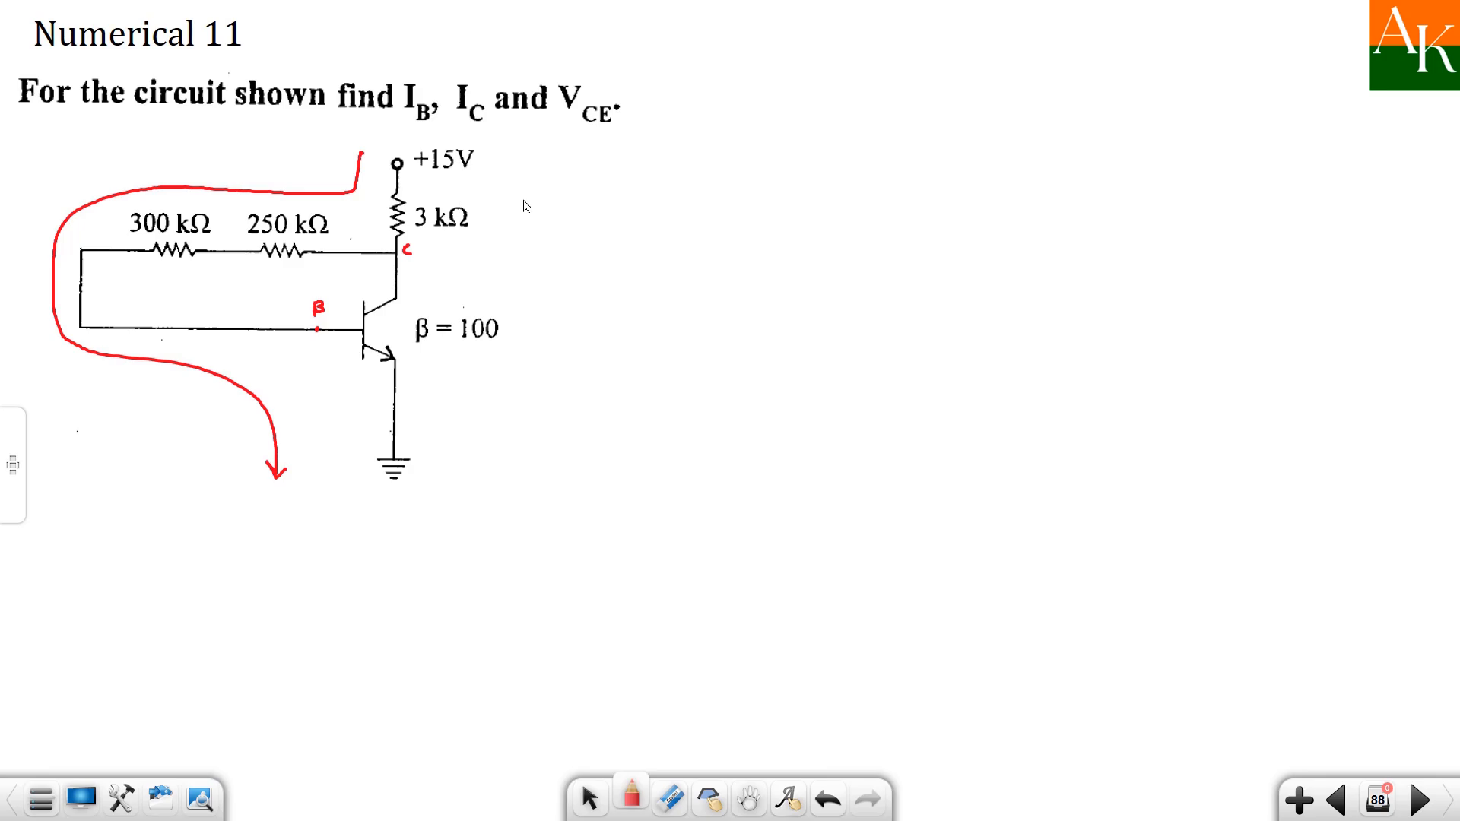
{"action": "mouse_move", "coordinate": [82, 535]}
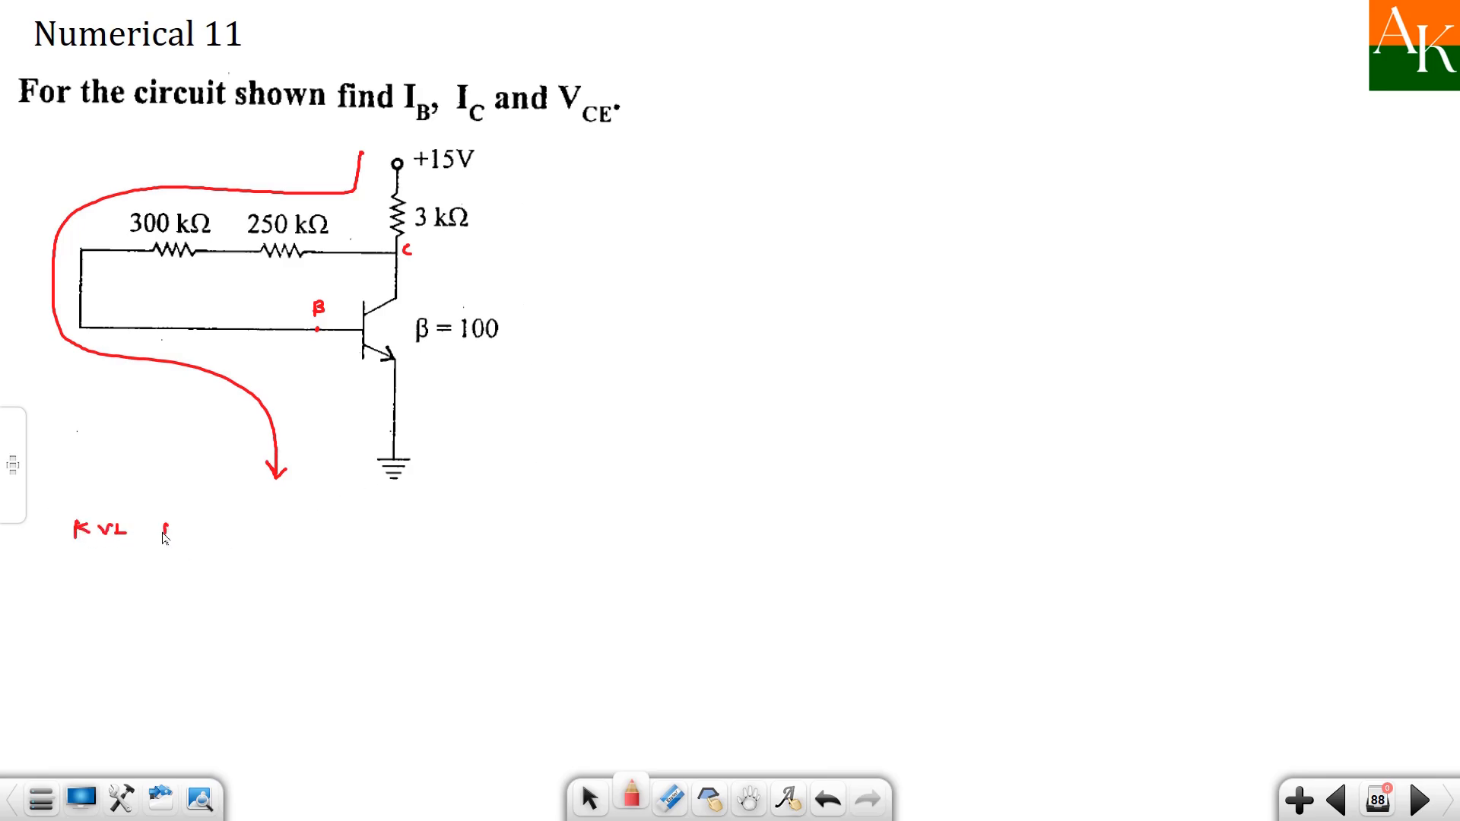
- Write 'KVL to BE loop: Vcc − (IB+IC)Rc − IB(RB1+RB2)', labelling Rc and IB
{"action": "type", "text": "to BE loop,"}
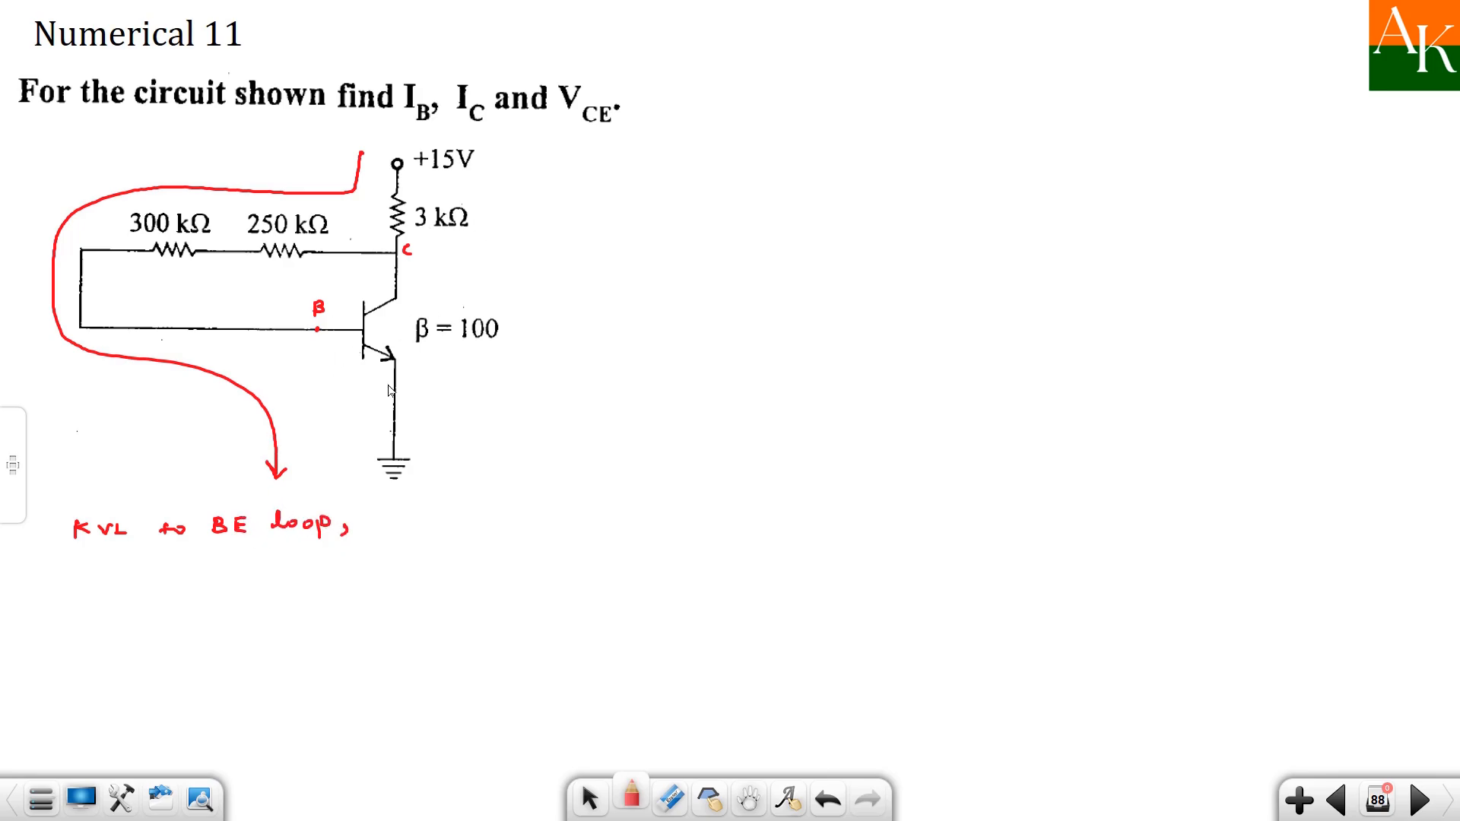
{"action": "mouse_move", "coordinate": [195, 489]}
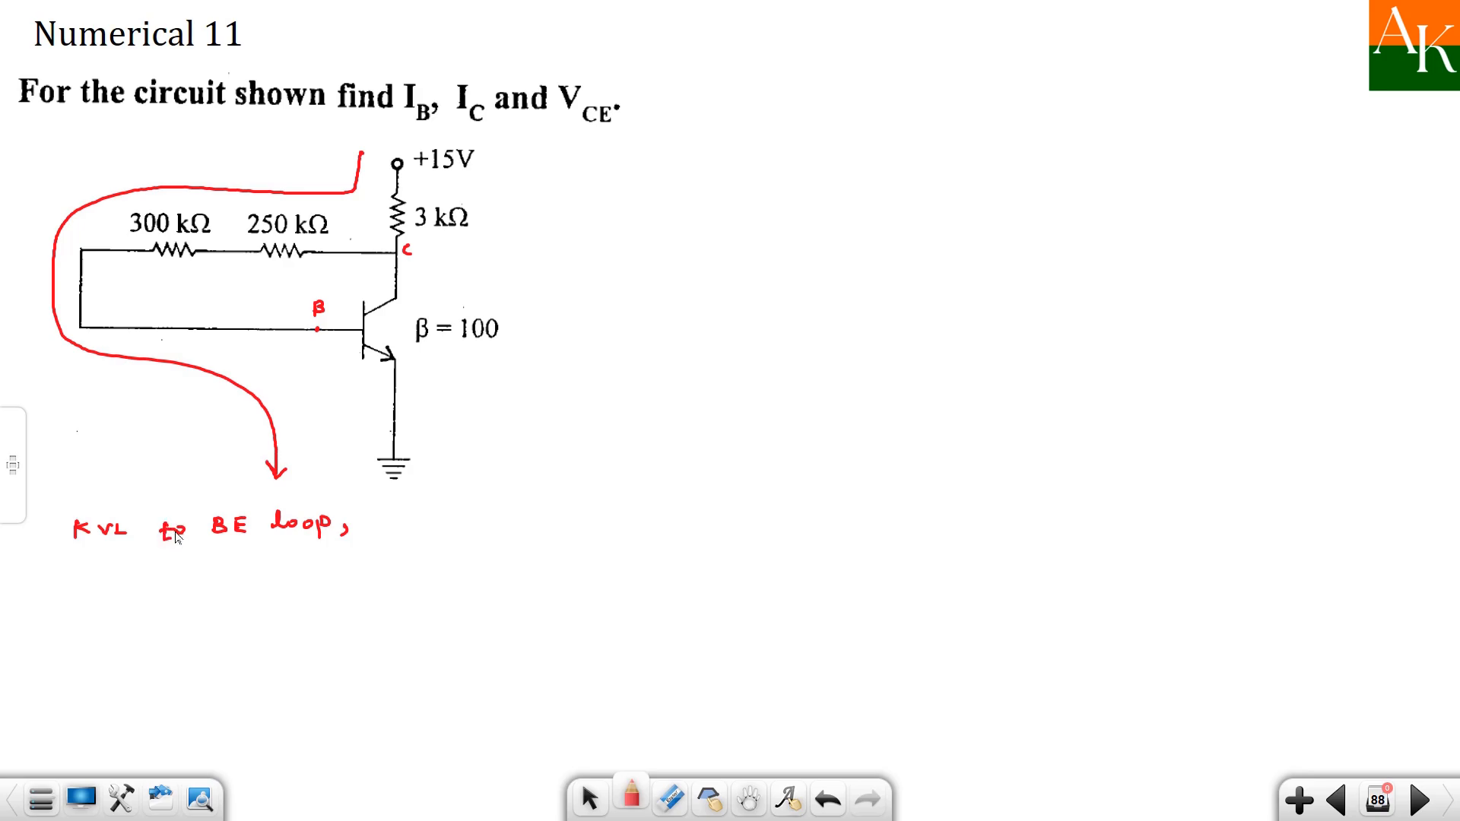
{"action": "mouse_move", "coordinate": [405, 194]}
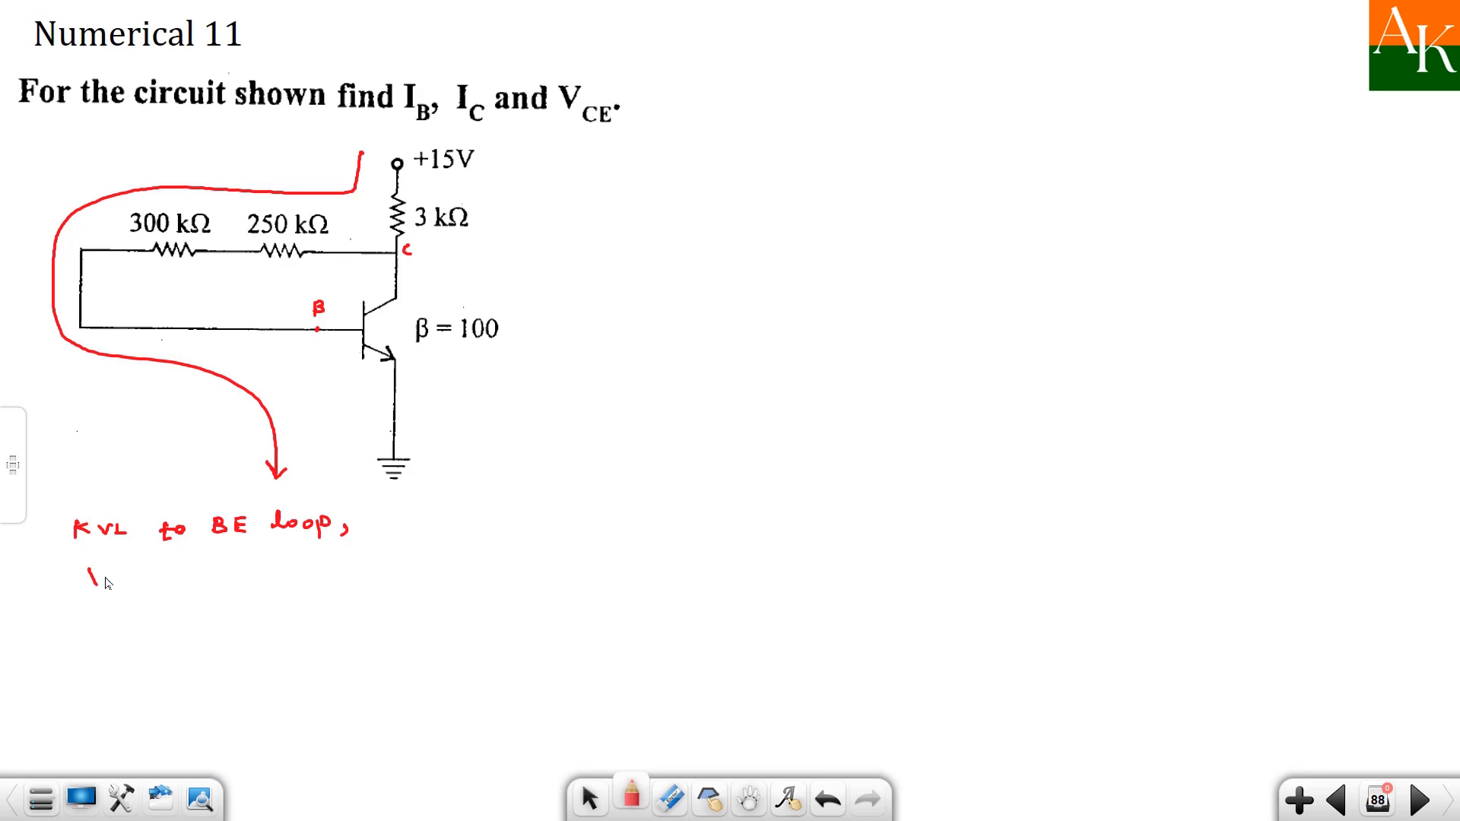
{"action": "type", "text": "Vcc - (IB"}
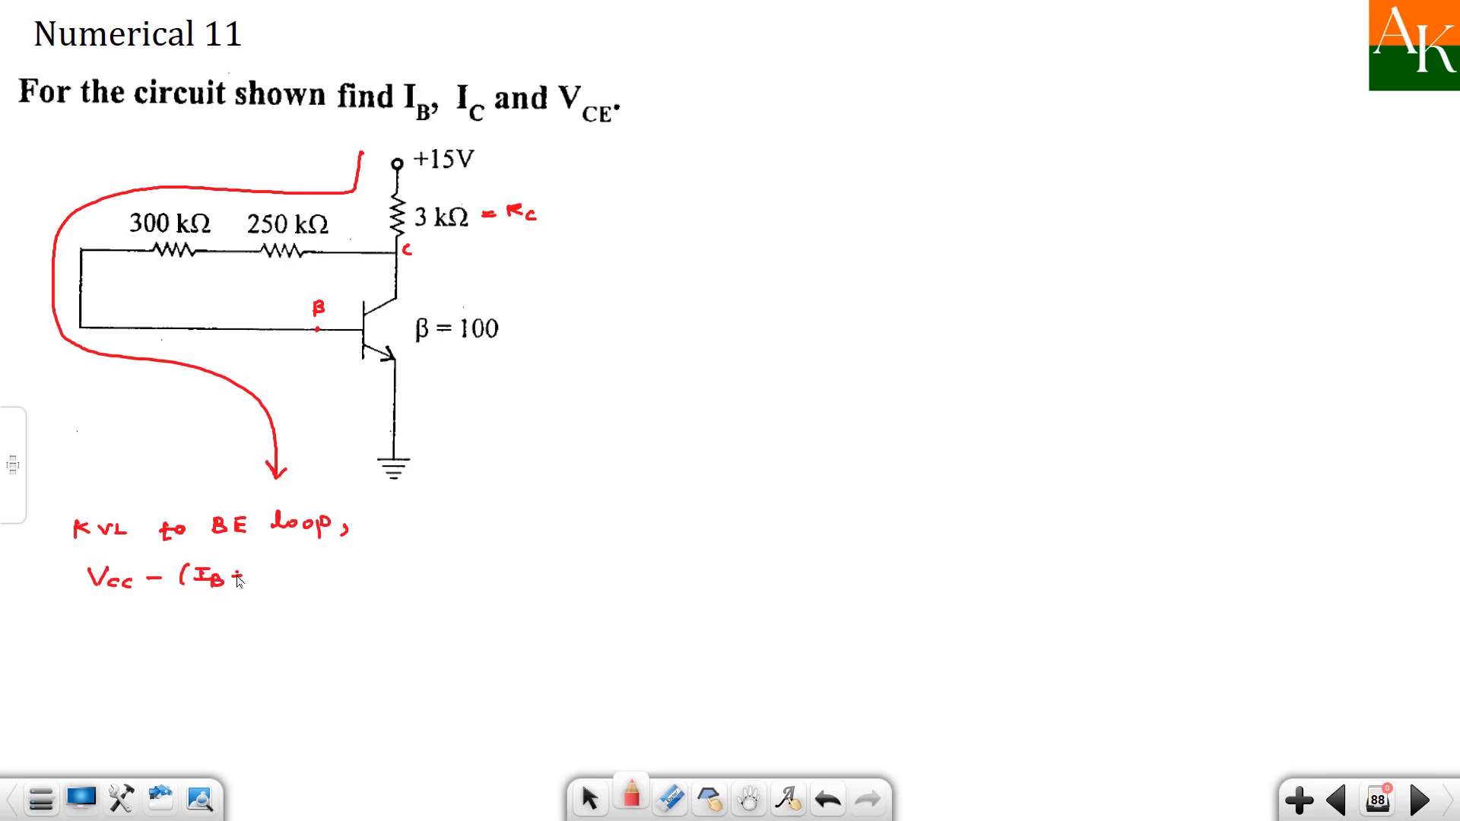
{"action": "type", "text": "+Ic)"}
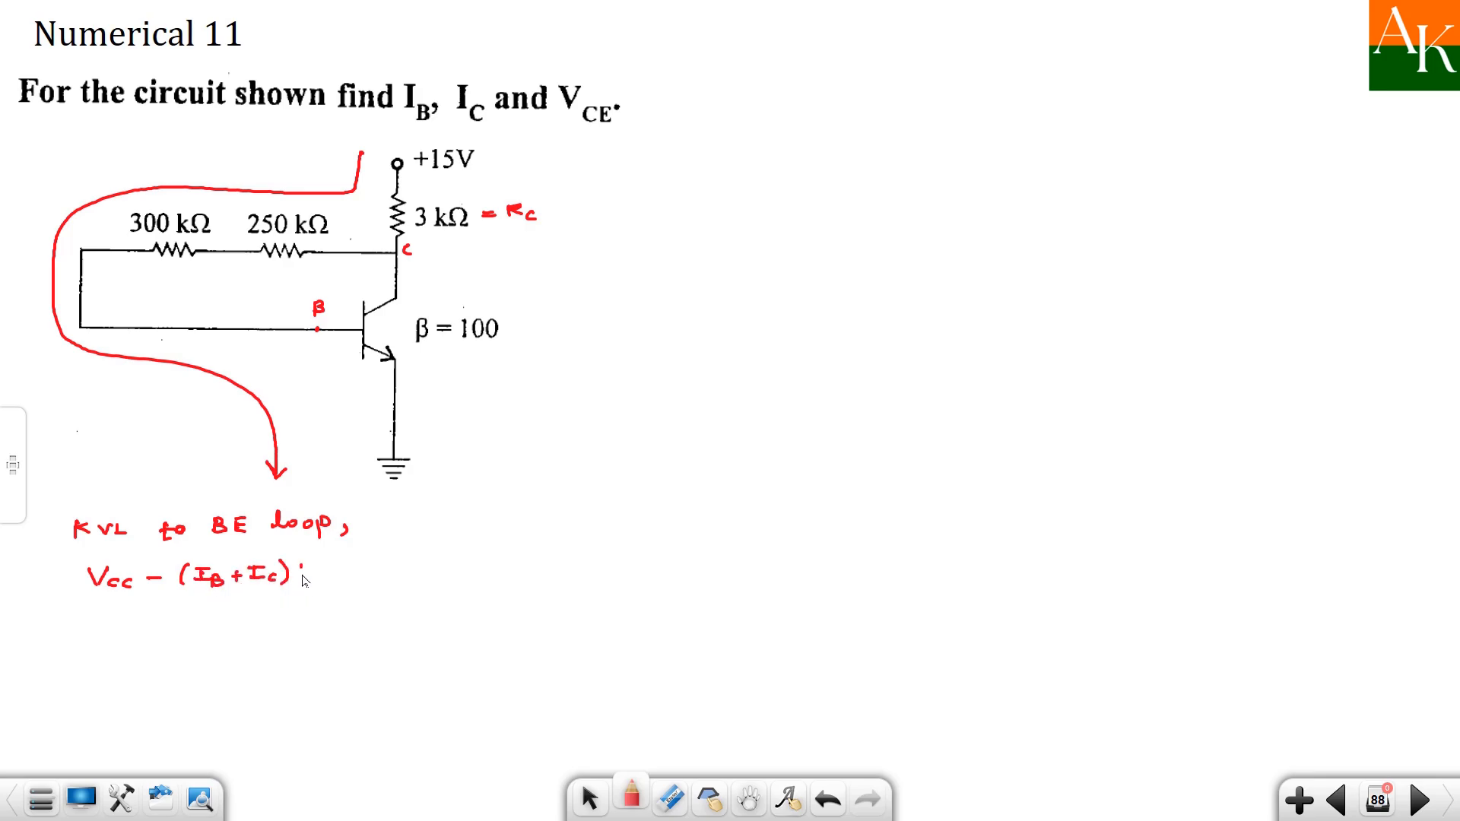
{"action": "type", "text": "Rc - IB(RB1+"}
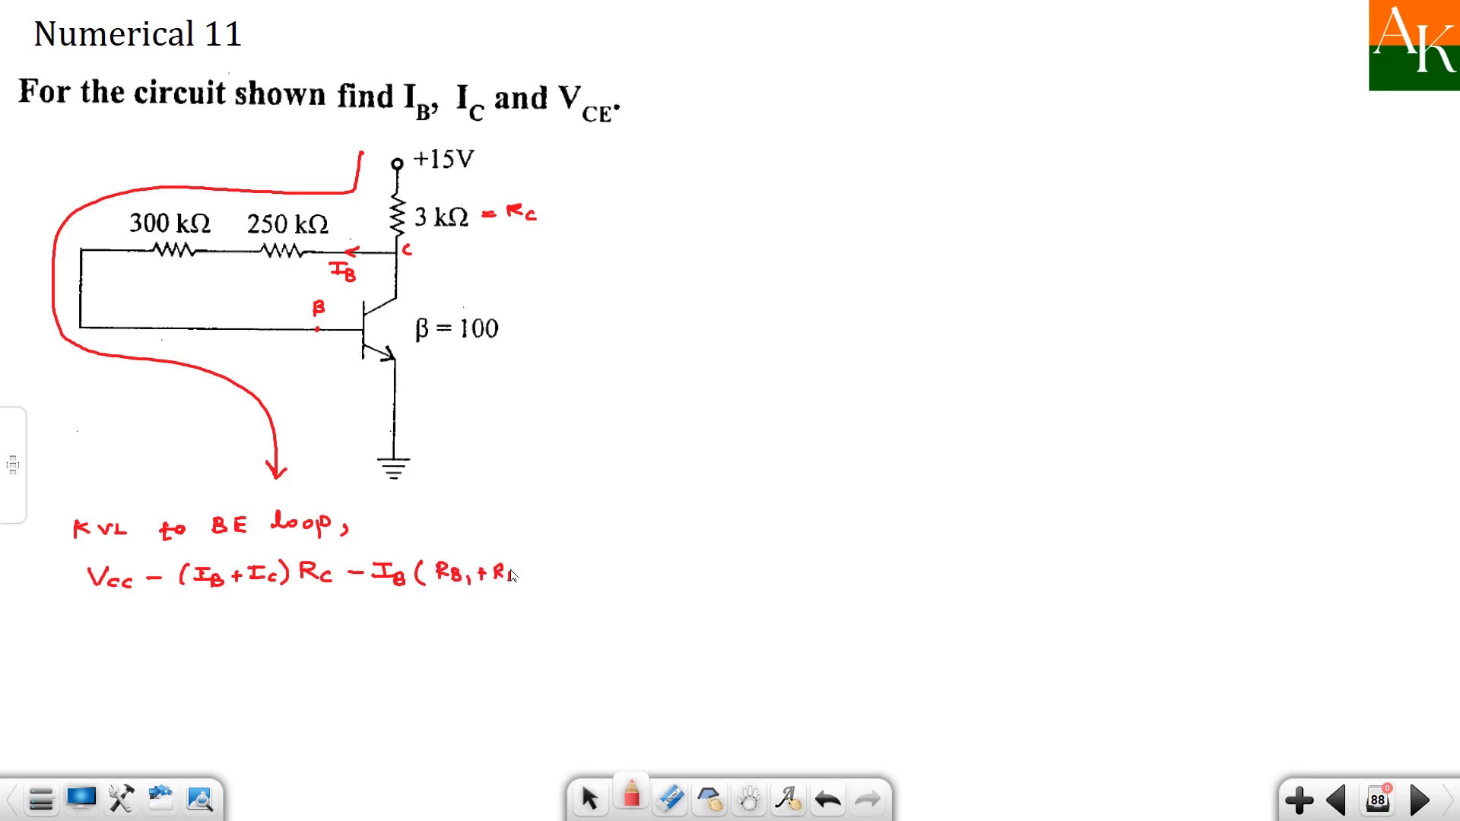
{"action": "type", "text": "RB2)"}
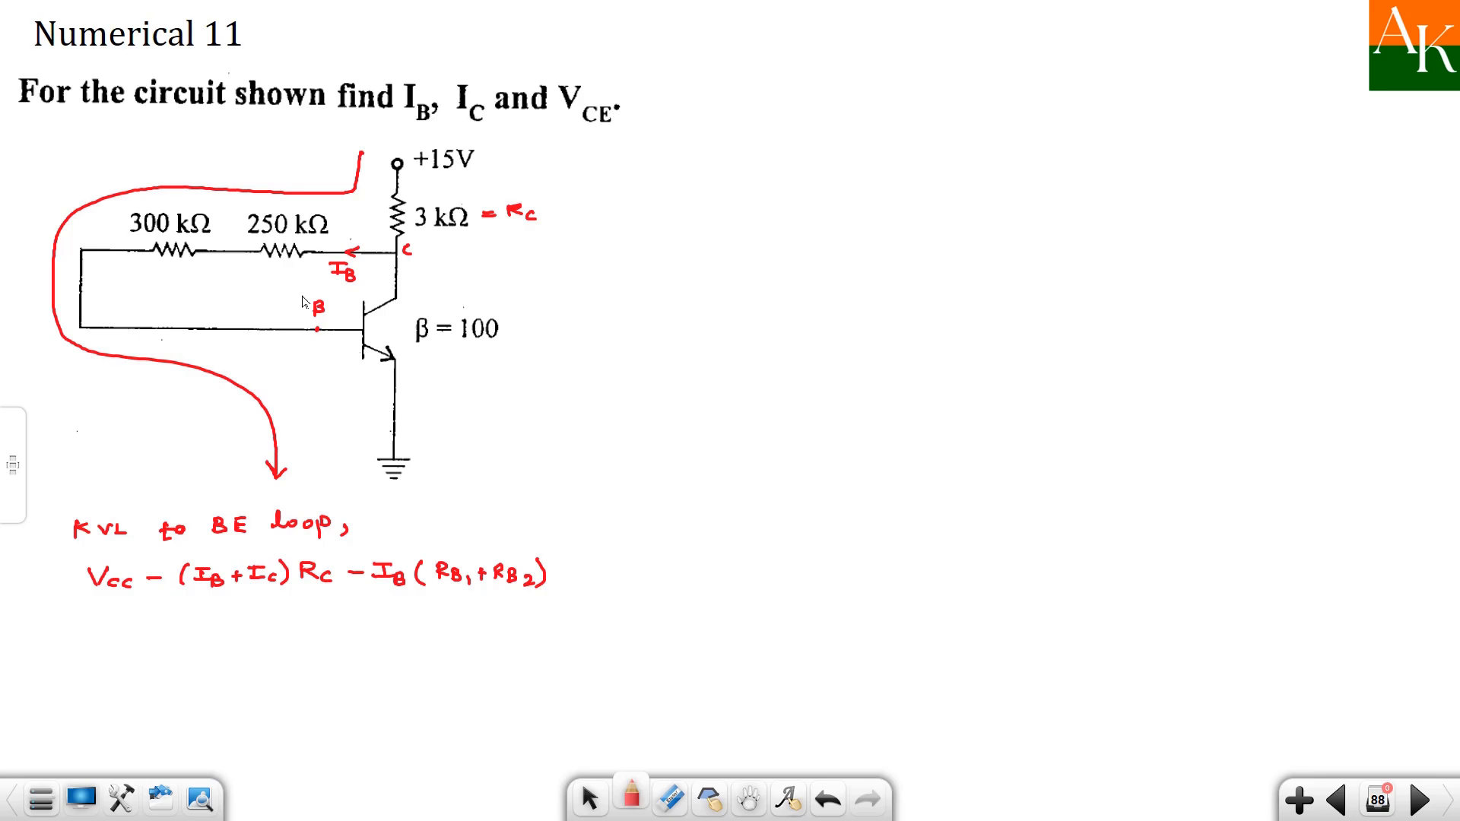
{"action": "mouse_move", "coordinate": [267, 611]}
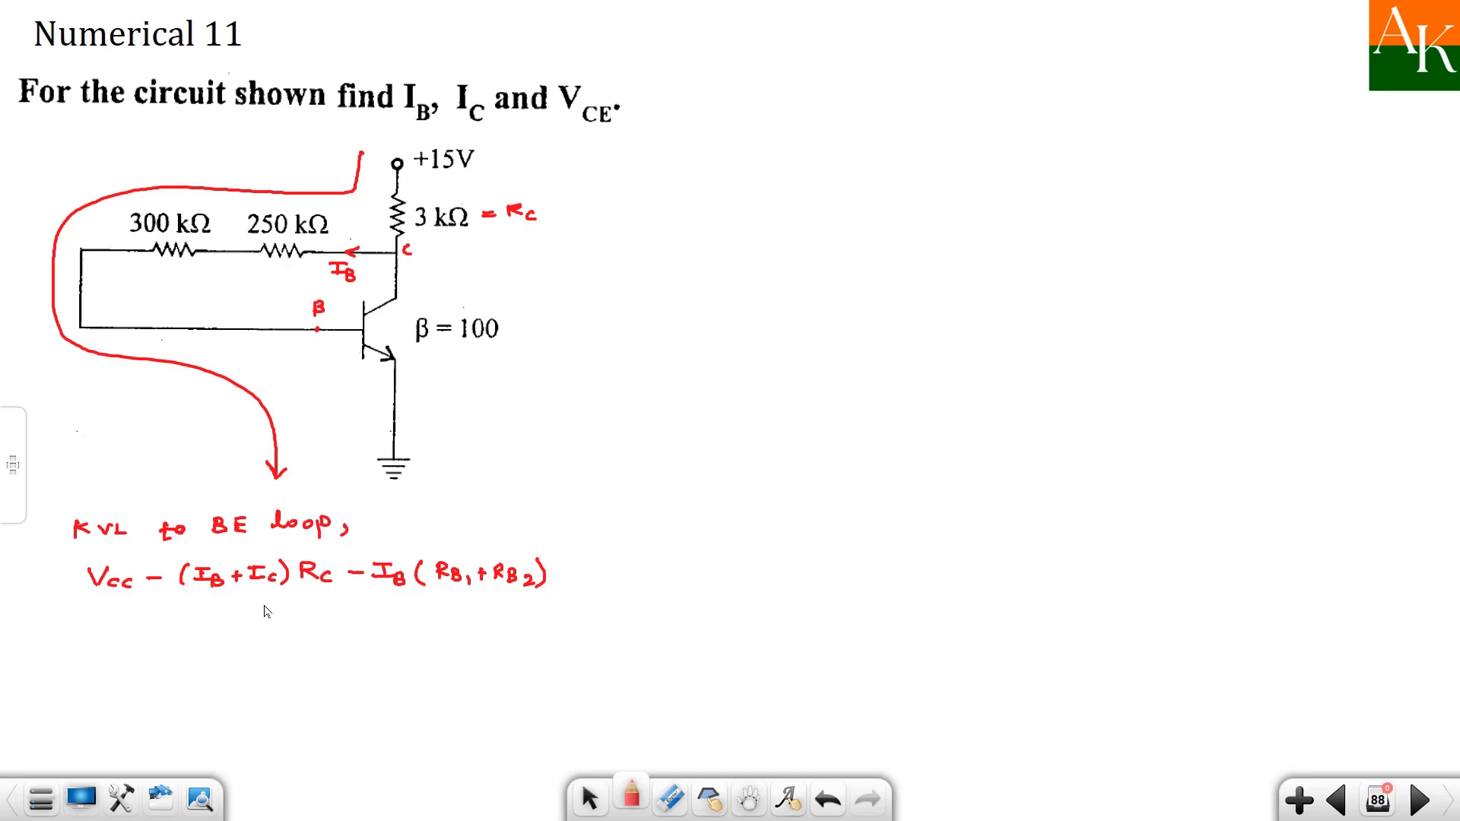
{"action": "mouse_move", "coordinate": [113, 262]}
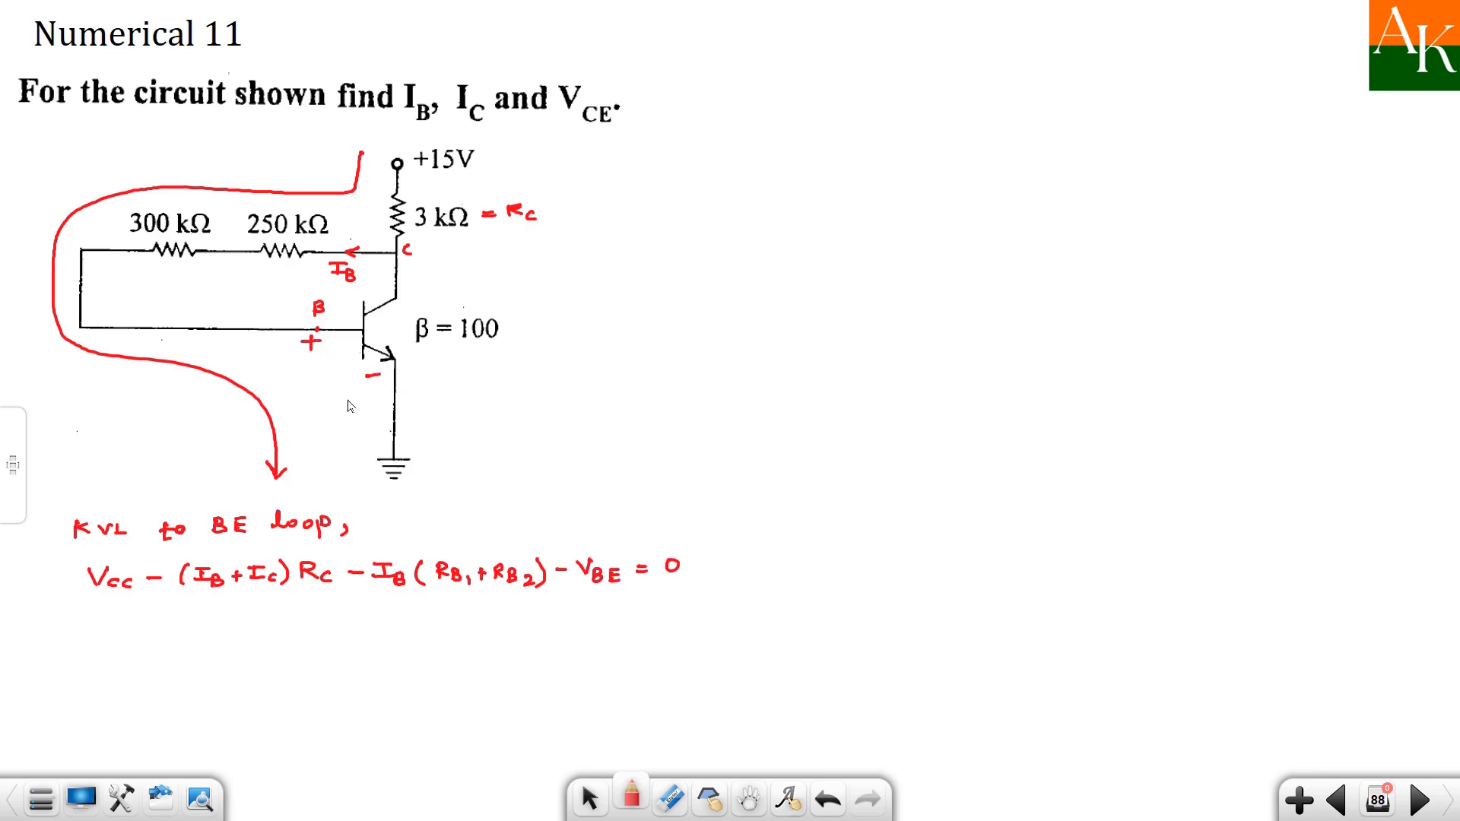
{"action": "mouse_move", "coordinate": [228, 640]}
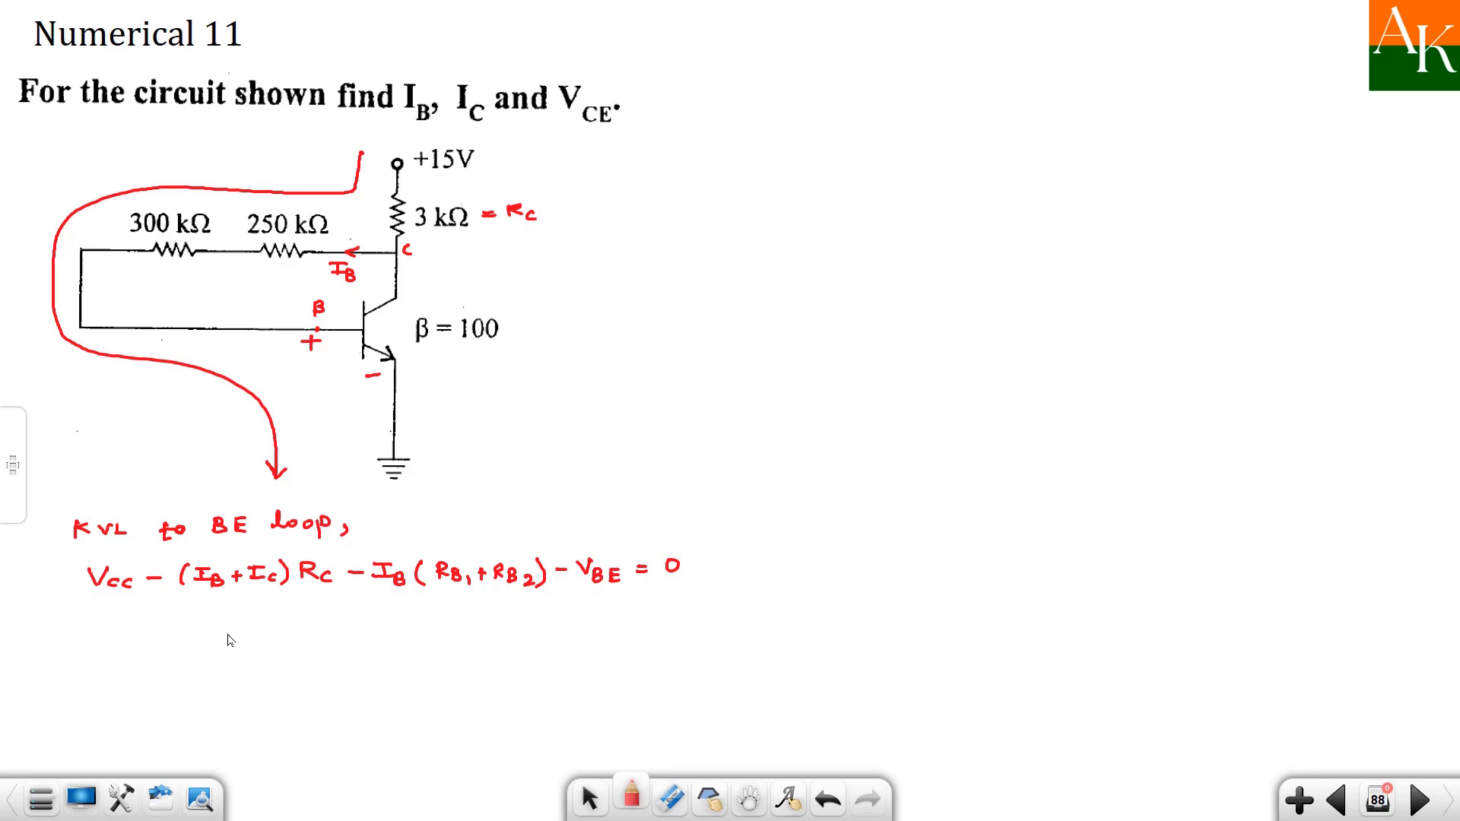
{"action": "mouse_move", "coordinate": [110, 624]}
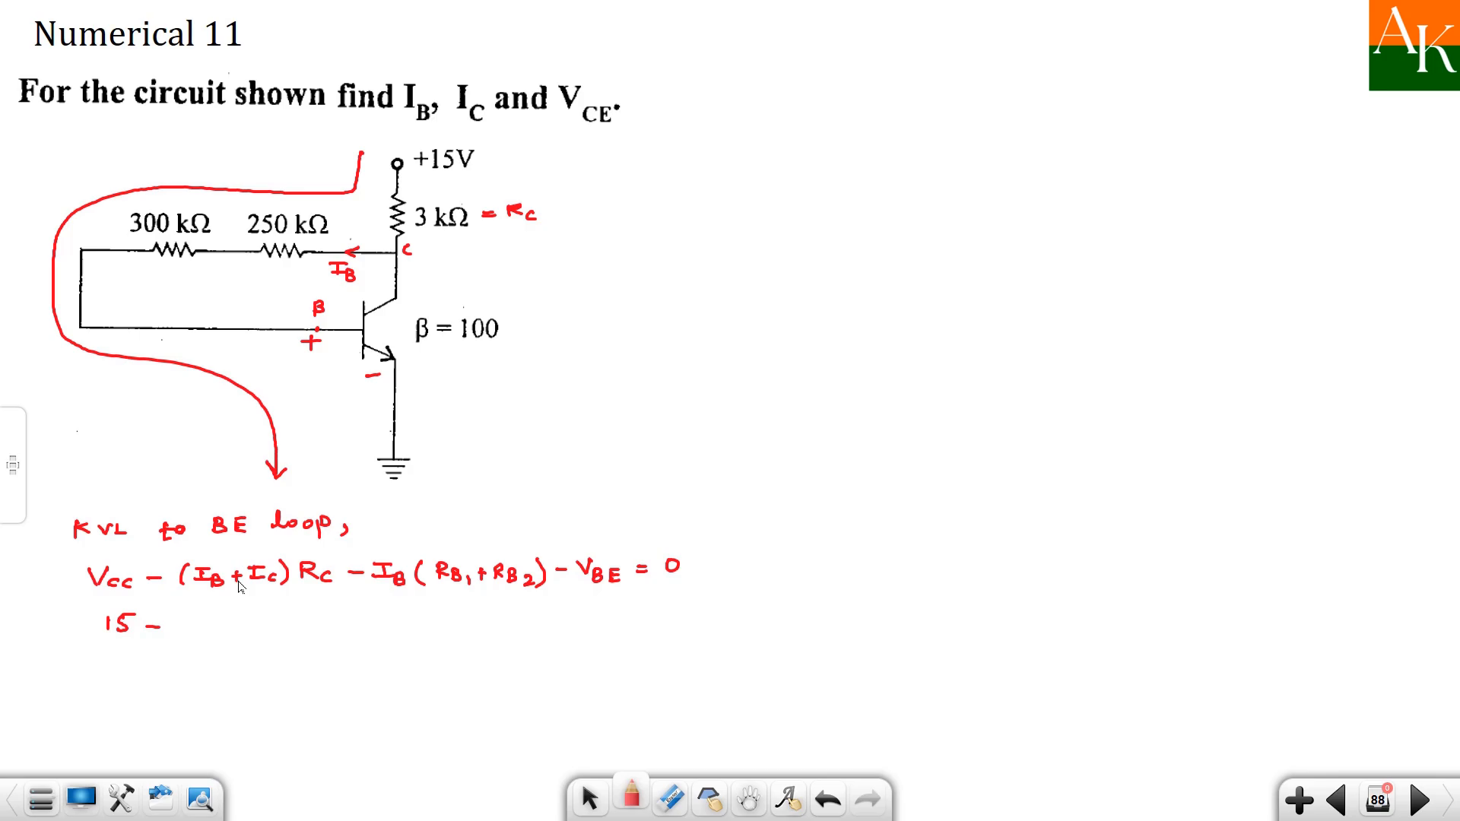
{"action": "mouse_move", "coordinate": [182, 630]}
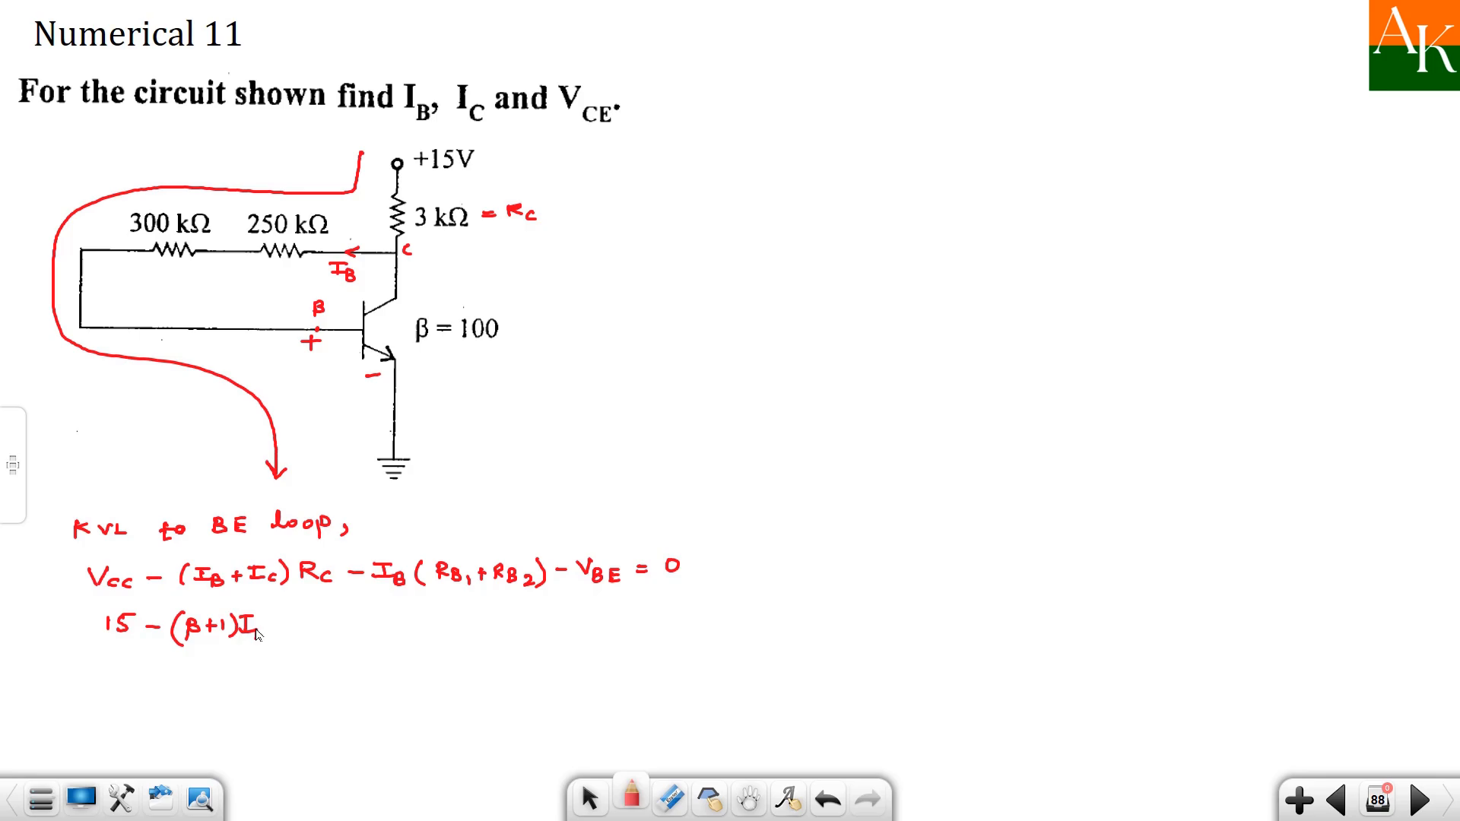
- Write the substituted line 15 − (β+1)IB·Rc − IB·RB − VBE = 0 below
{"action": "type", "text": "BRc -"}
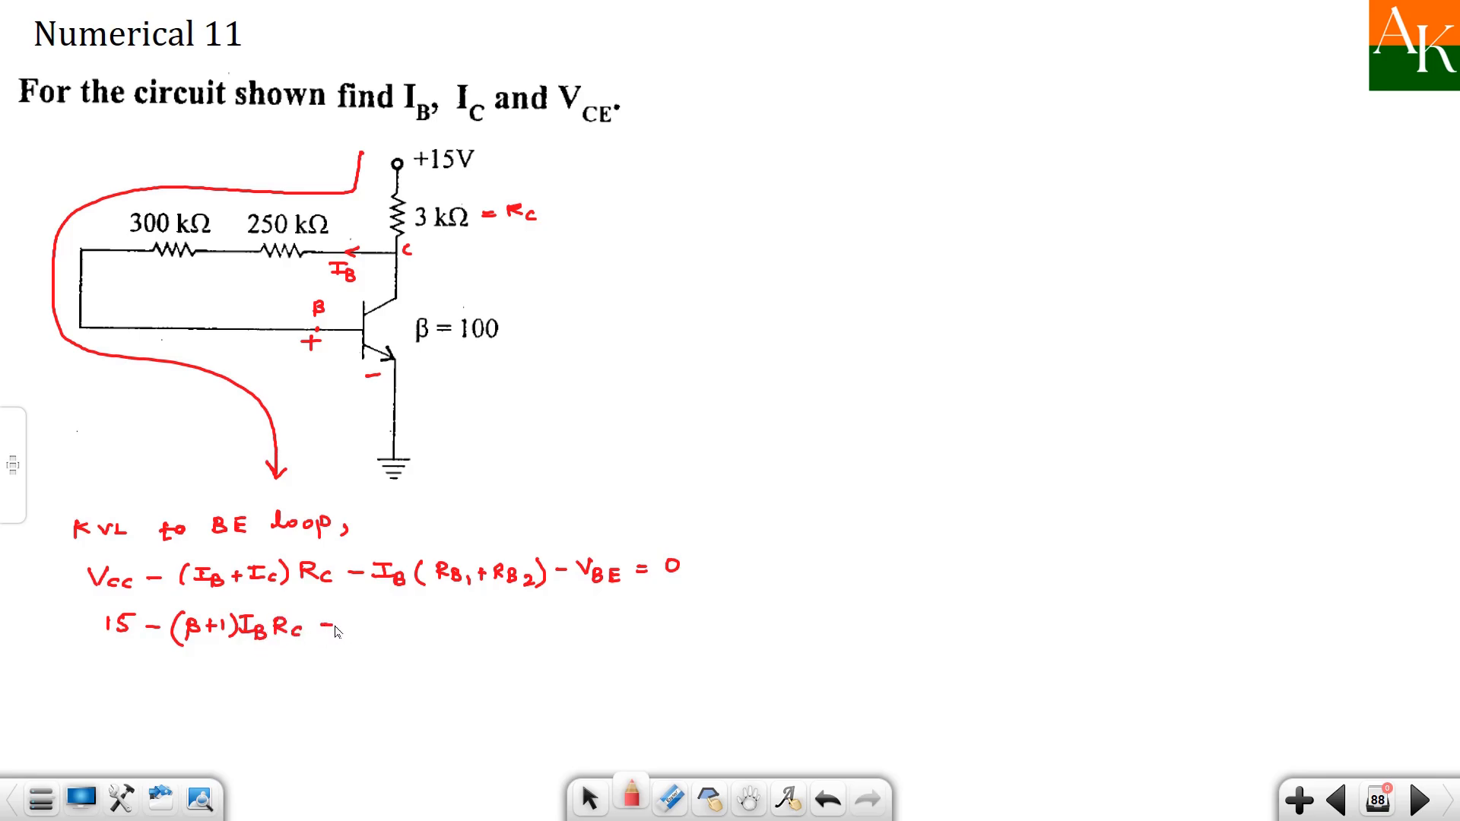
{"action": "mouse_move", "coordinate": [370, 636]}
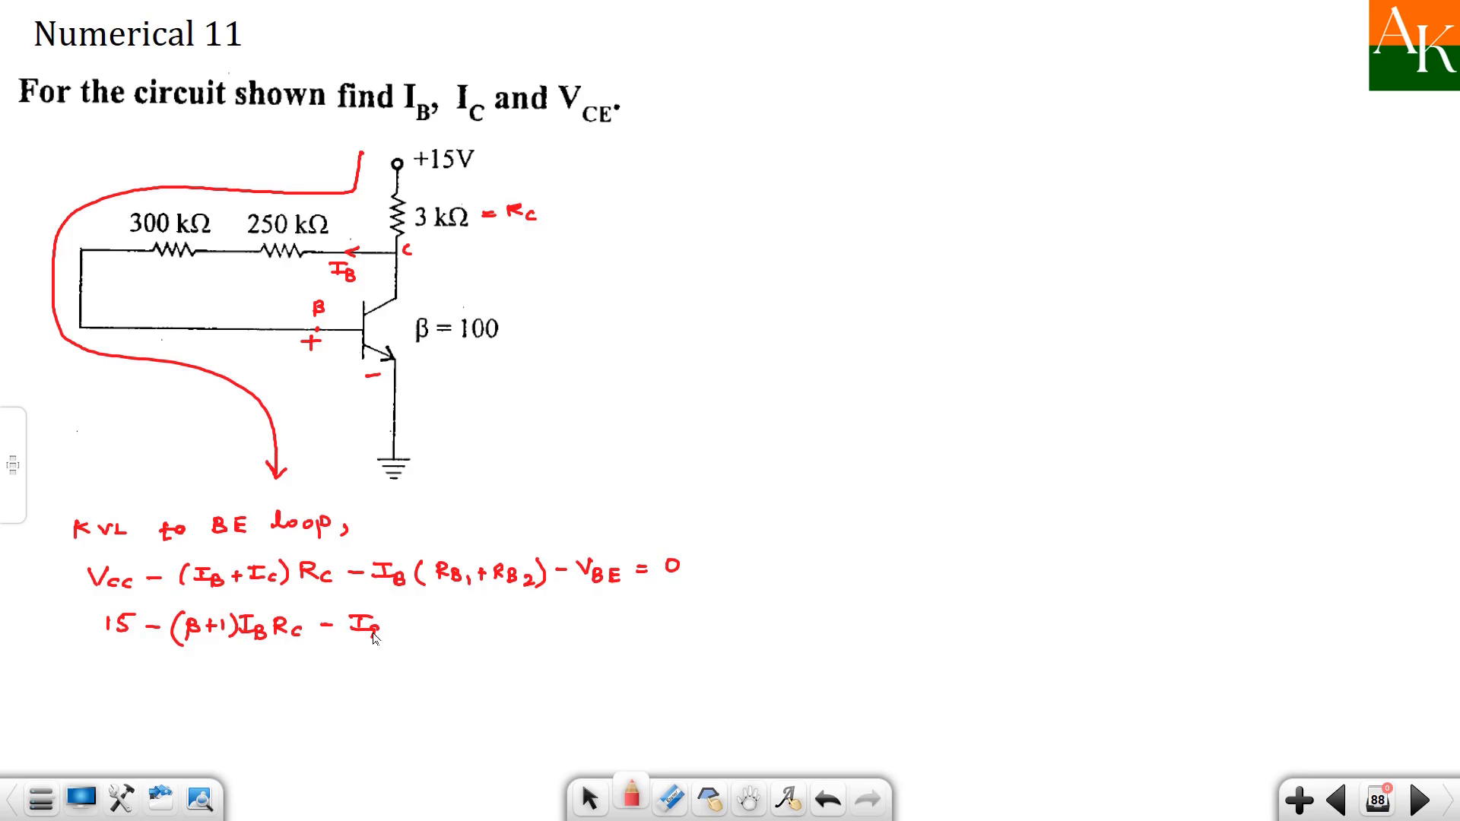
{"action": "type", "text": "RB"}
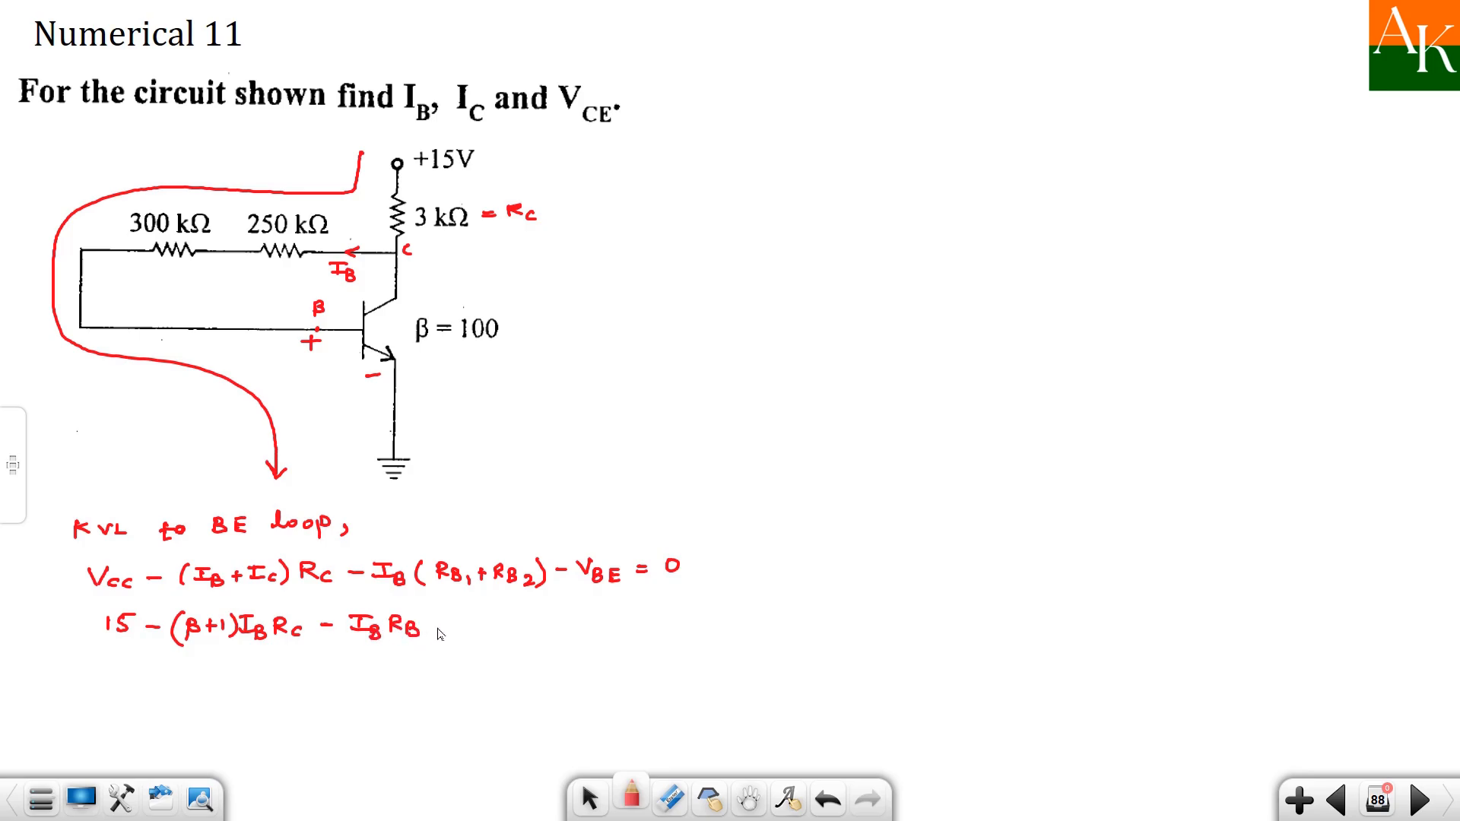
{"action": "type", "text": "- VBE = 0"}
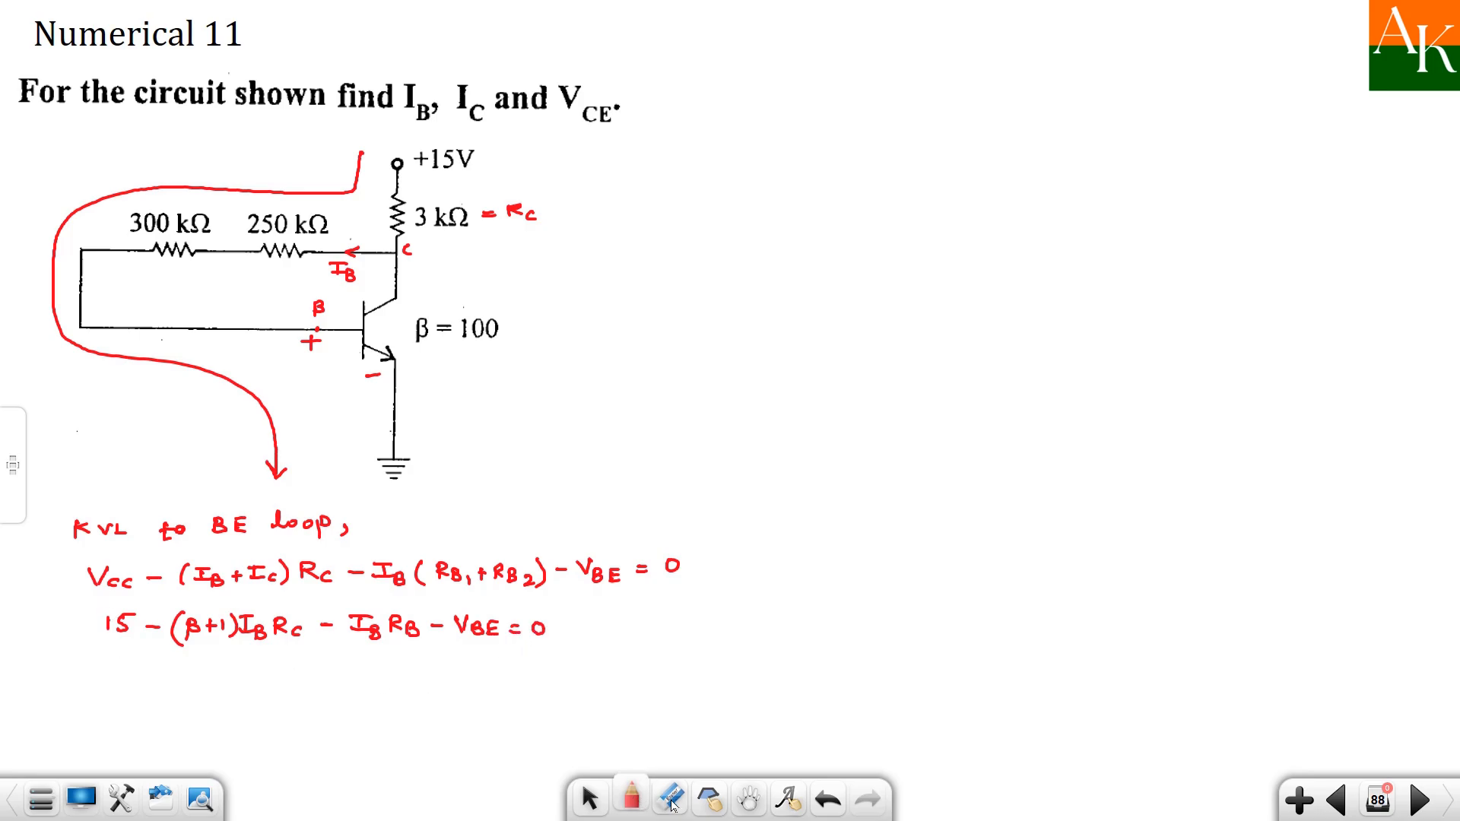
- Write IB = (Vcc − VBE)/(RB + (β+1)Rc) = (15 − 0.7)/(550k + (101)(3k)) = 16.76 μA
{"action": "left_click", "coordinate": [669, 799]}
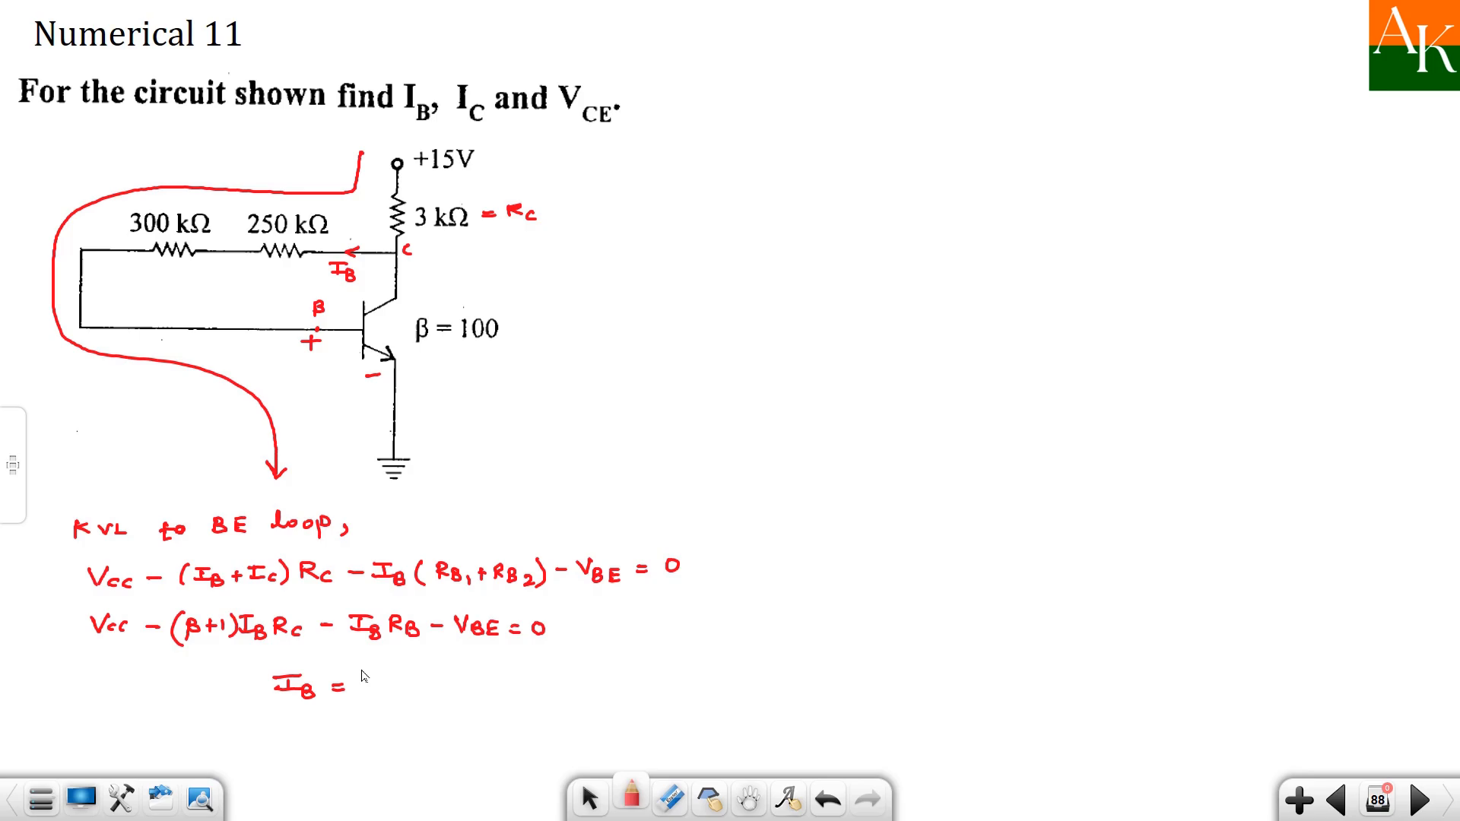
{"action": "type", "text": "Vcc -"}
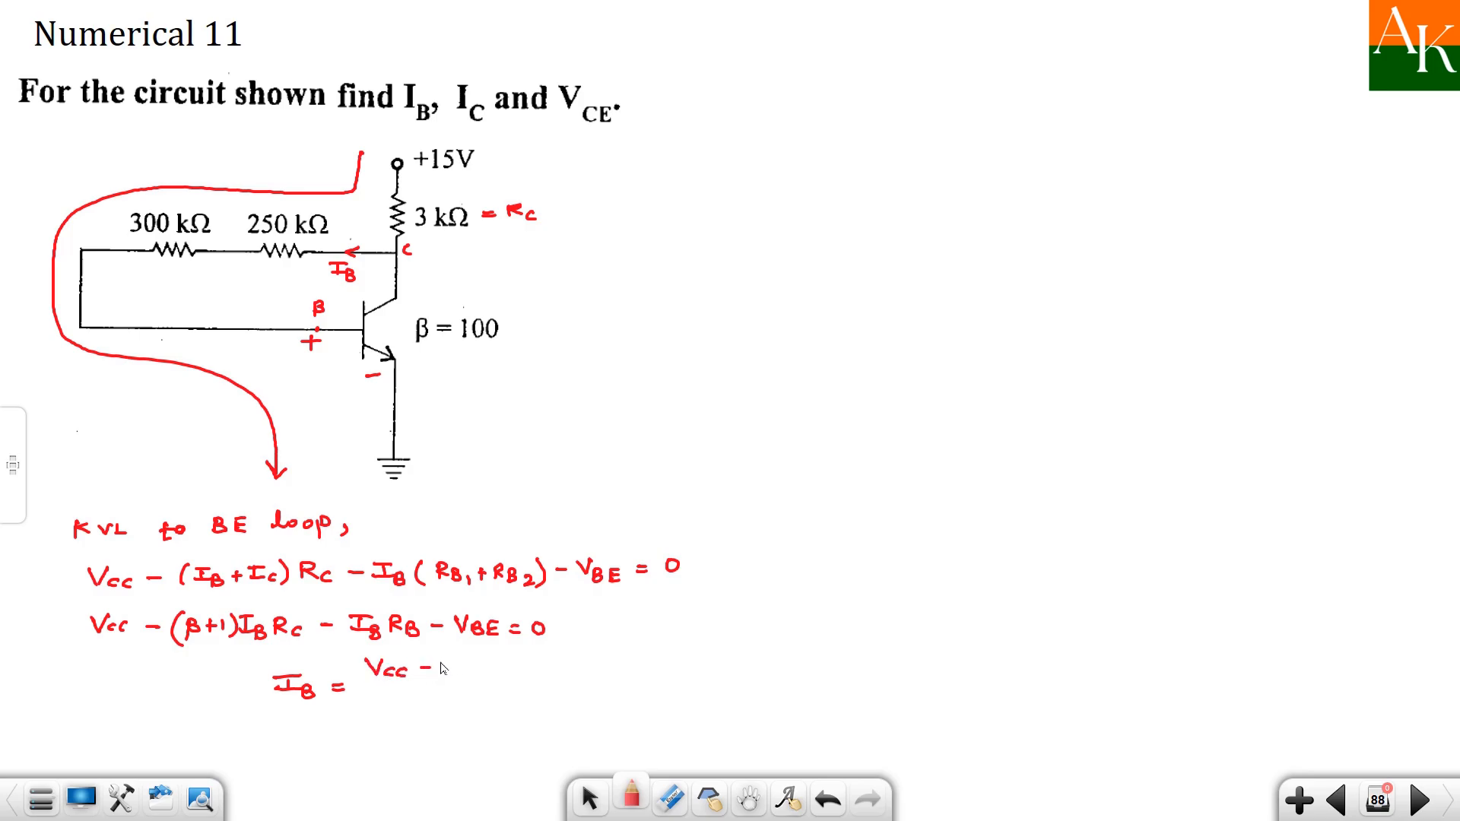
{"action": "type", "text": "VBE"}
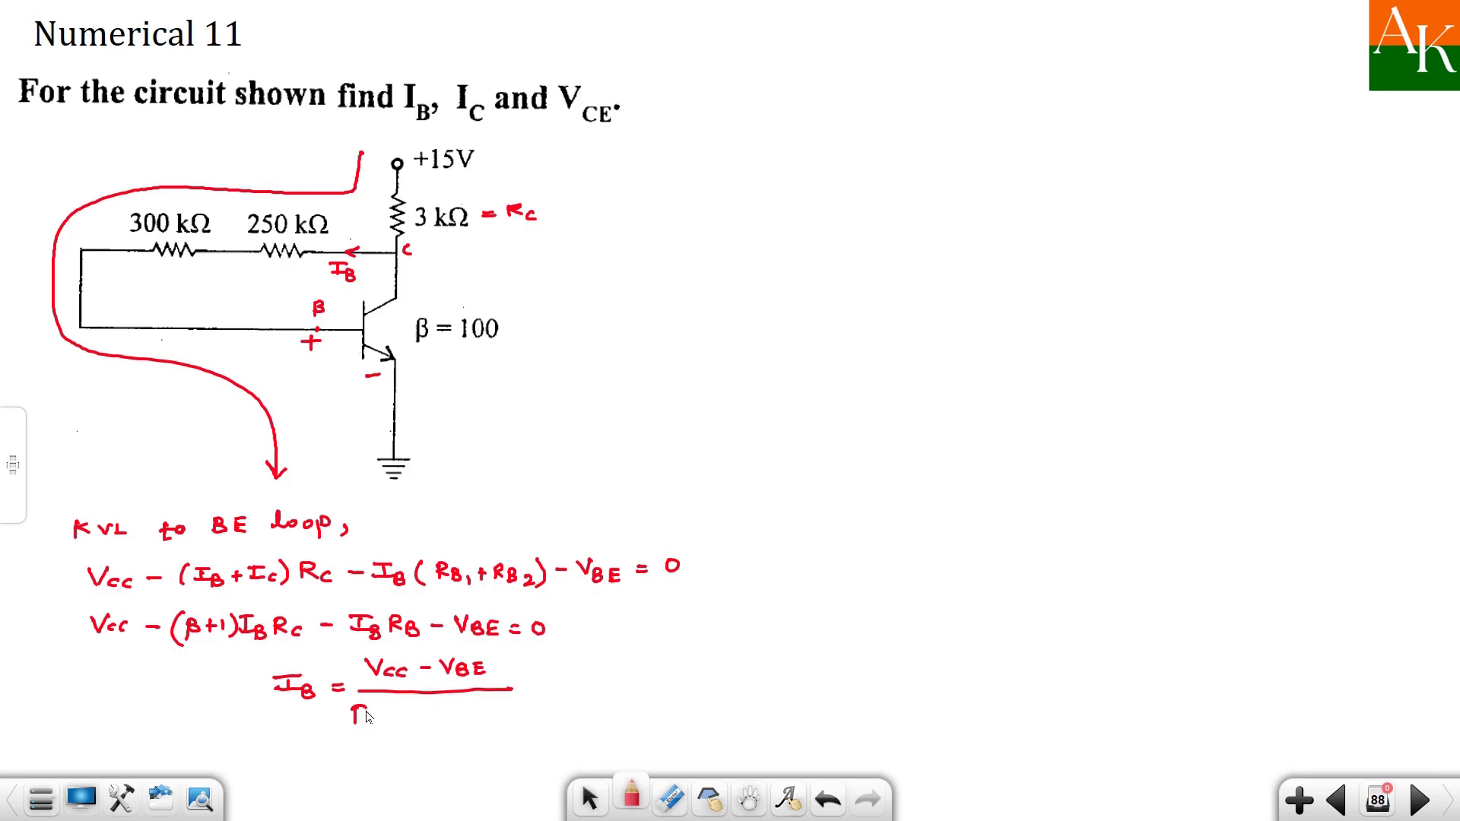
{"action": "type", "text": "RB +"}
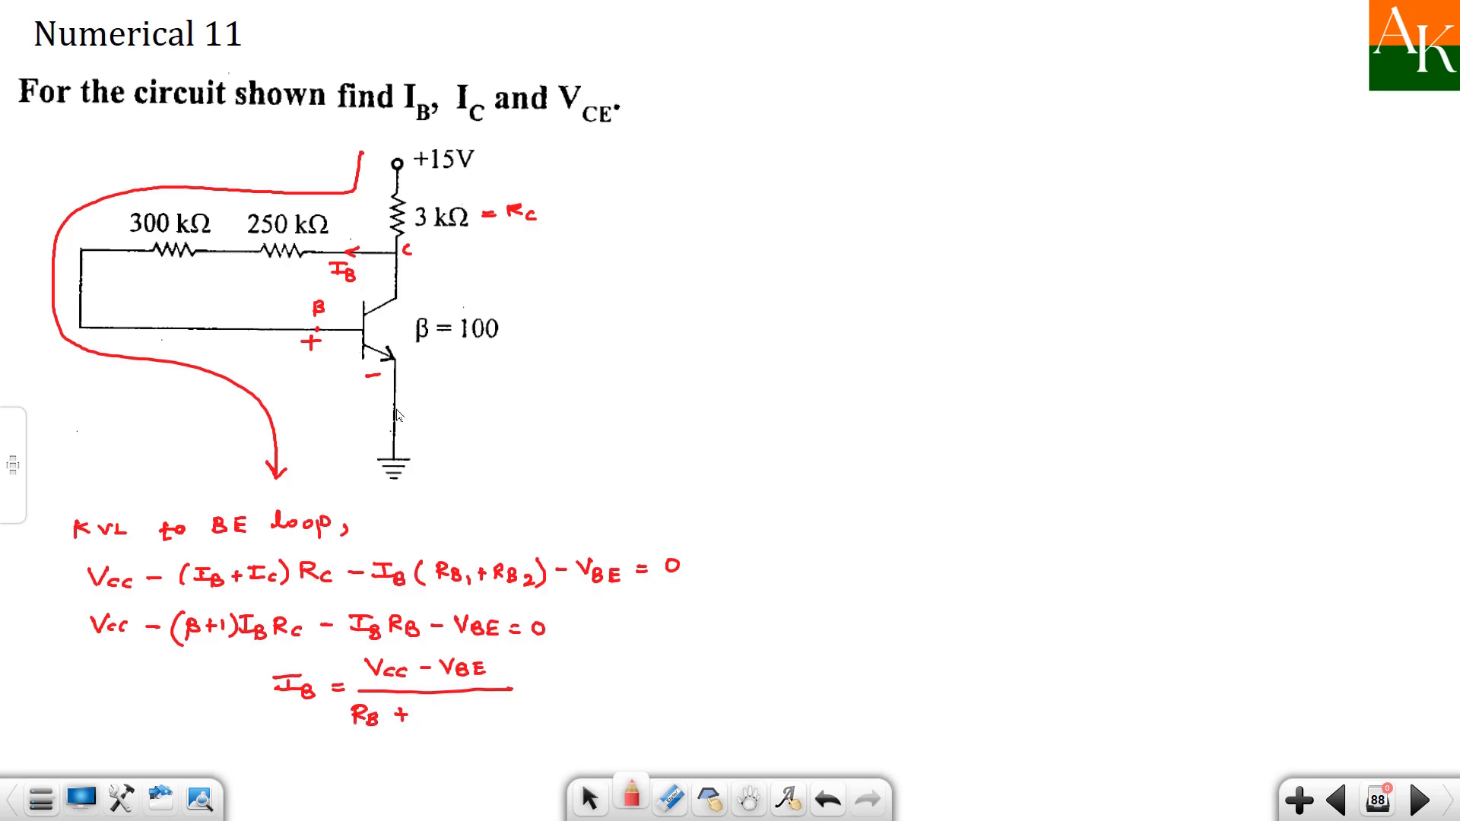
{"action": "mouse_move", "coordinate": [418, 717]}
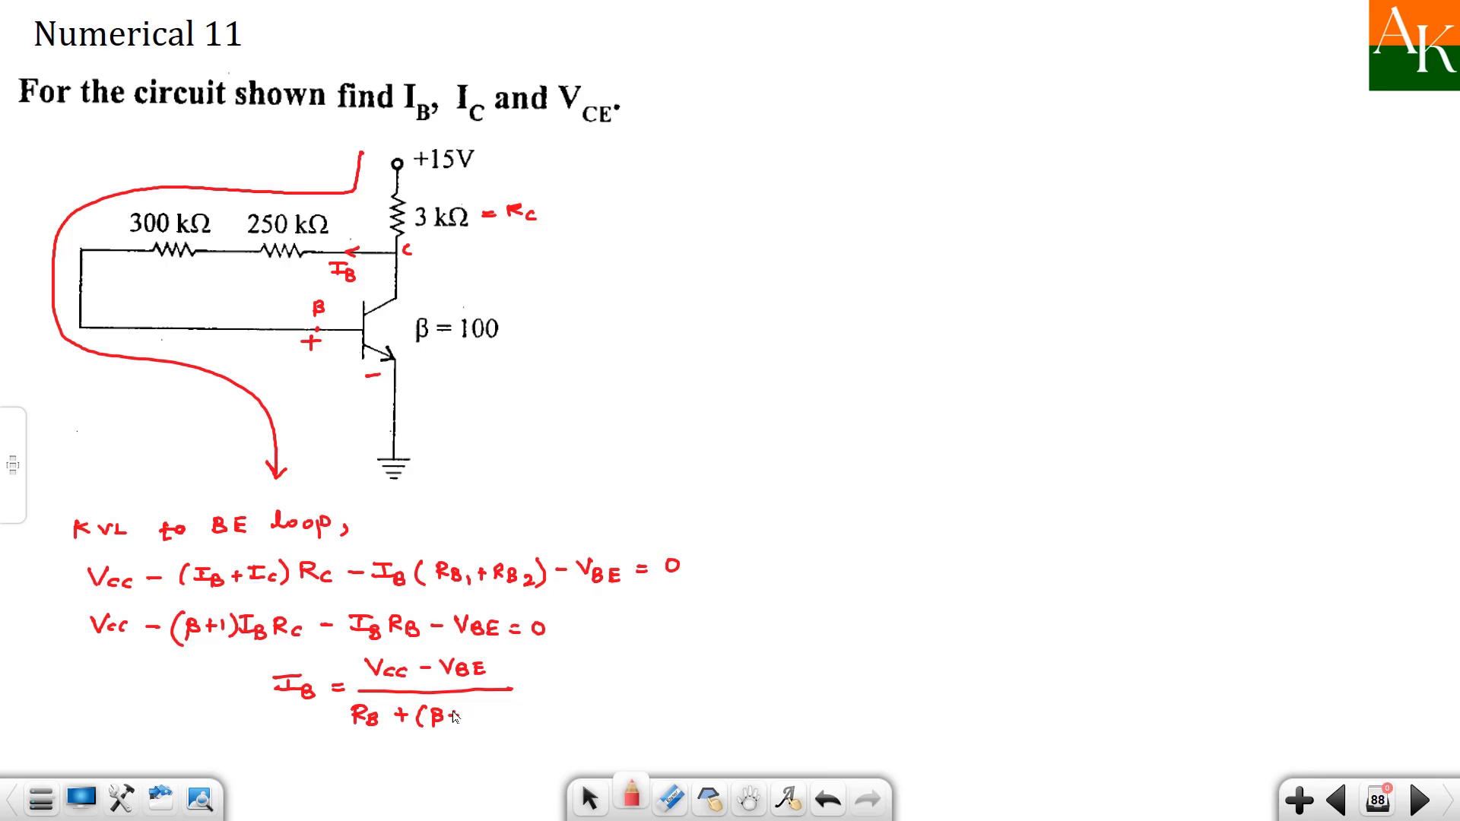
{"action": "type", "text": "+1) Rc"}
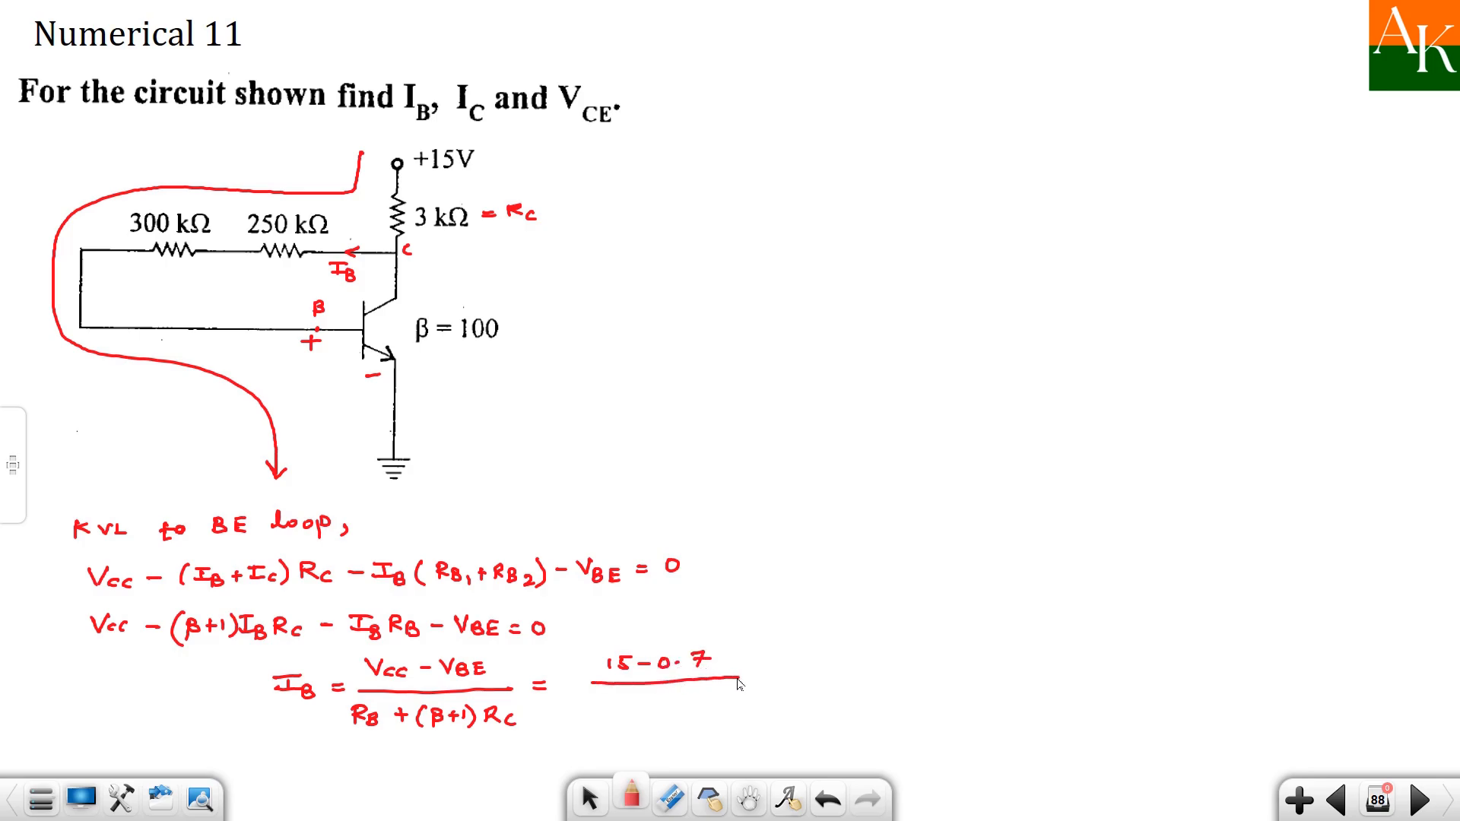
{"action": "mouse_move", "coordinate": [564, 696]}
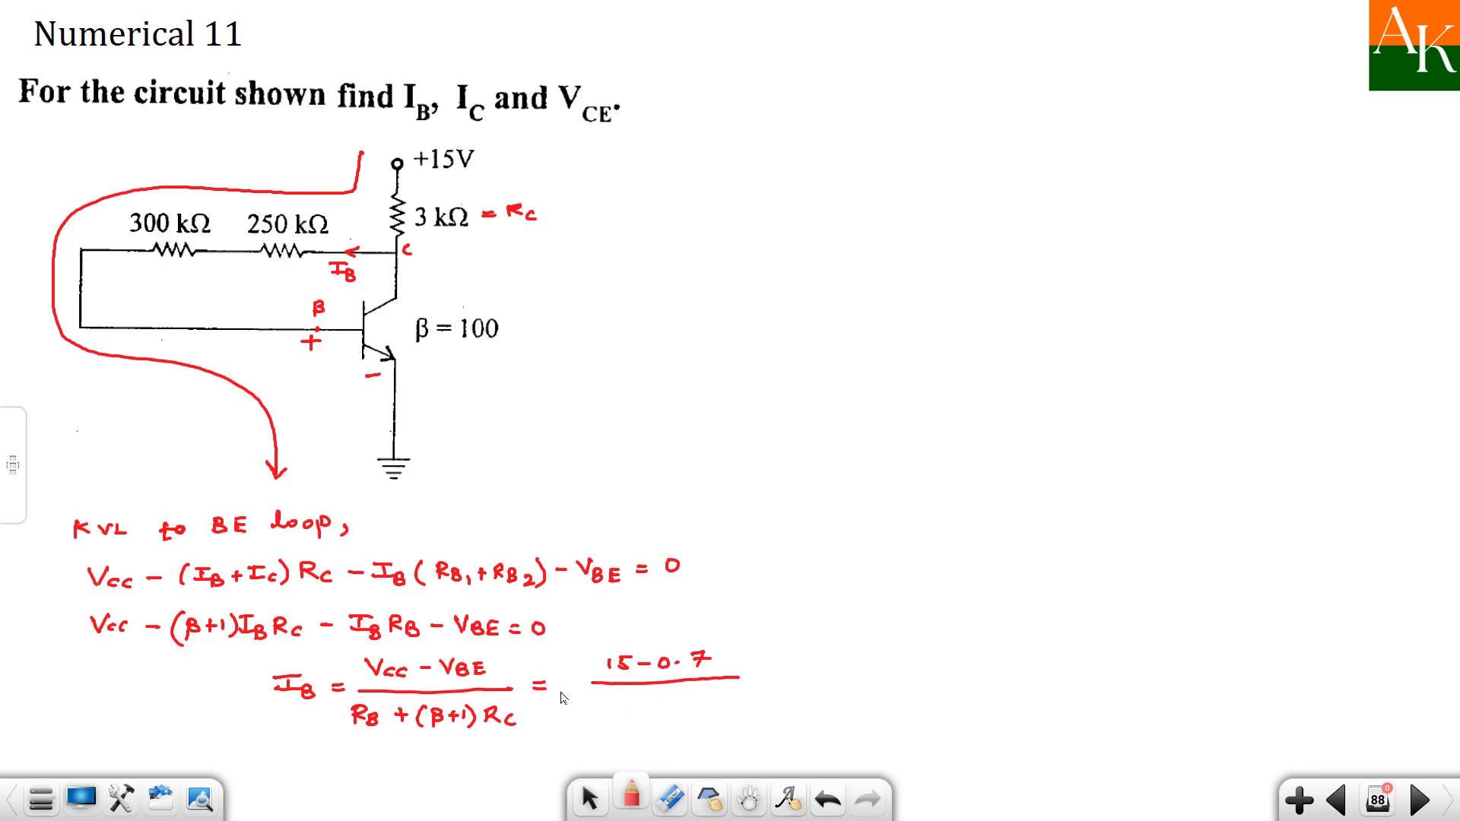
{"action": "mouse_move", "coordinate": [646, 608]}
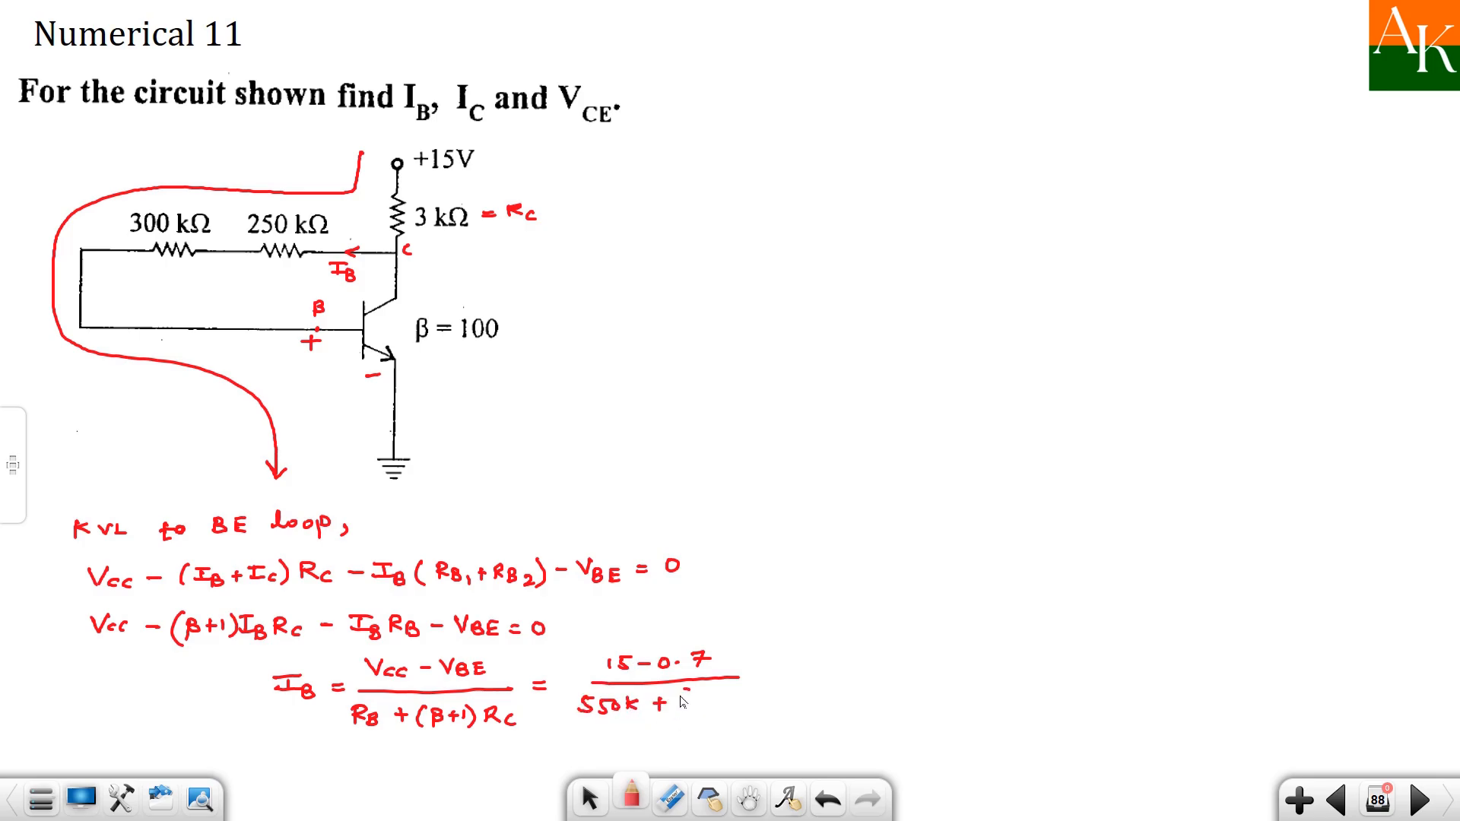
{"action": "type", "text": "(101)"}
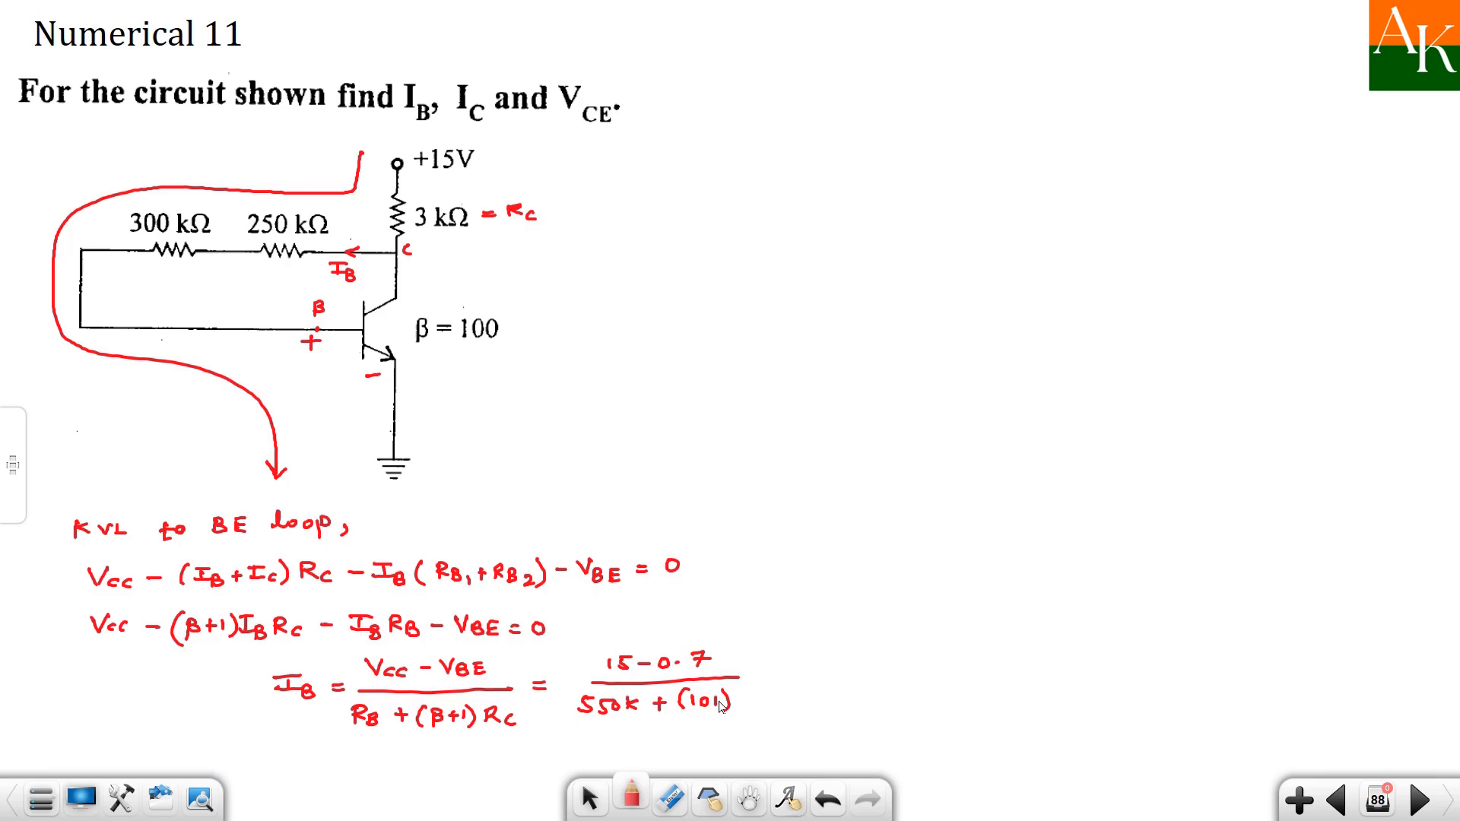
{"action": "type", "text": "(3k"}
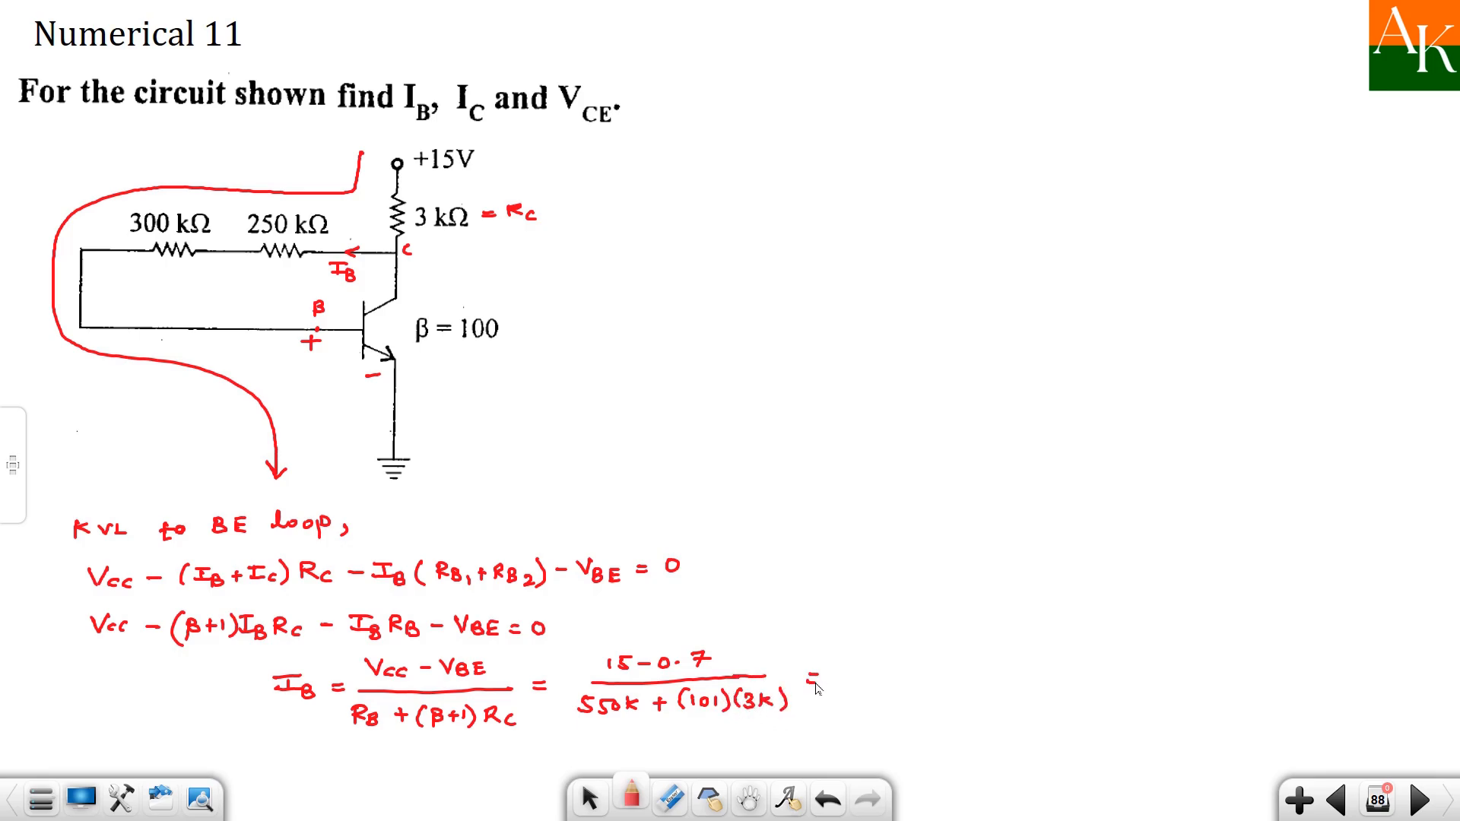
{"action": "mouse_move", "coordinate": [630, 738]}
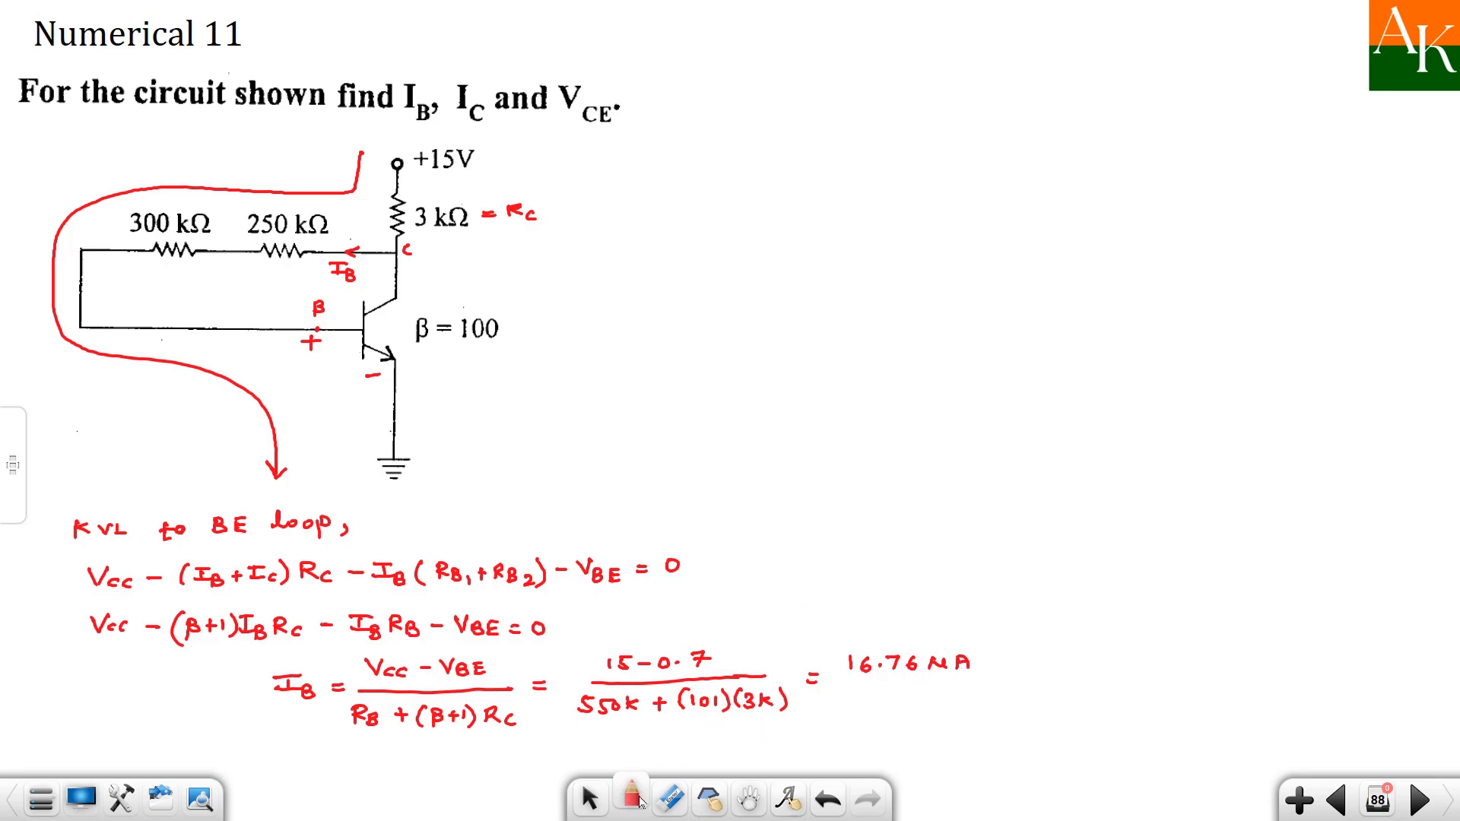
{"action": "mouse_move", "coordinate": [846, 101]}
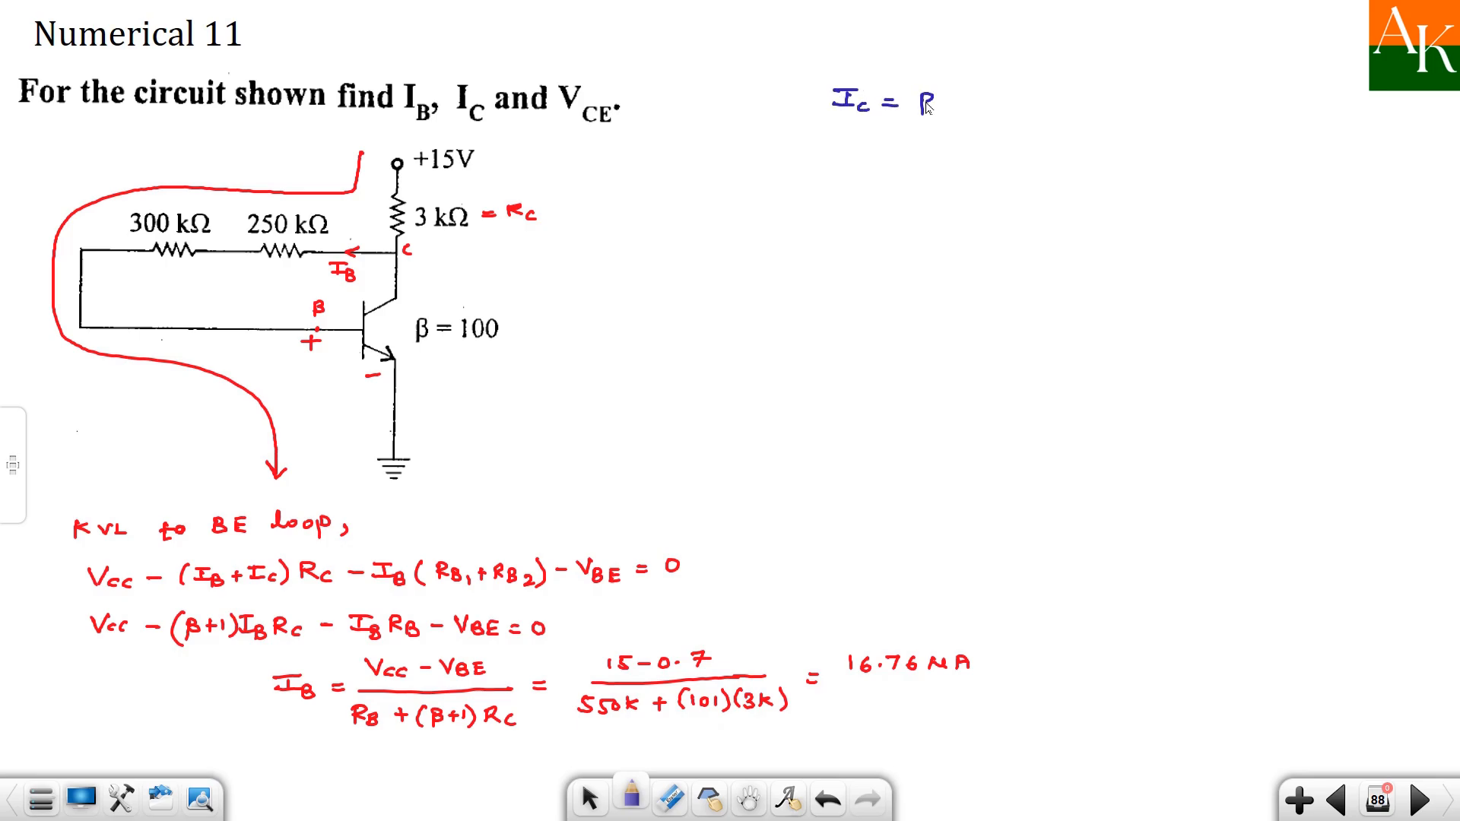
- Write IC = βIB = 1.676 mA in blue at the top right
{"action": "type", "text": "βI_B"}
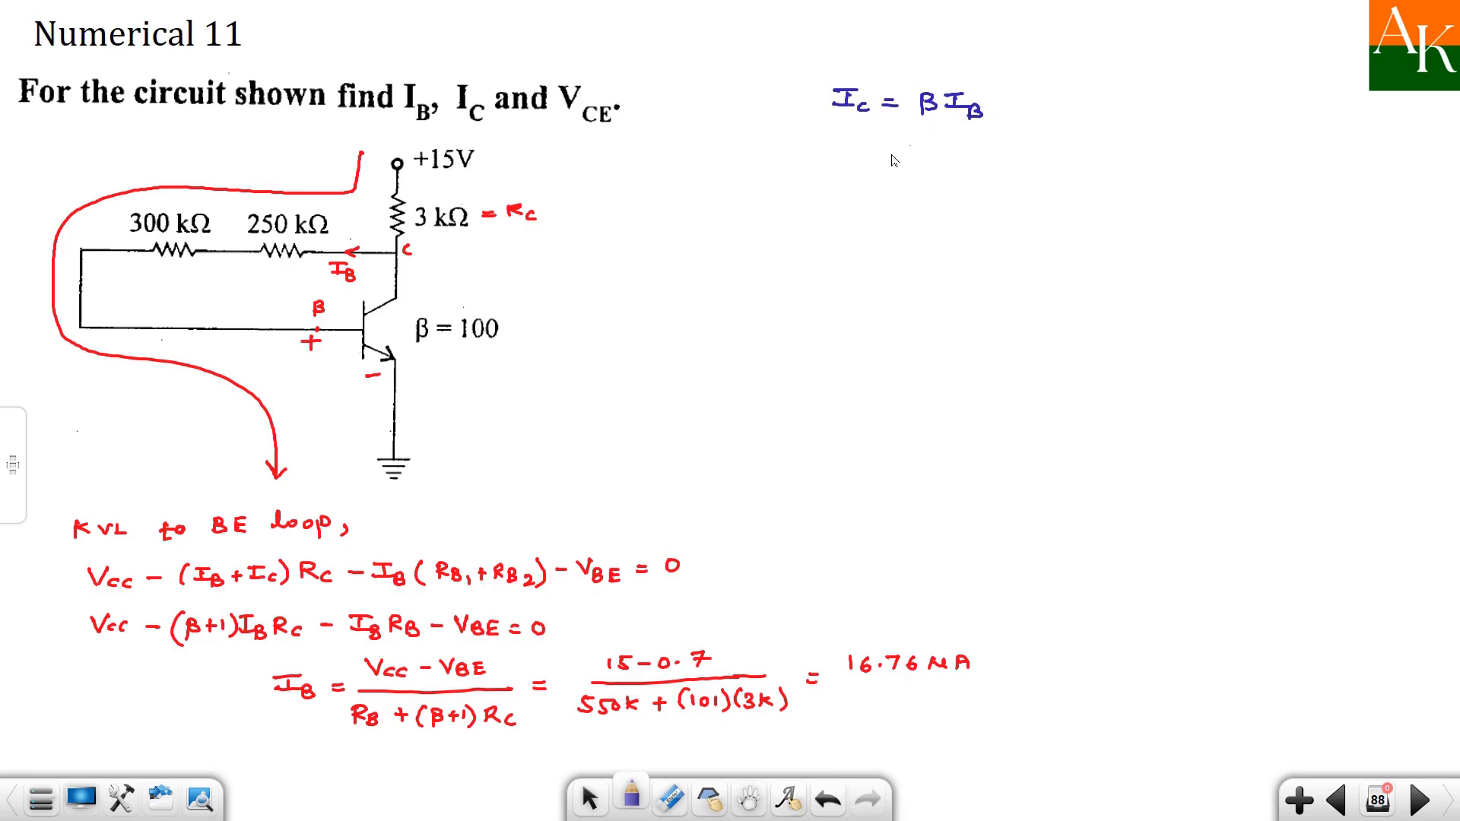
{"action": "left_click", "coordinate": [890, 151]}
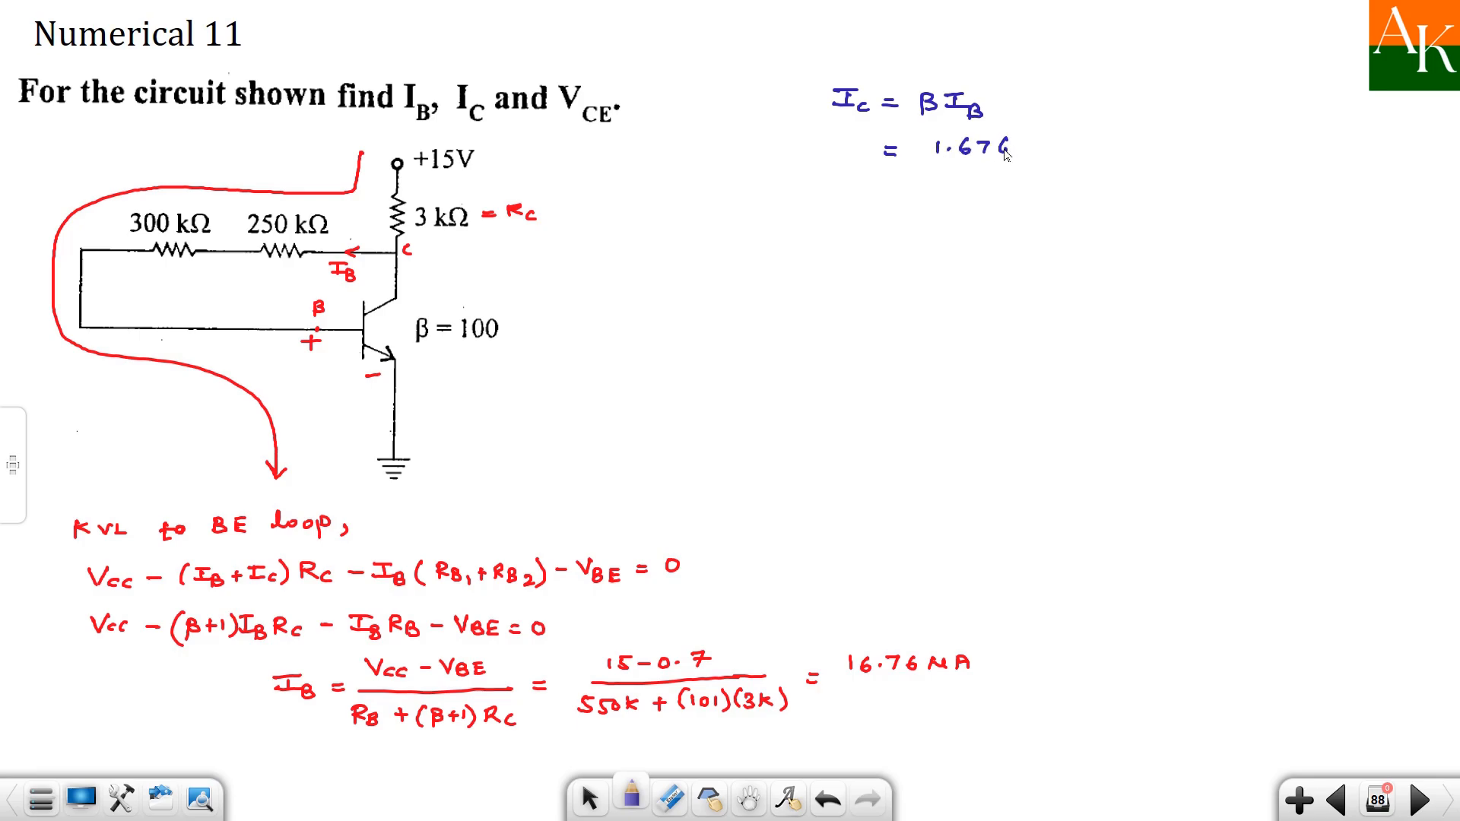
{"action": "type", "text": "m."}
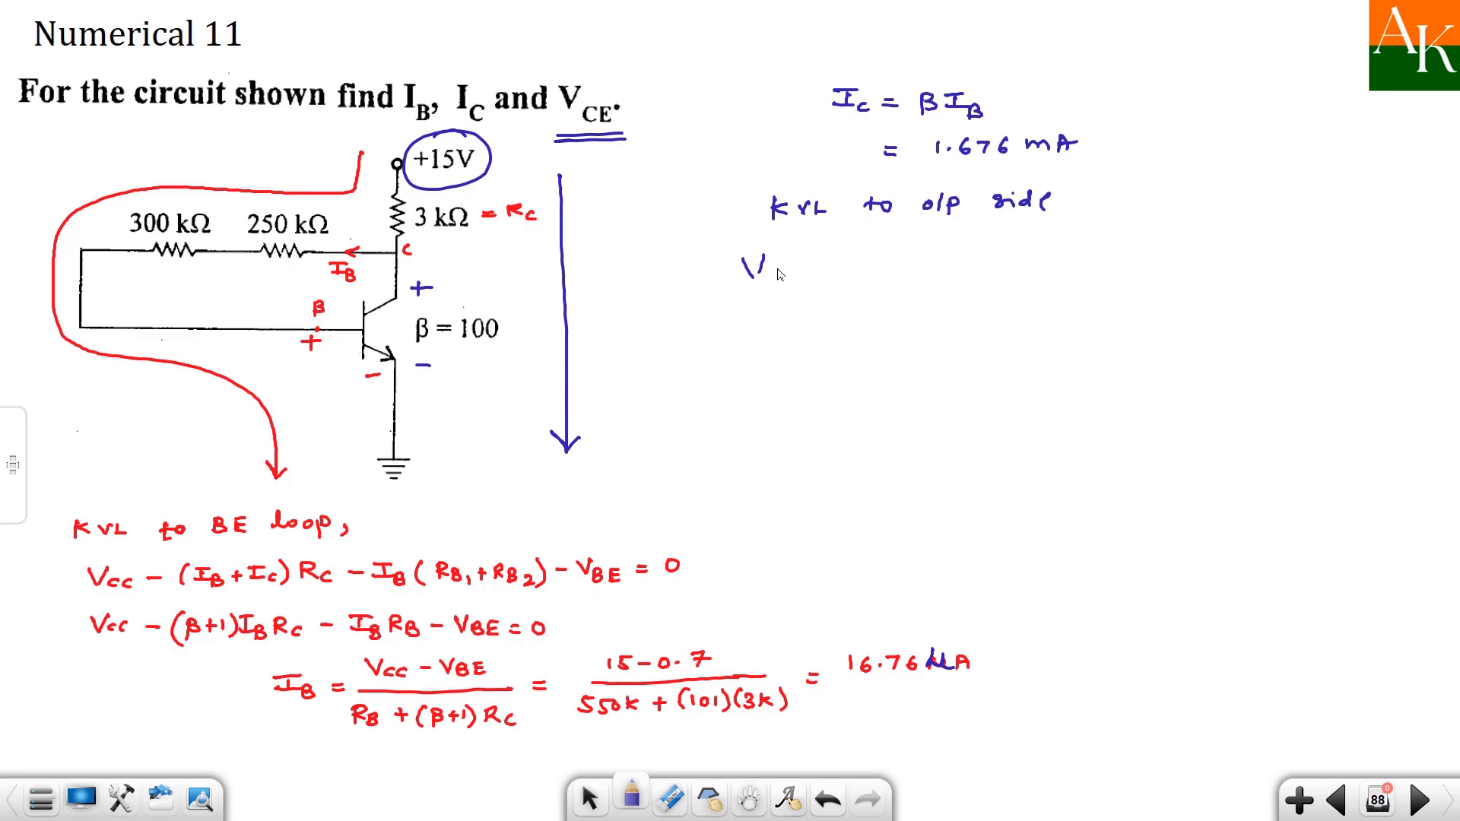
- Write the output-side KVL equation Vcc − (IB+IC)Rc − VCE = 0
{"action": "type", "text": "cc - I"}
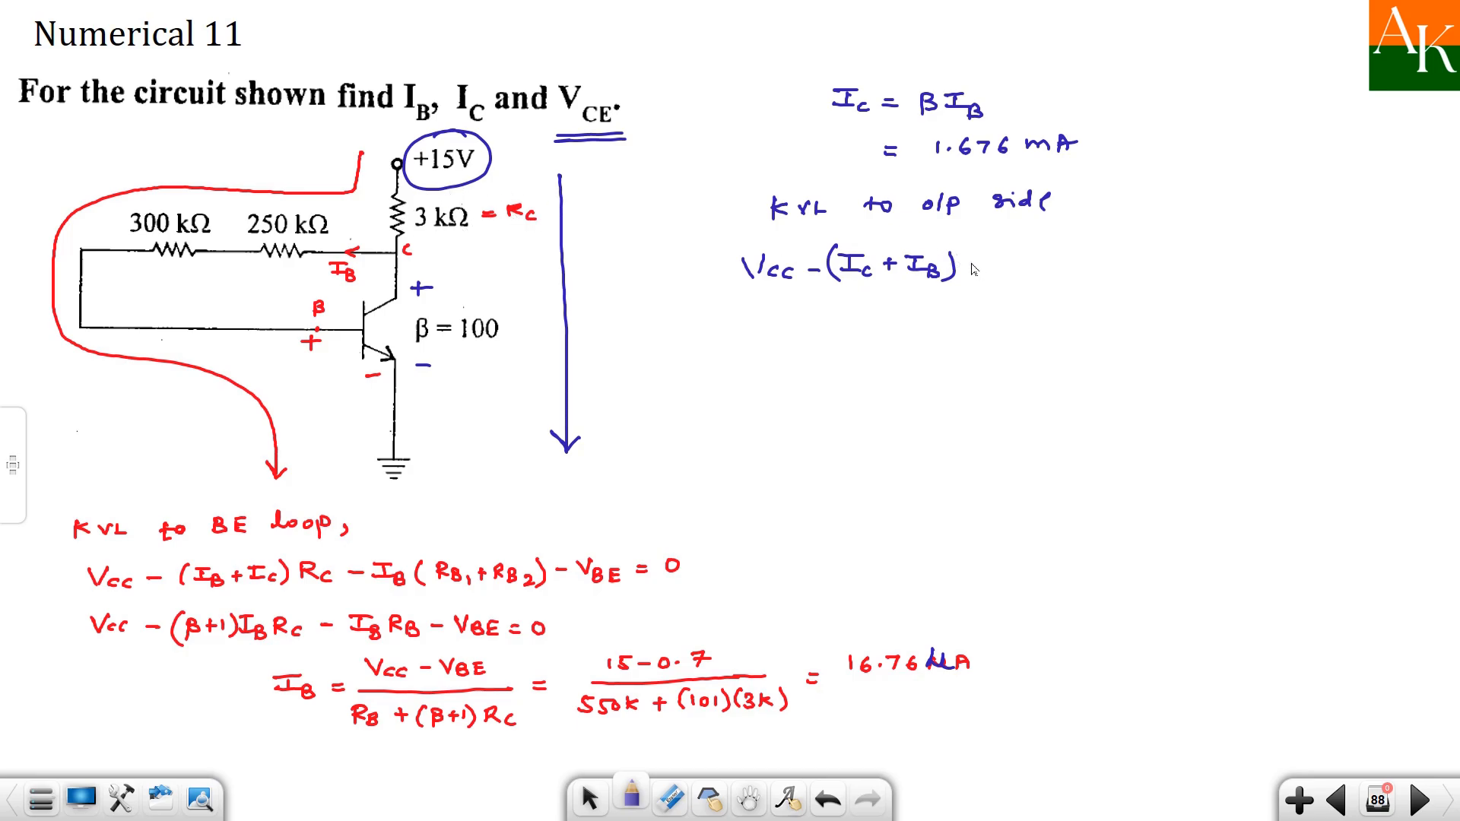
{"action": "type", "text": "Rc"}
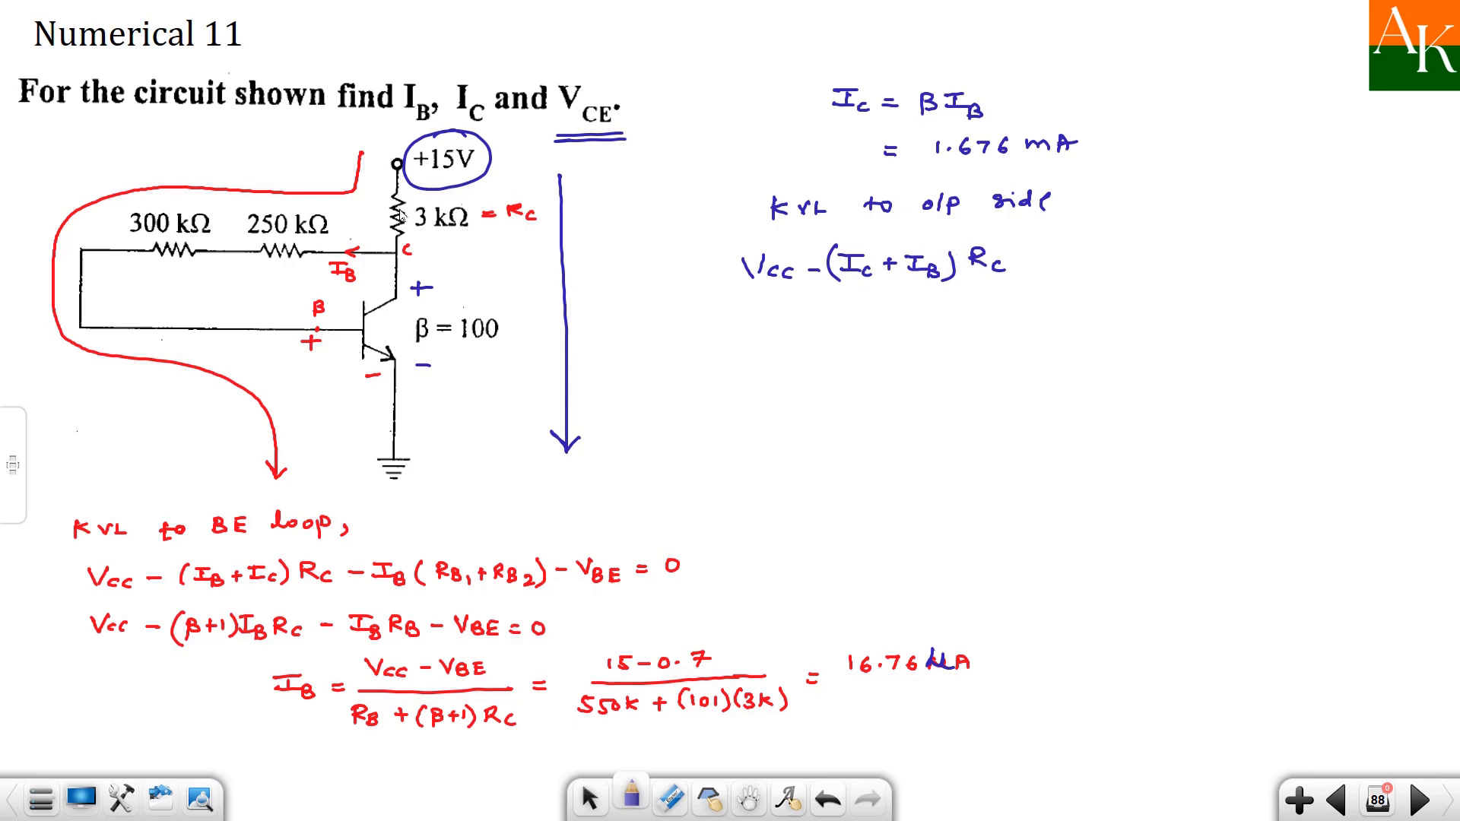
{"action": "mouse_move", "coordinate": [1032, 266]}
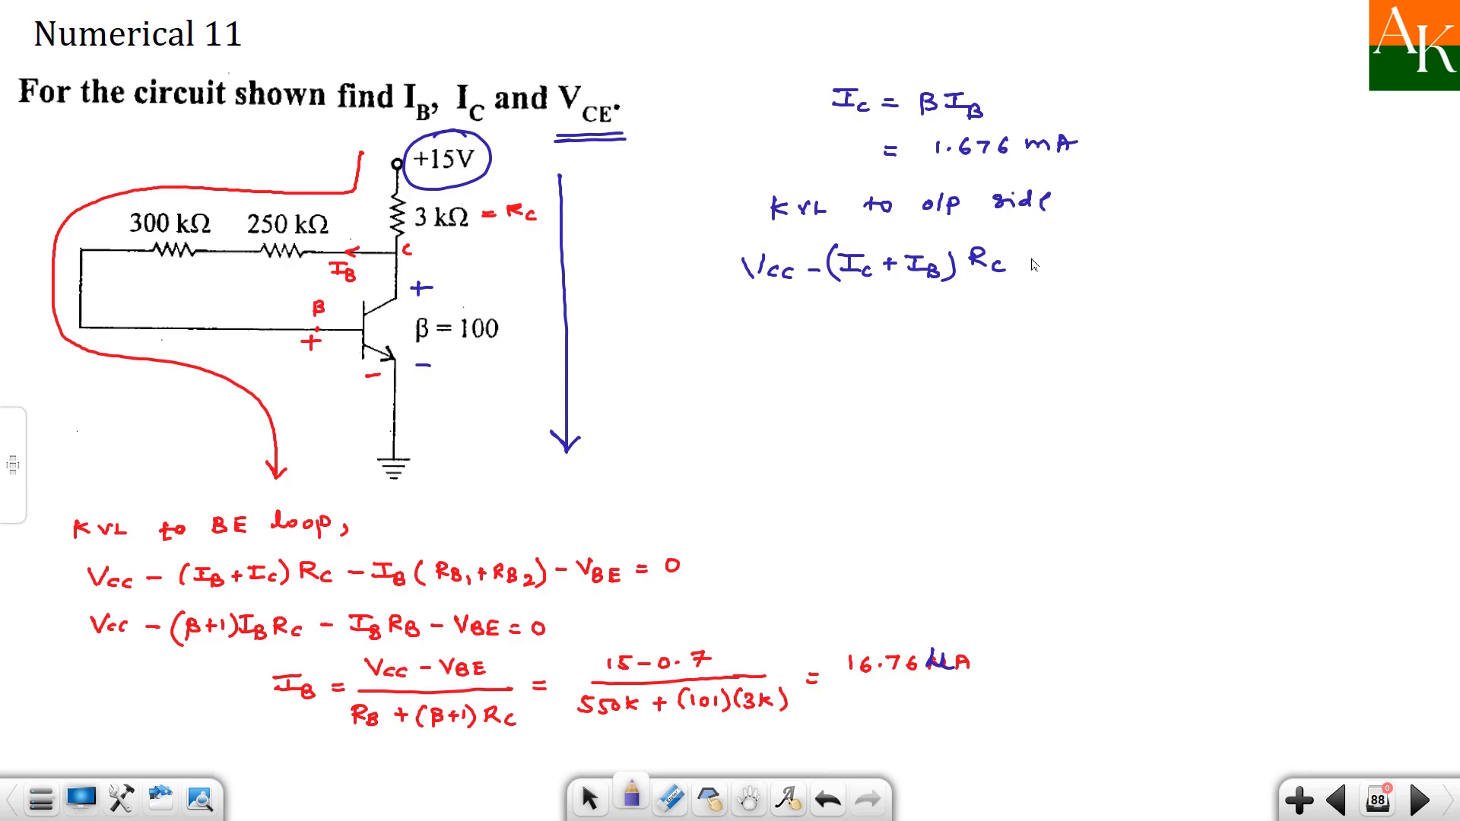
{"action": "type", "text": "- VCE"}
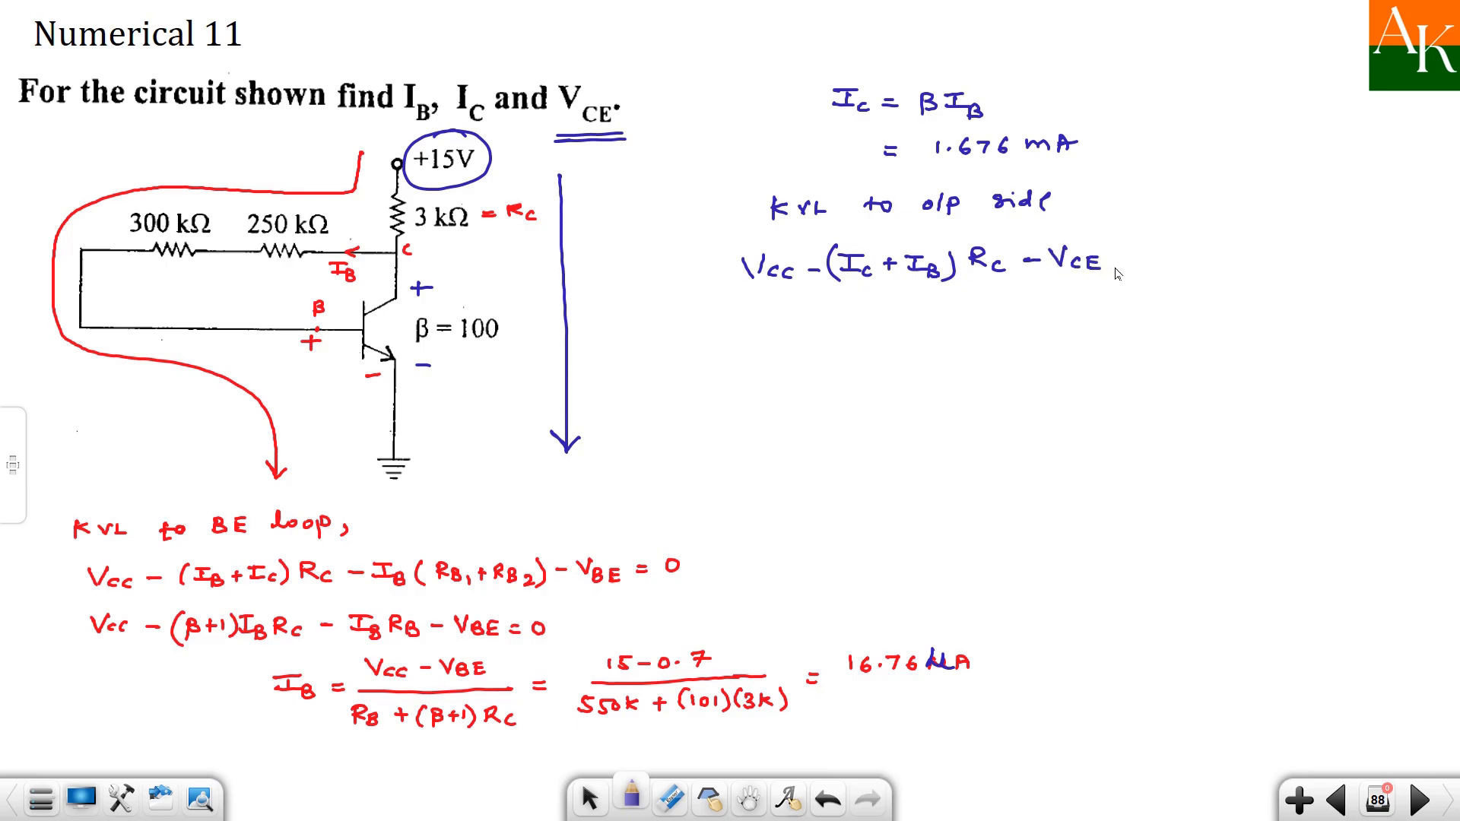
{"action": "type", "text": "= 0"}
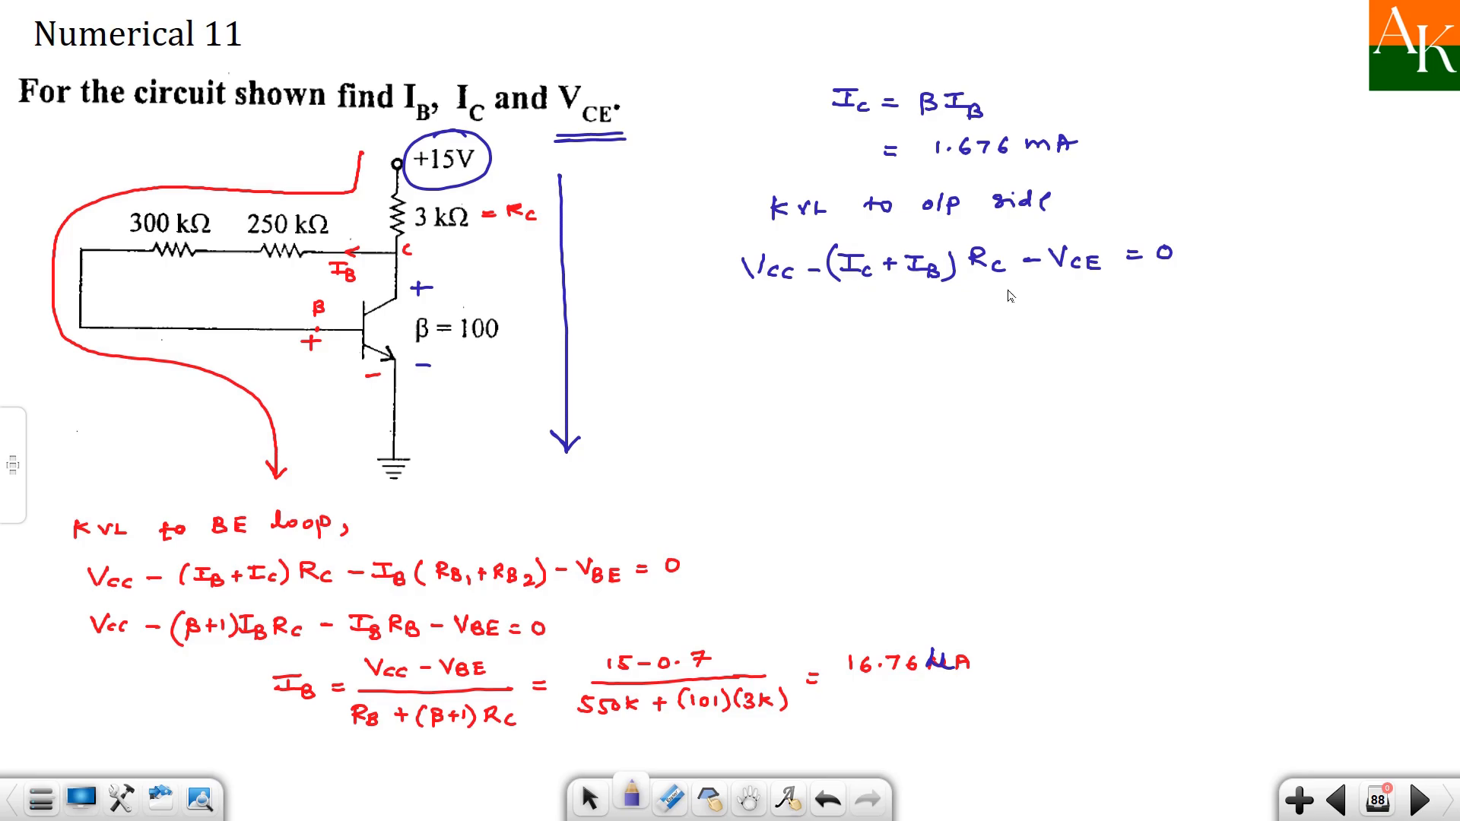
- Substitute VCE = 15 − (1.676m + 16.76μ)·3k = 9.92 V
{"action": "type", "text": "Vcc -"}
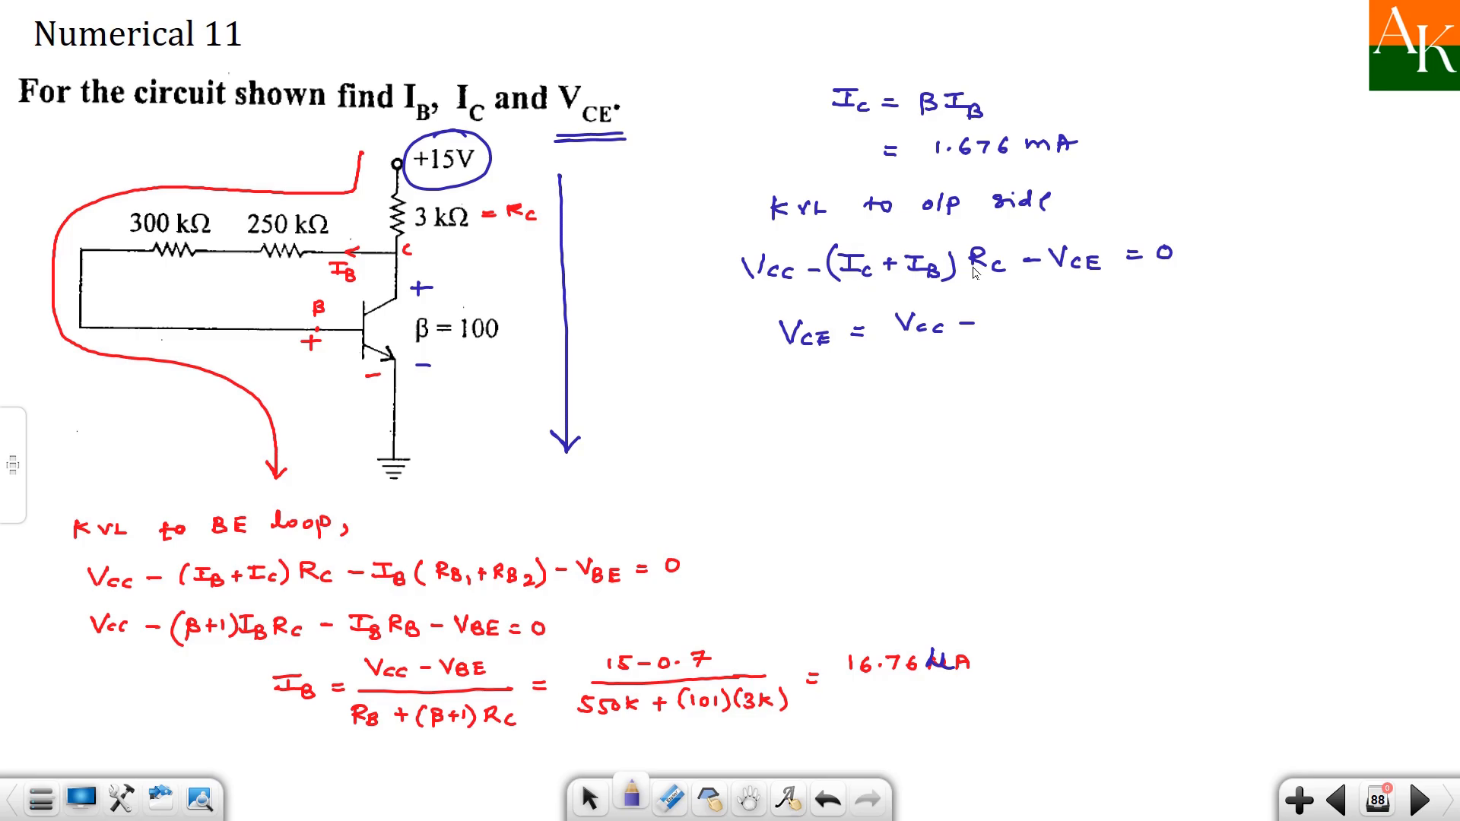
{"action": "type", "text": "(Ic + IB) Rc"}
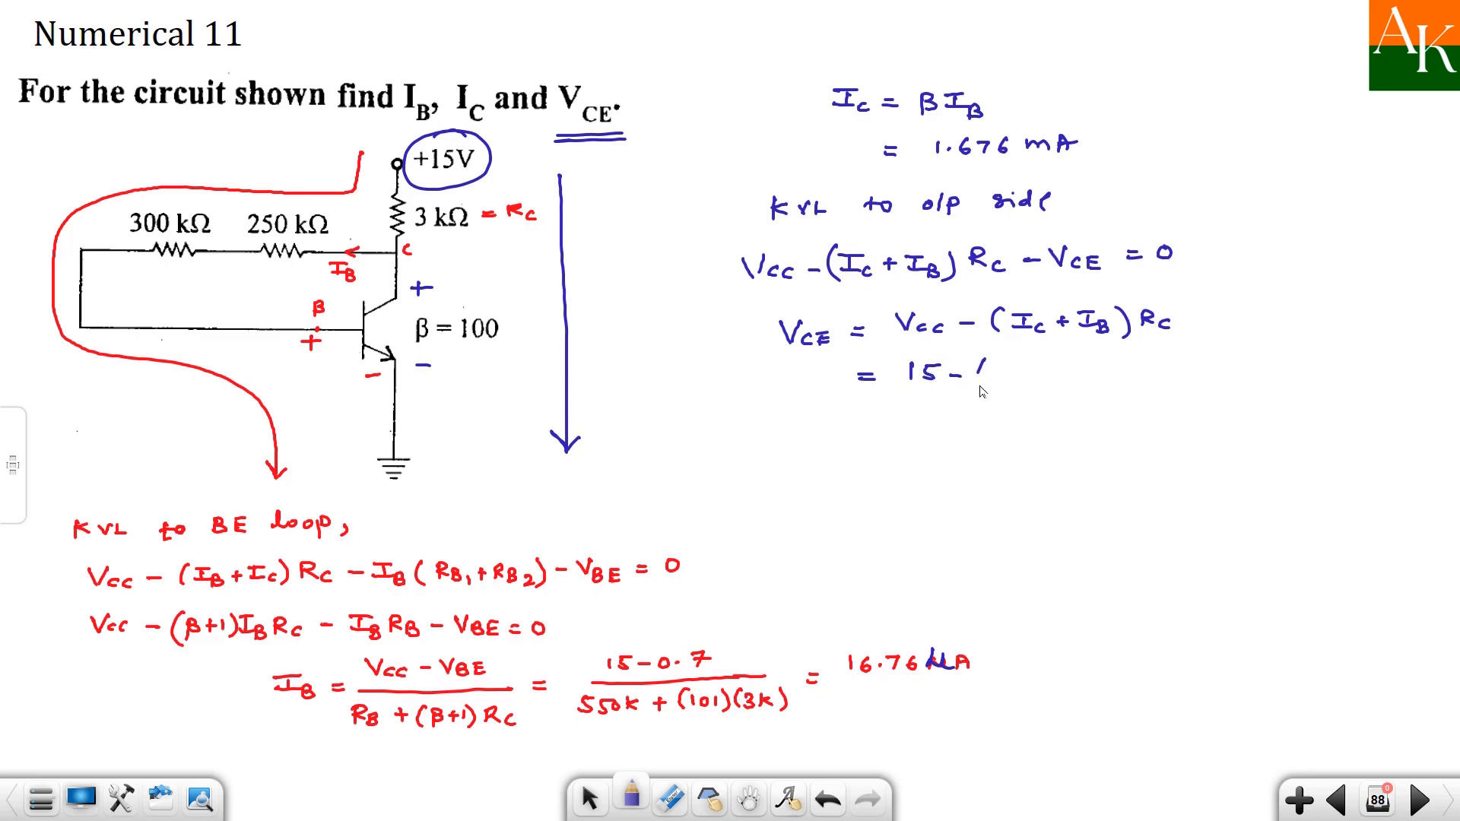
{"action": "type", "text": "(1.676"}
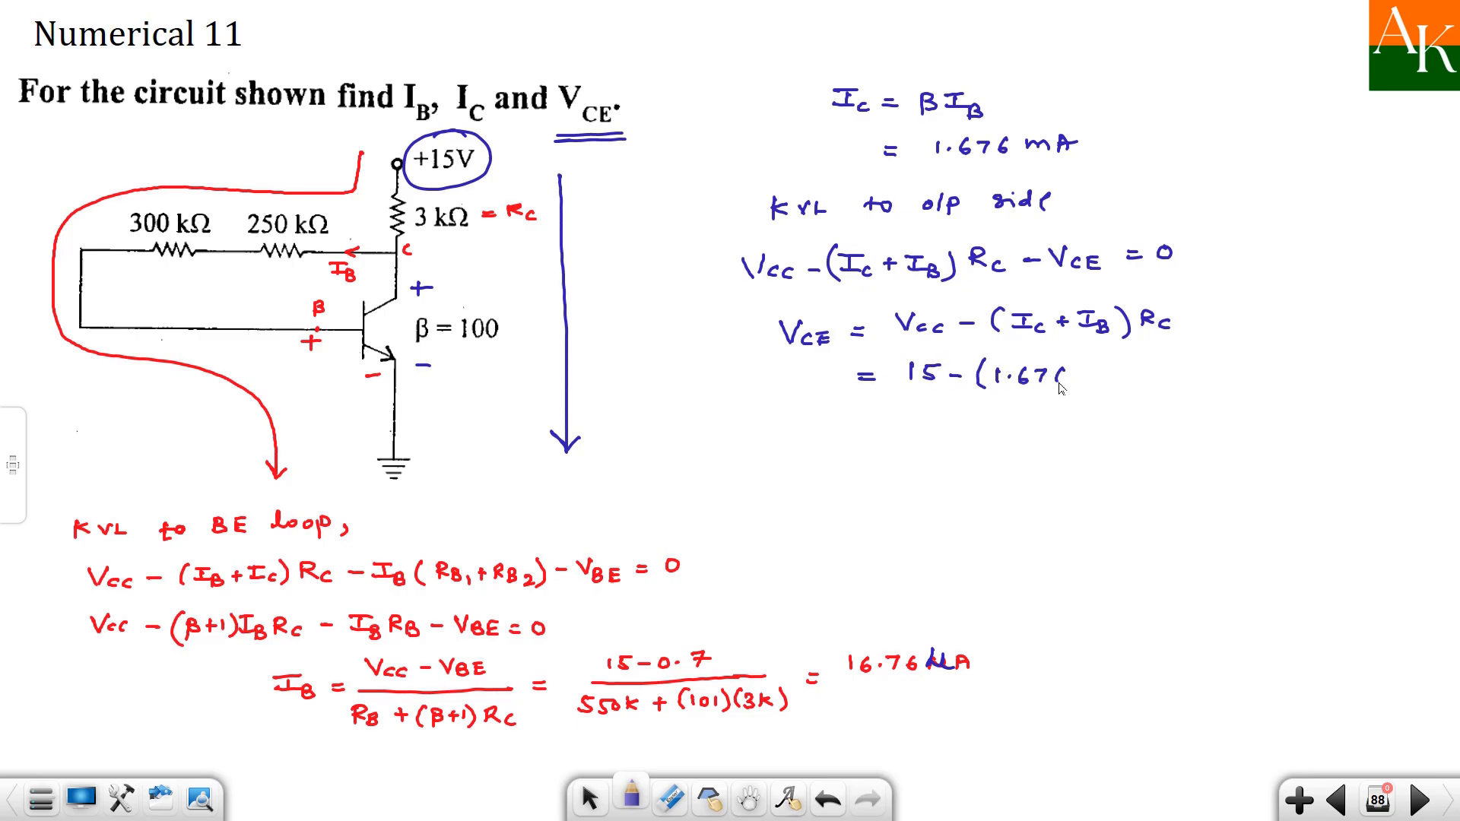
{"action": "type", "text": "m +"}
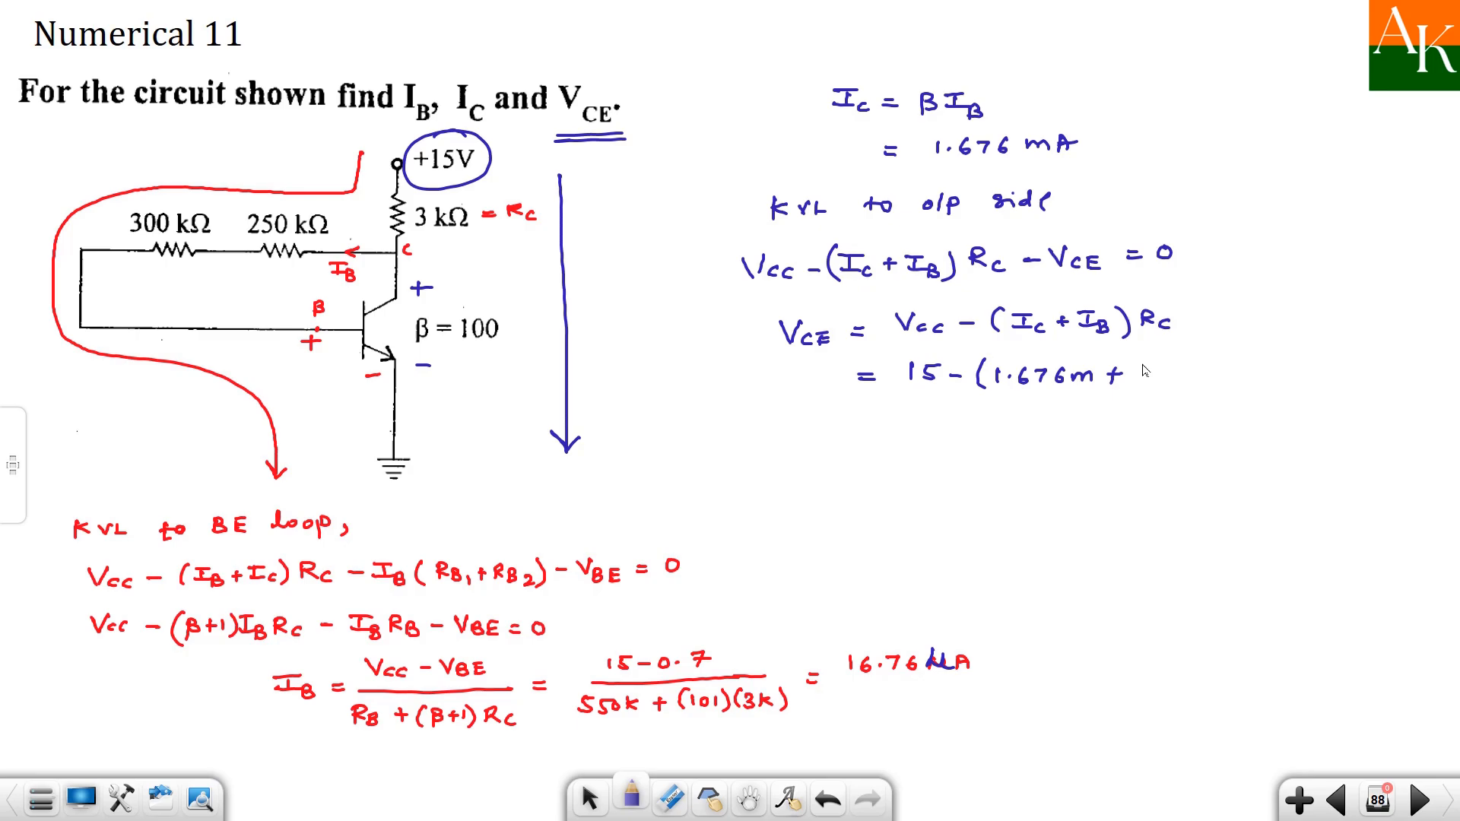
{"action": "type", "text": "16.76μ"}
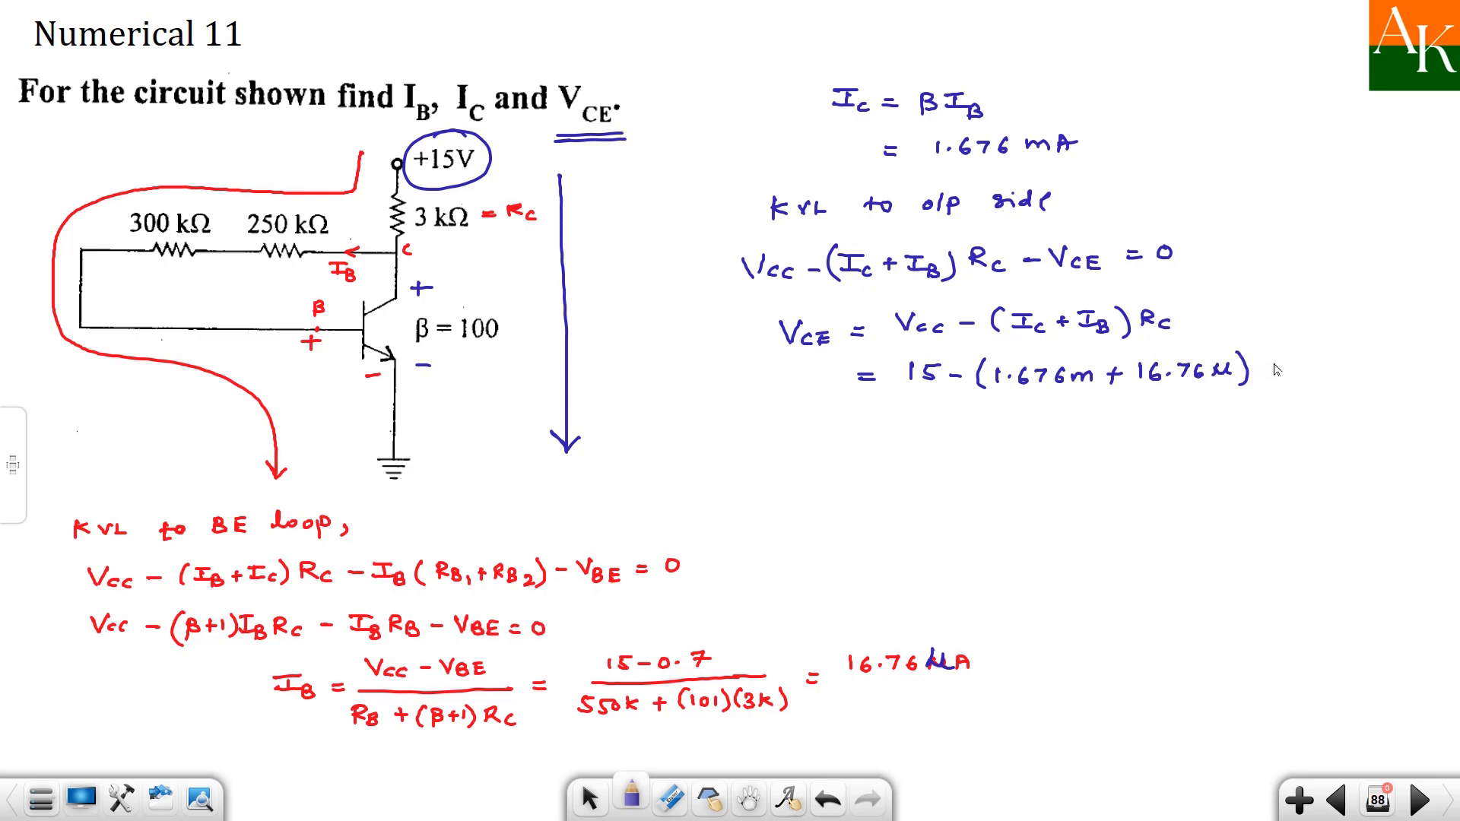
{"action": "type", "text": "3k"}
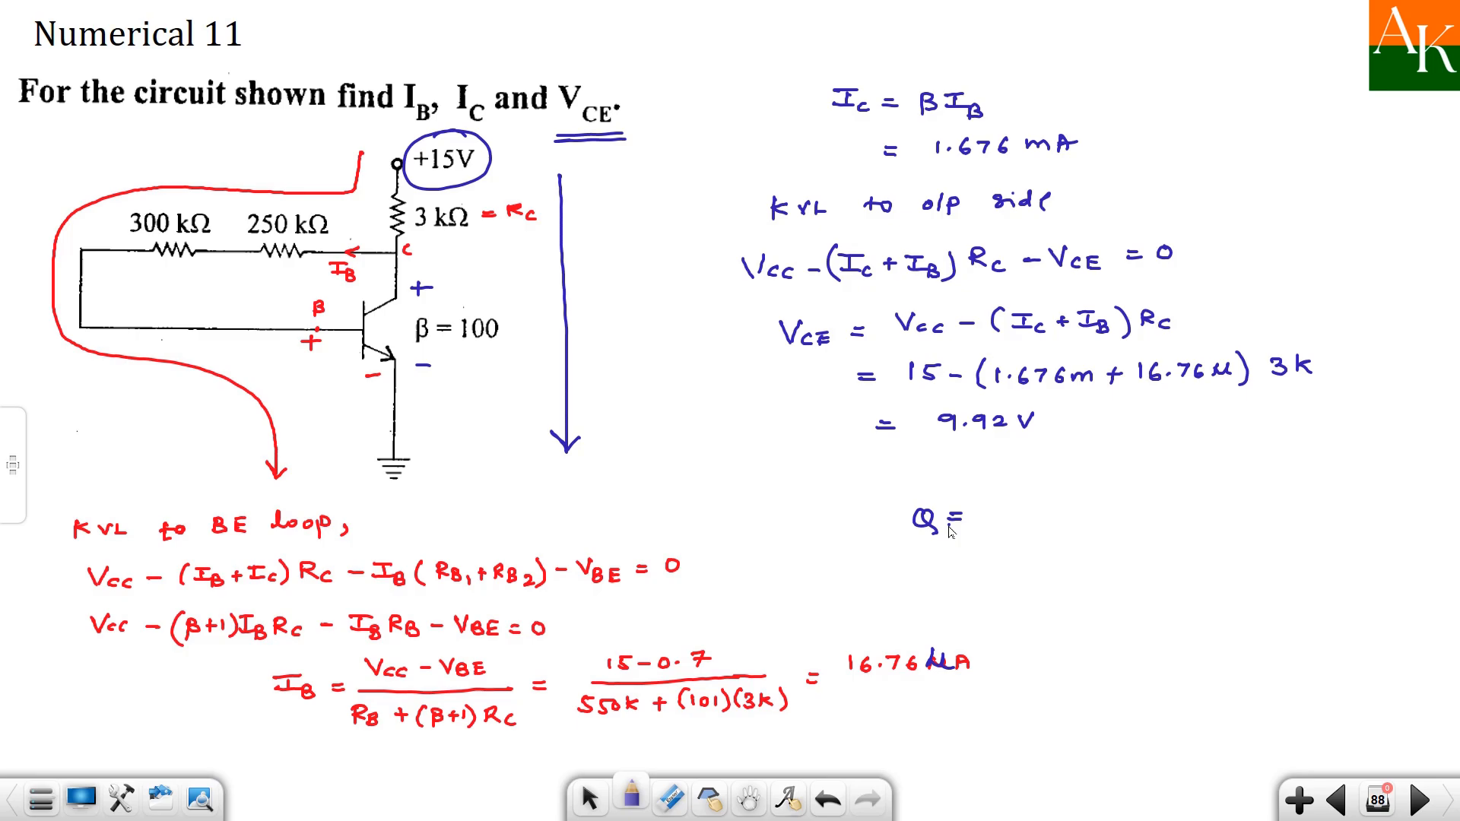
- Write Q ≡ (9.92 V, 1.676 mA) labelled VCEQ and ICQ, then advance to Numerical 12
{"action": "type", "text": "( 9.1"}
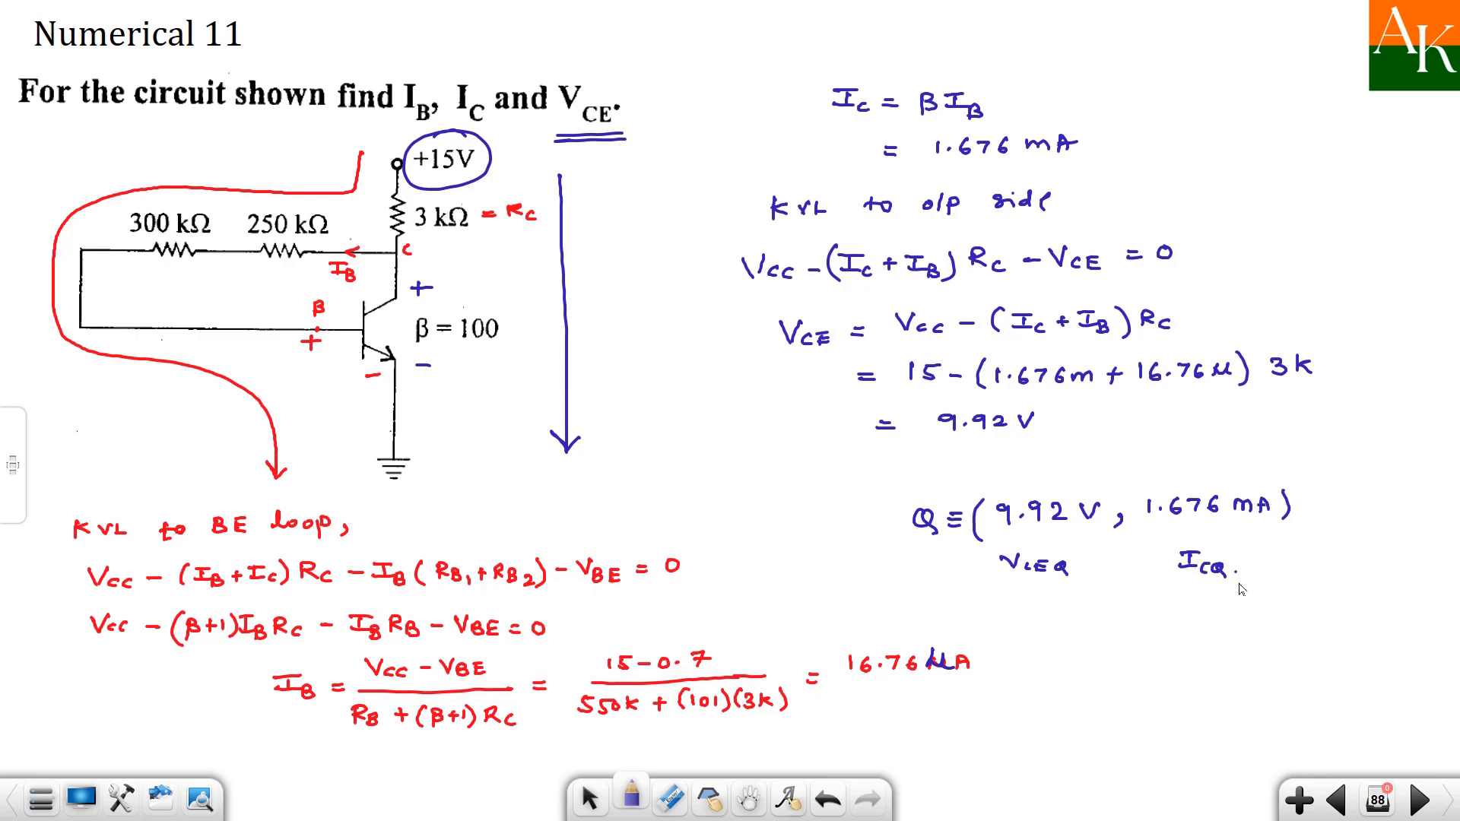
{"action": "left_click", "coordinate": [1423, 799]}
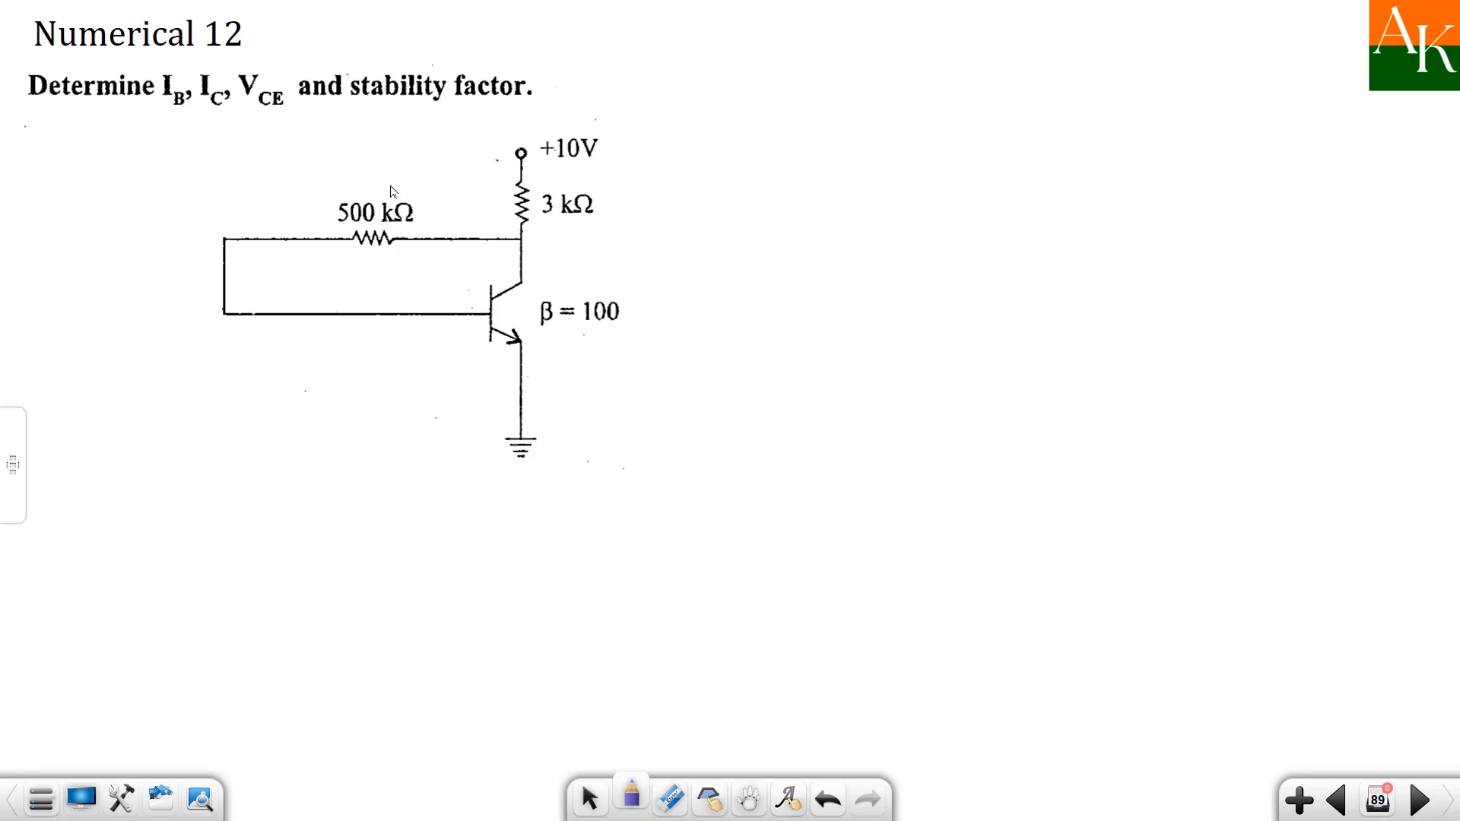
{"action": "mouse_move", "coordinate": [341, 246]}
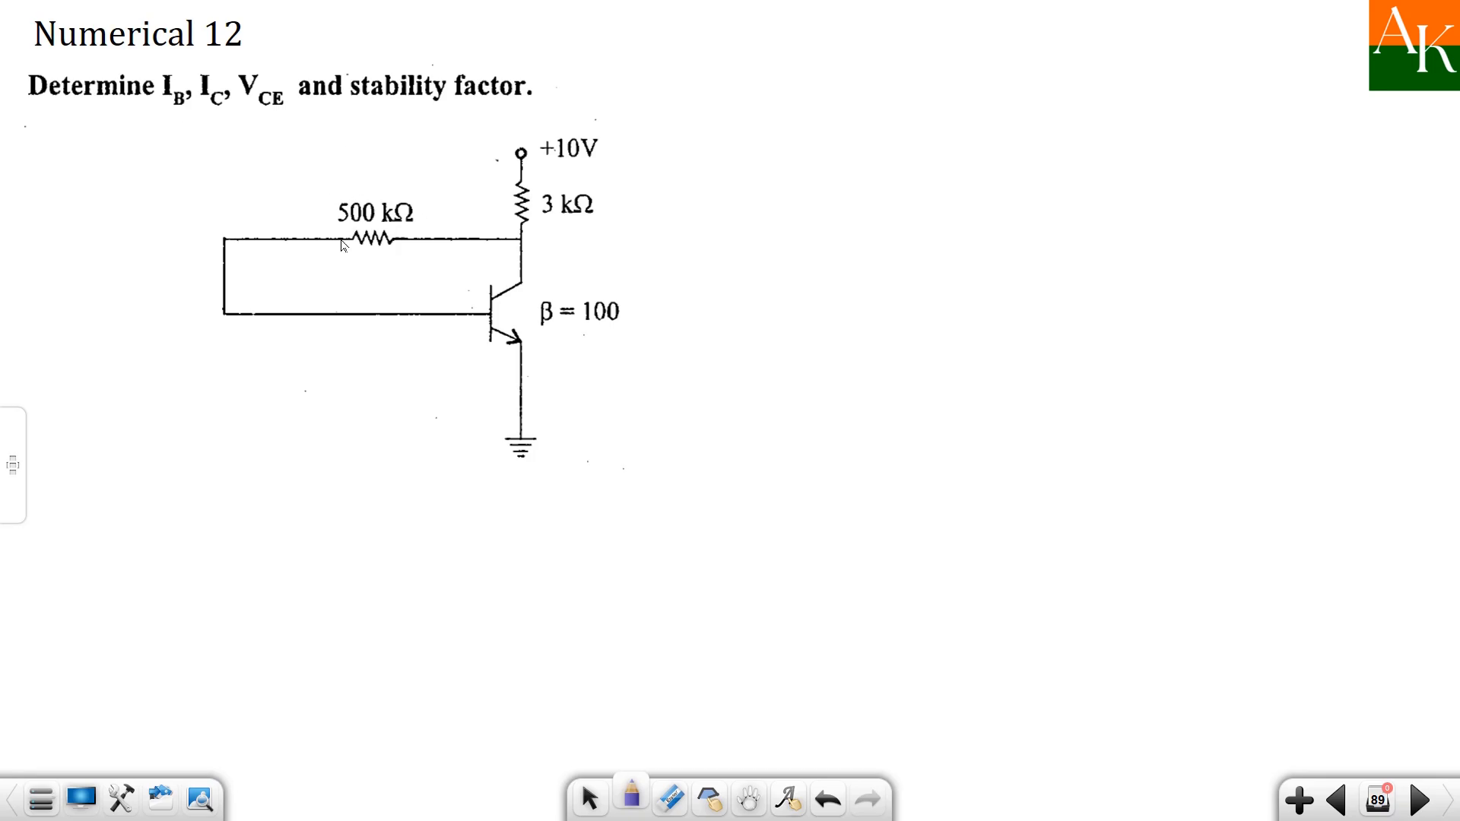
{"action": "mouse_move", "coordinate": [344, 150]}
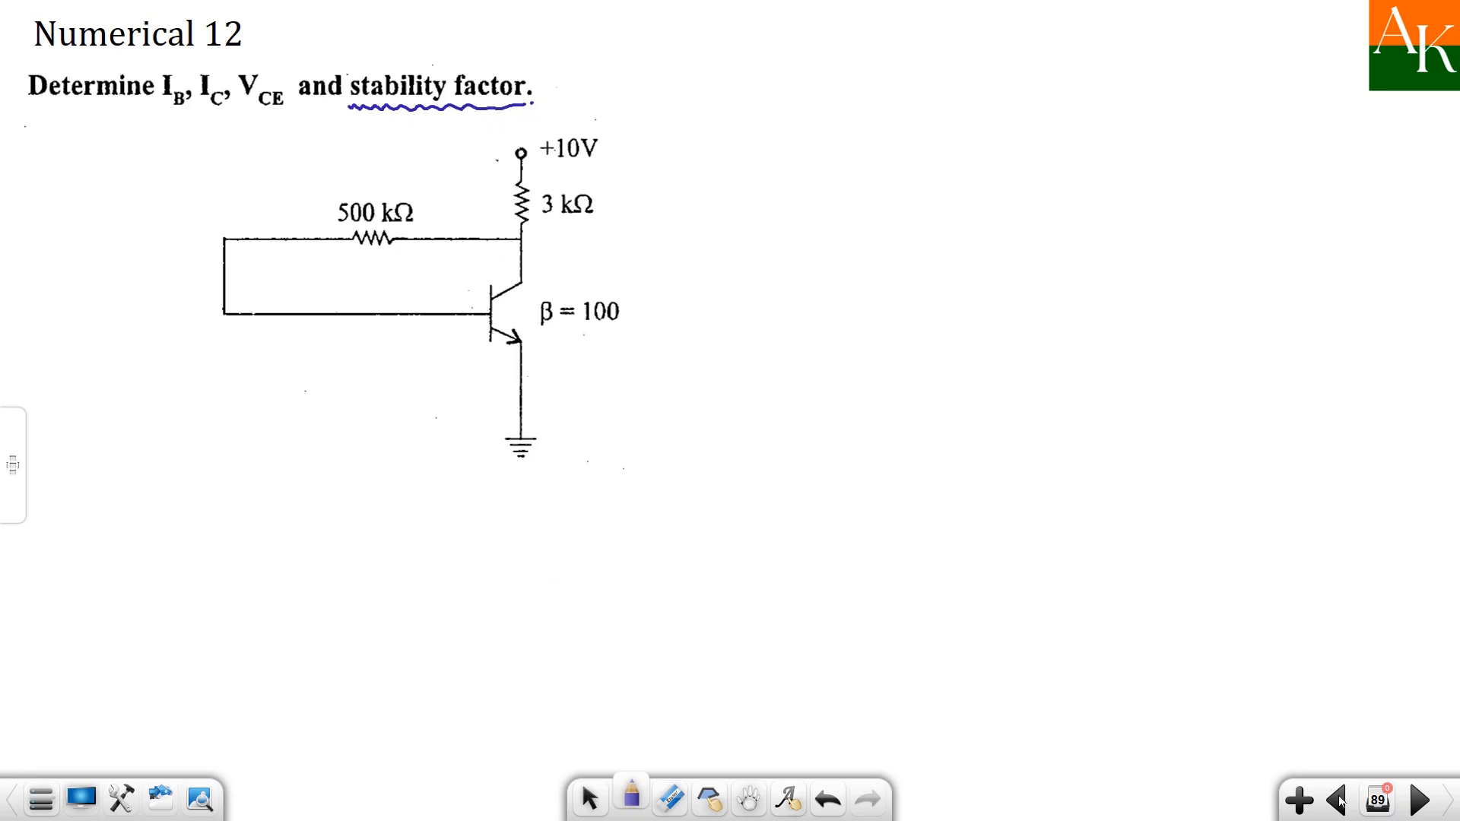
- Flip back to the Numerical 11 solution and return to Numerical 12
{"action": "left_click", "coordinate": [1333, 799]}
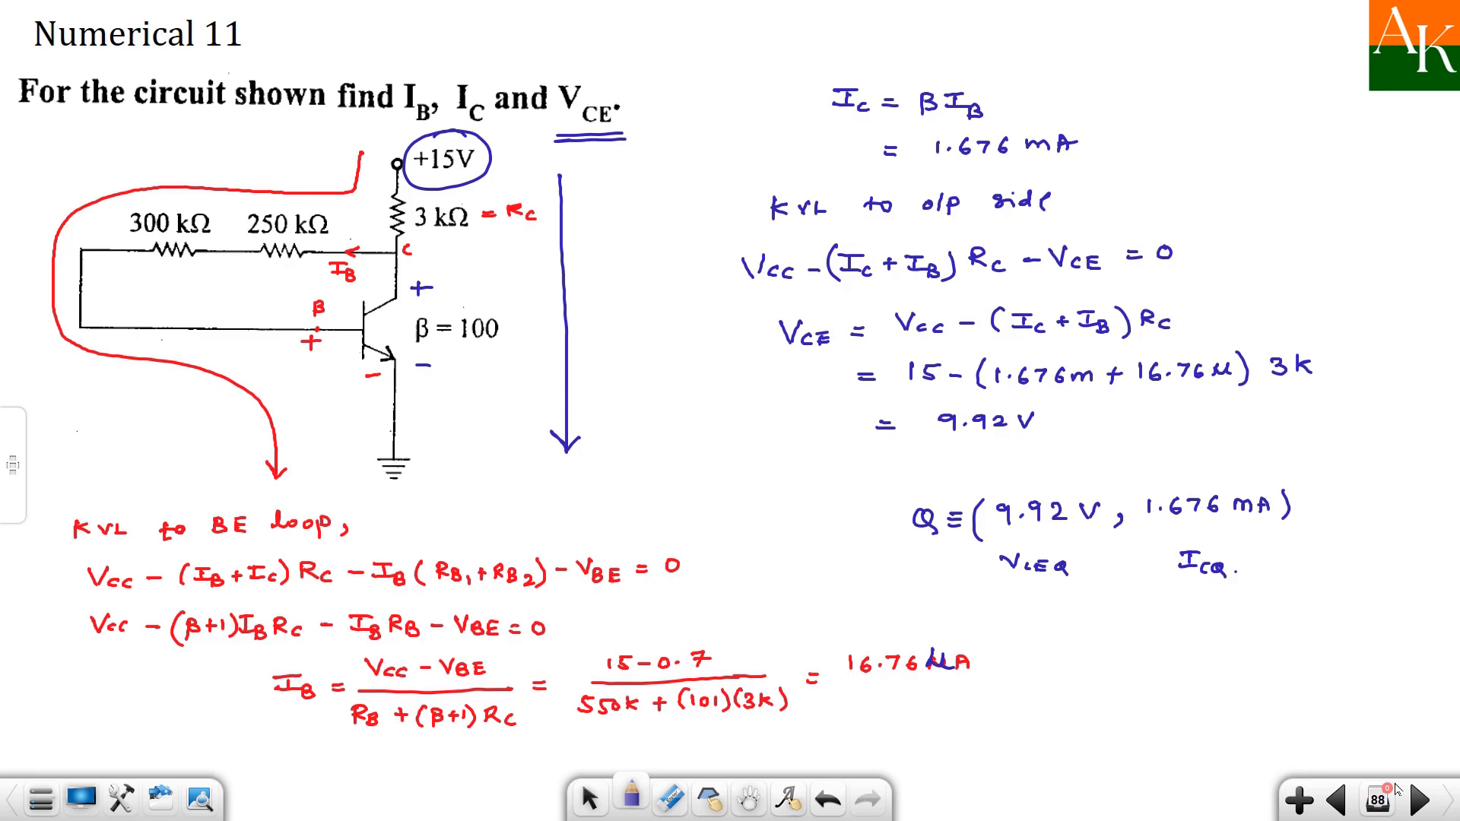
{"action": "left_click", "coordinate": [1428, 799]}
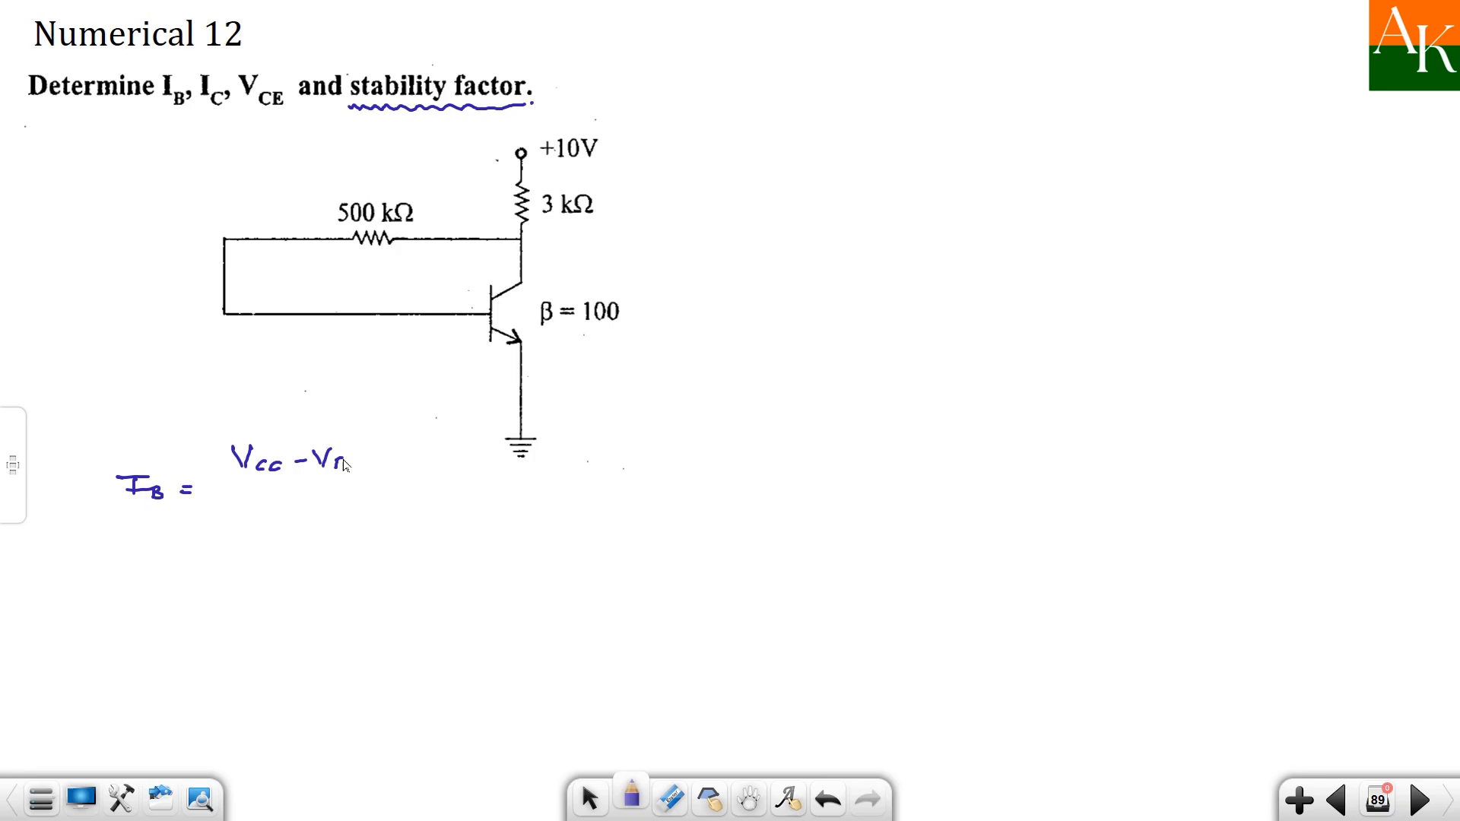
- Write IB = (10 − 0.7)/(500k + 101·3k) = 11.58 µA, tick IB, then IC = βIB = 1.158 mA
{"action": "type", "text": "BE"}
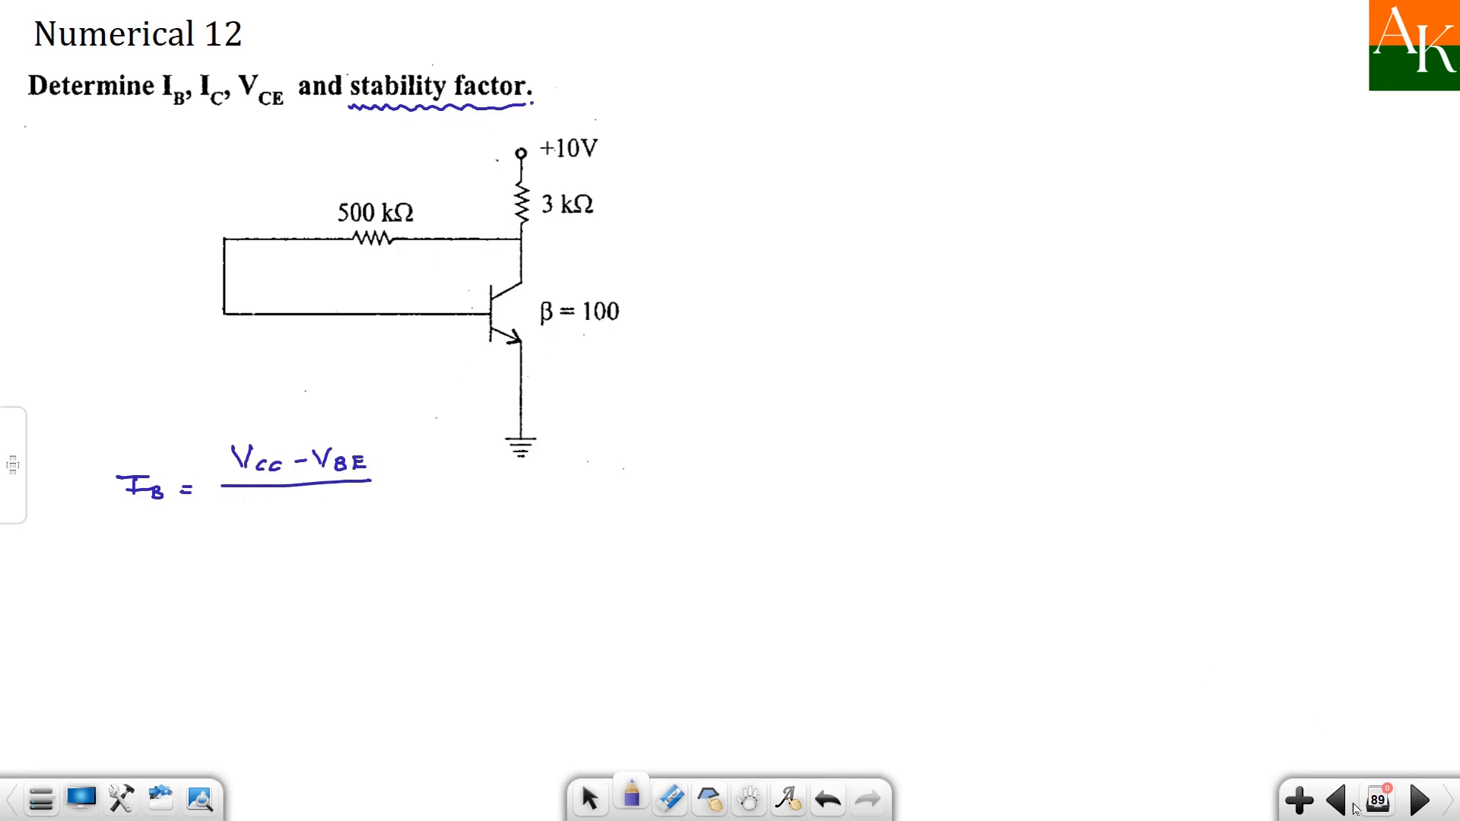
{"action": "mouse_move", "coordinate": [275, 531]}
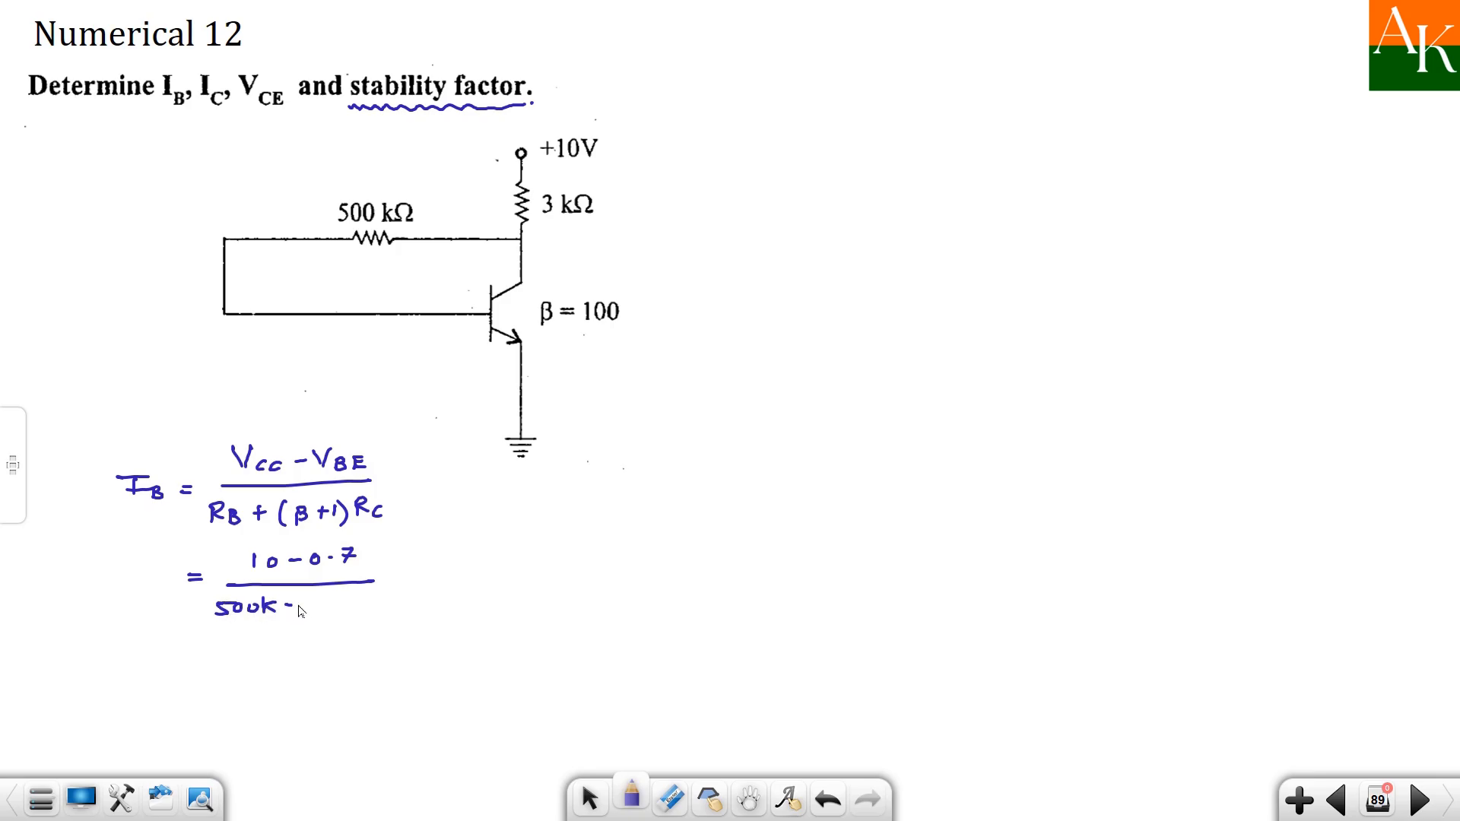
{"action": "type", "text": "+(10"}
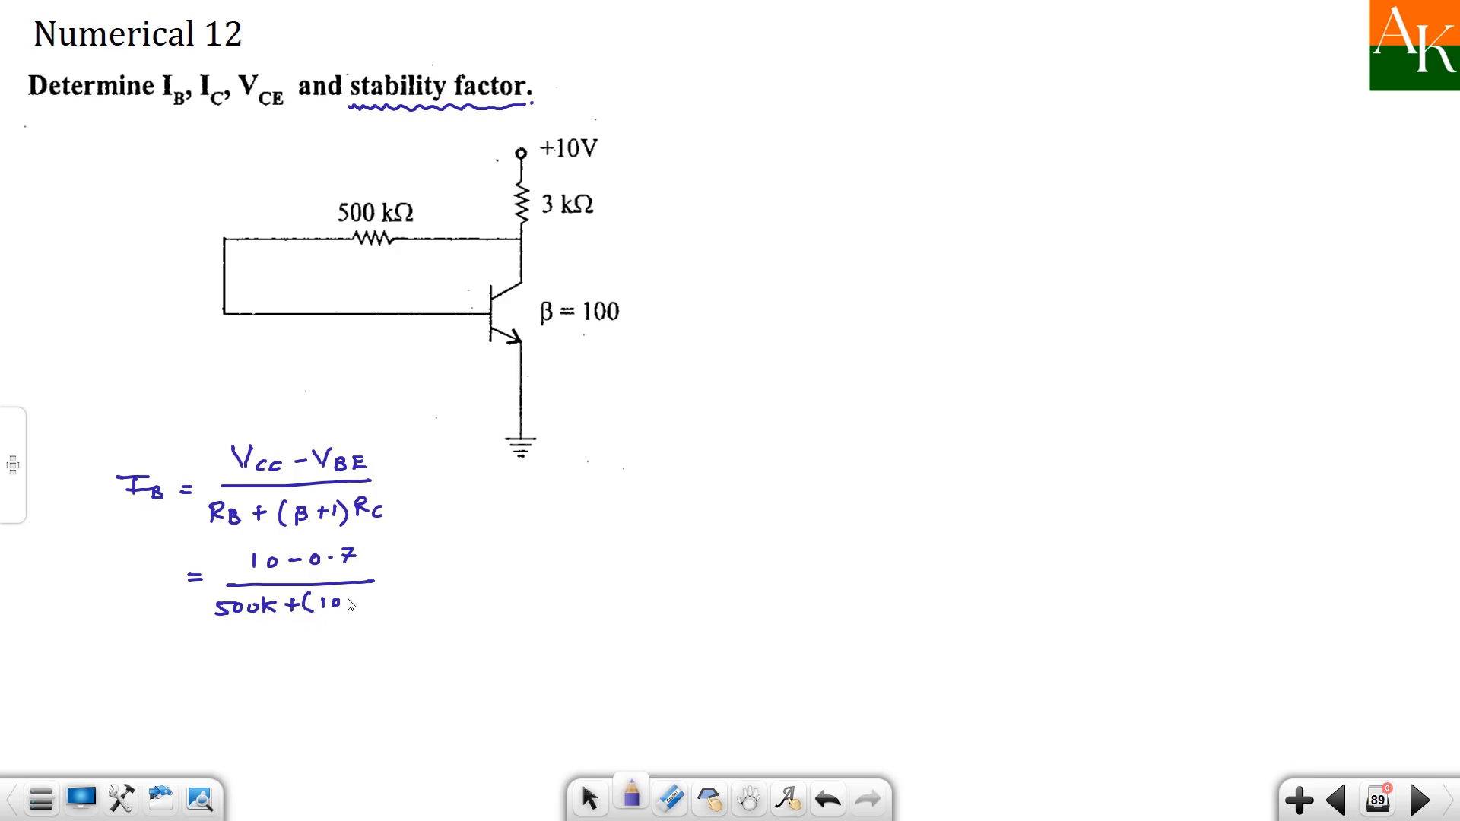
{"action": "type", "text": "01)(3"}
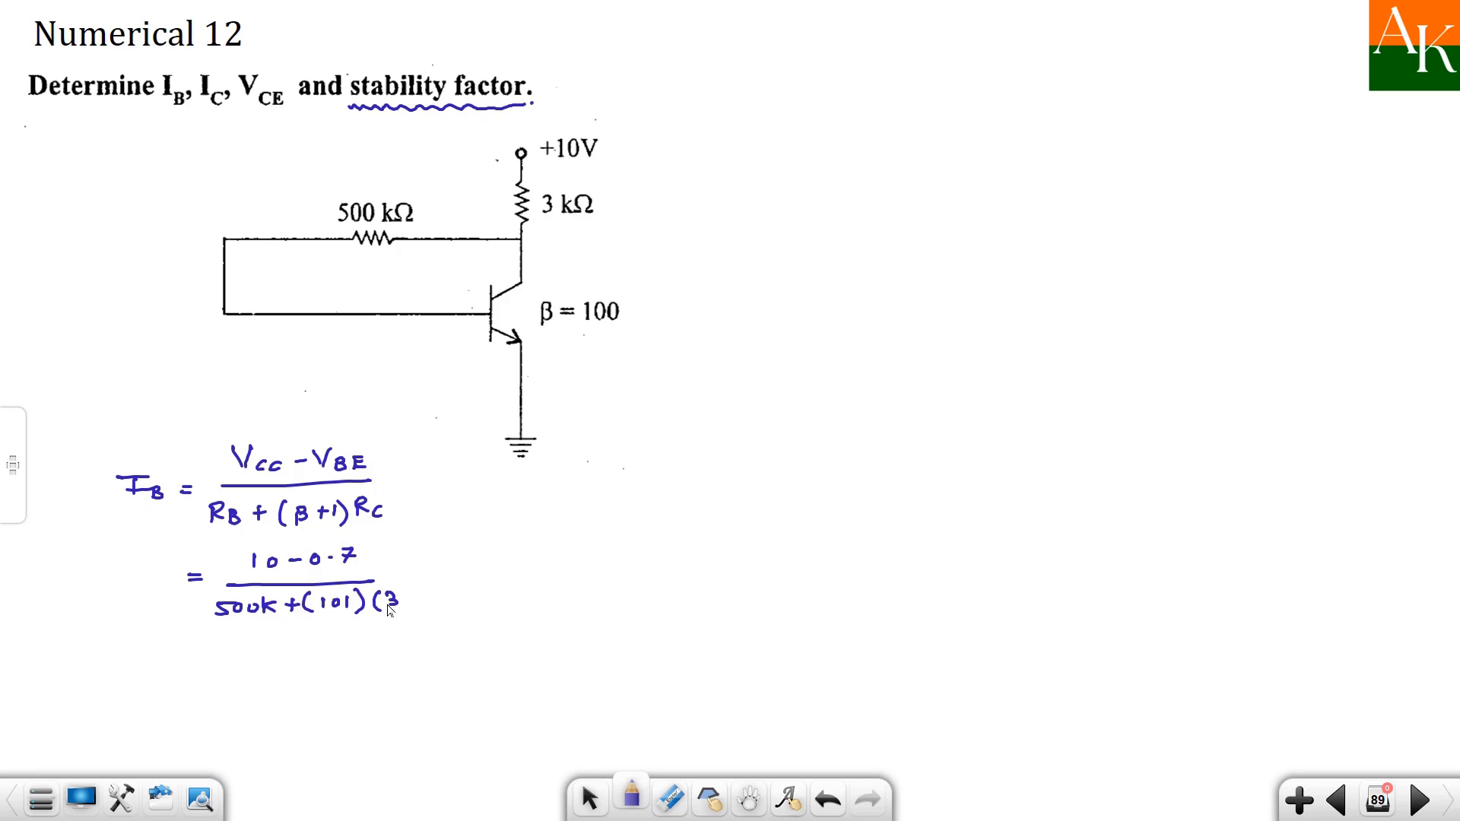
{"action": "type", "text": "(3k)"}
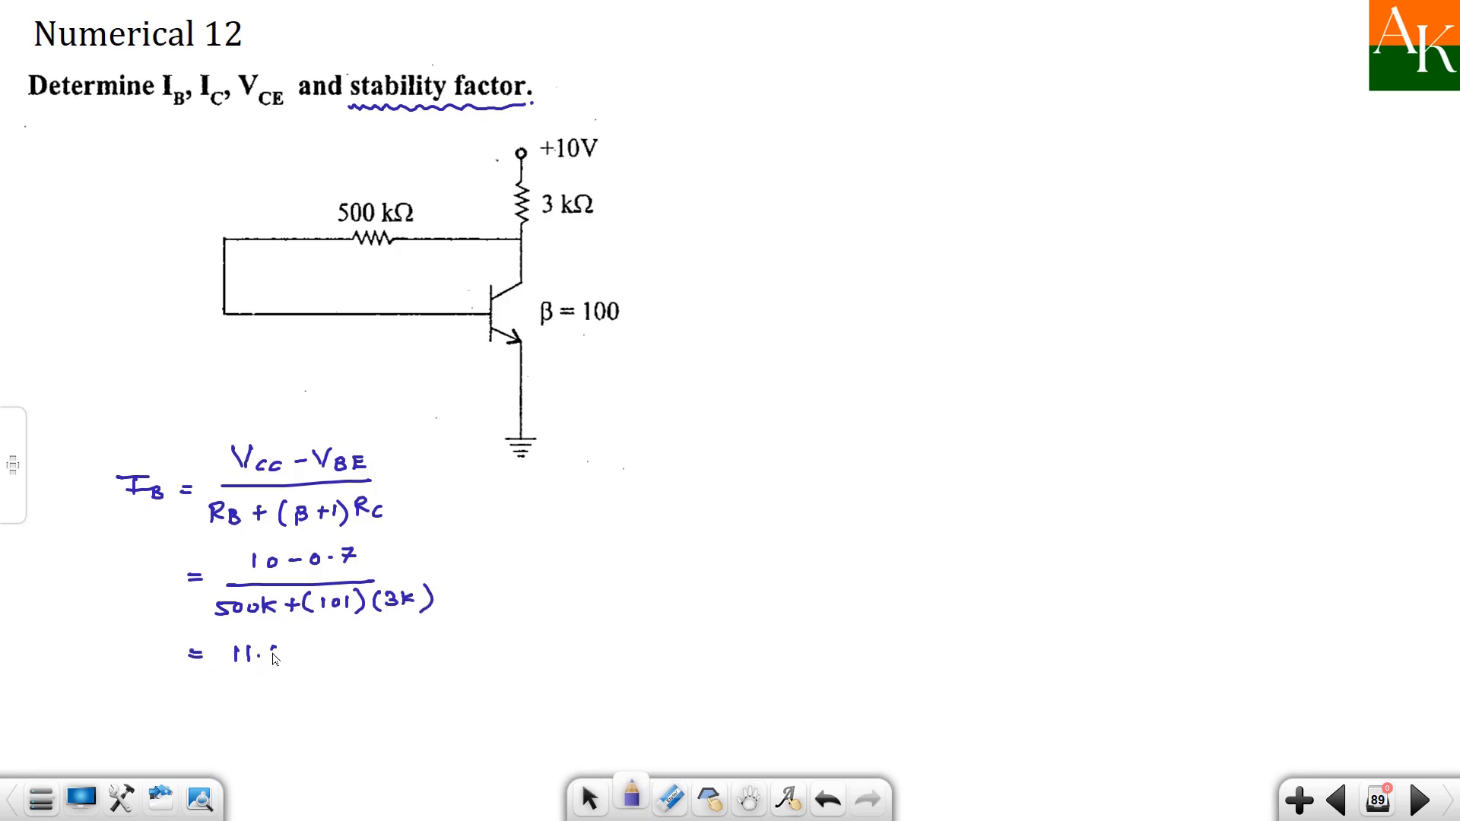
{"action": "type", "text": "58μA"}
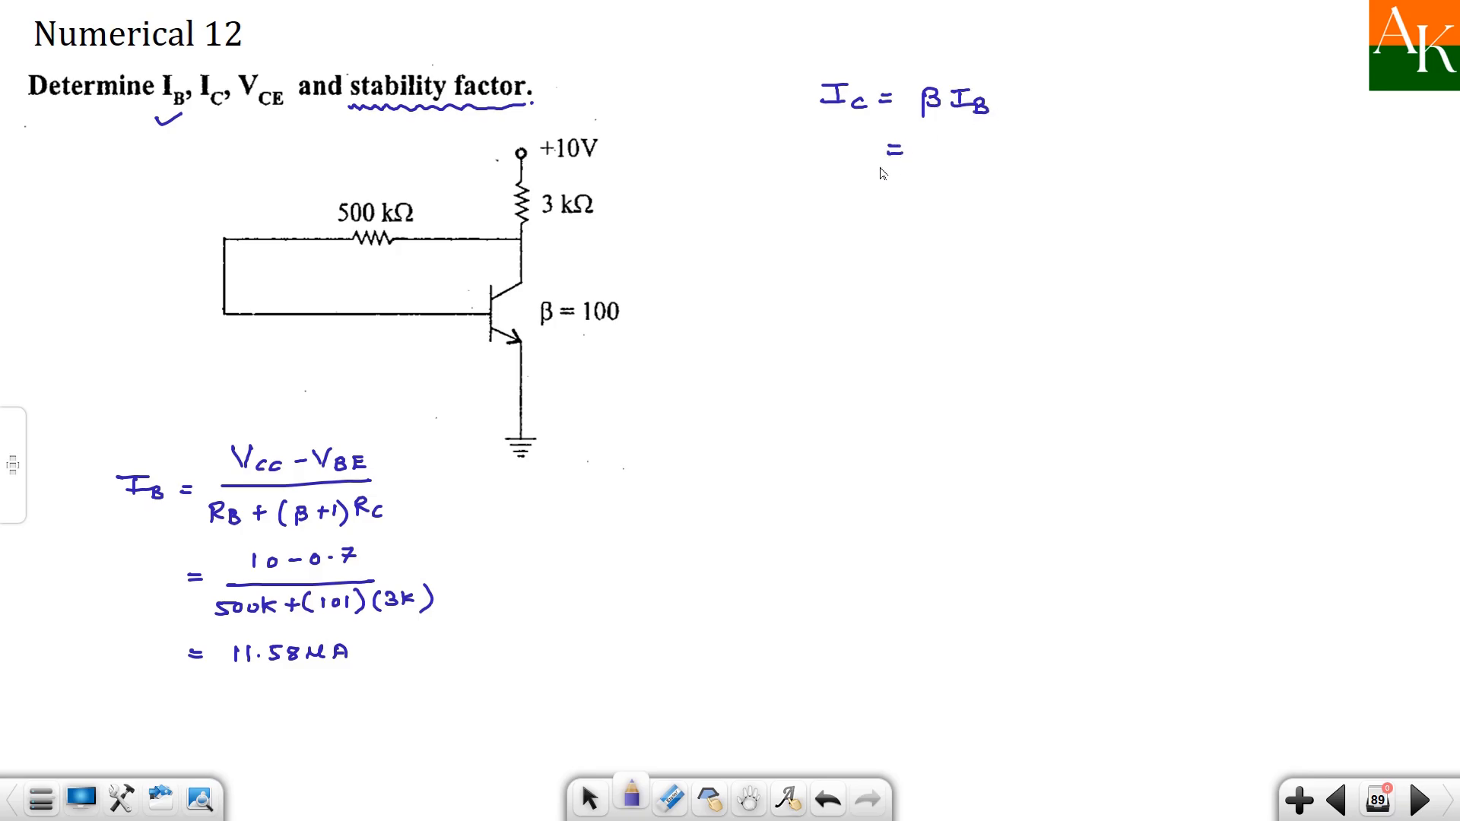
{"action": "mouse_move", "coordinate": [871, 270]}
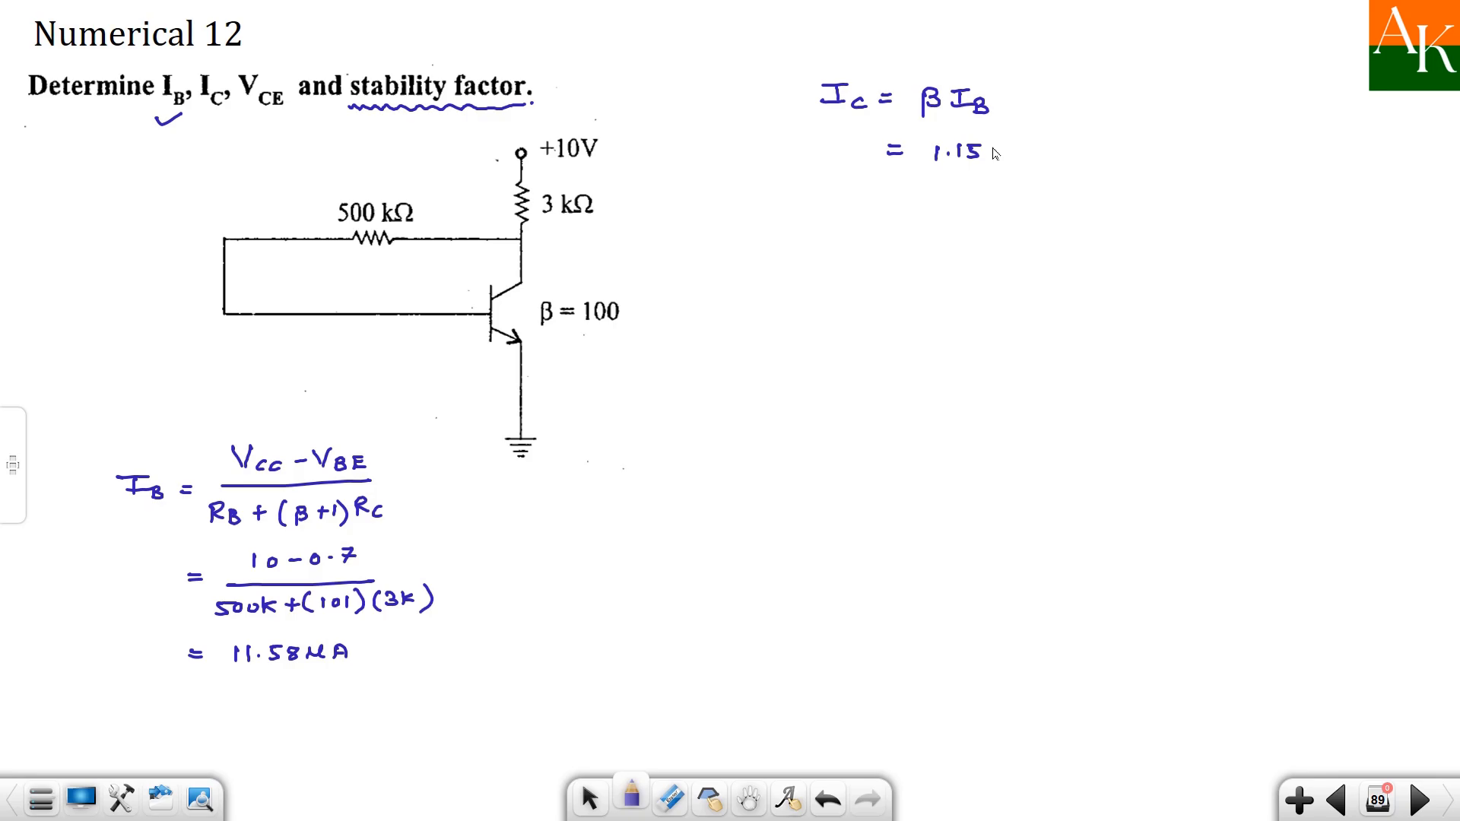
{"action": "type", "text": "8 mA ."}
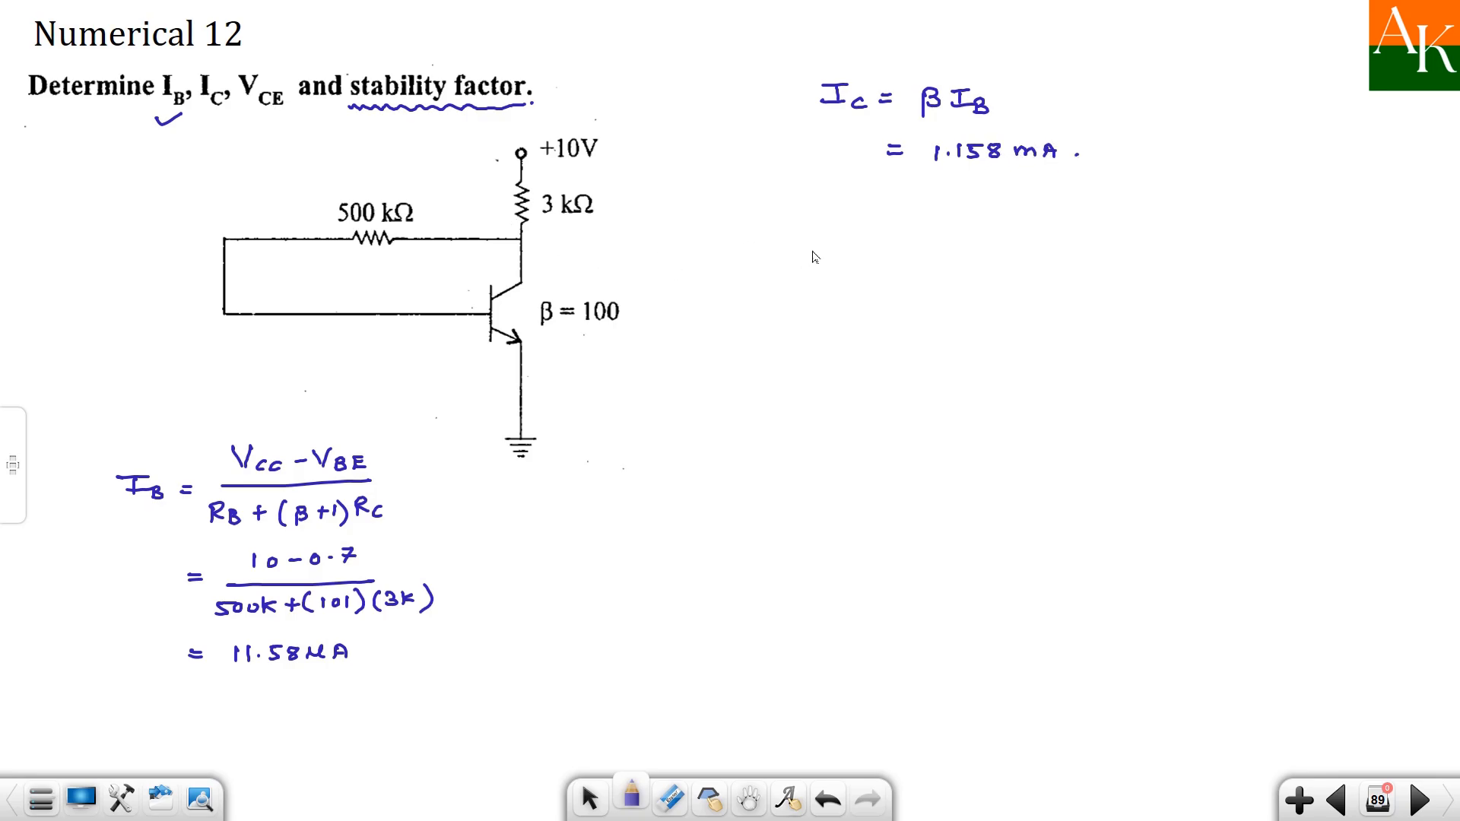
{"action": "mouse_move", "coordinate": [603, 610]}
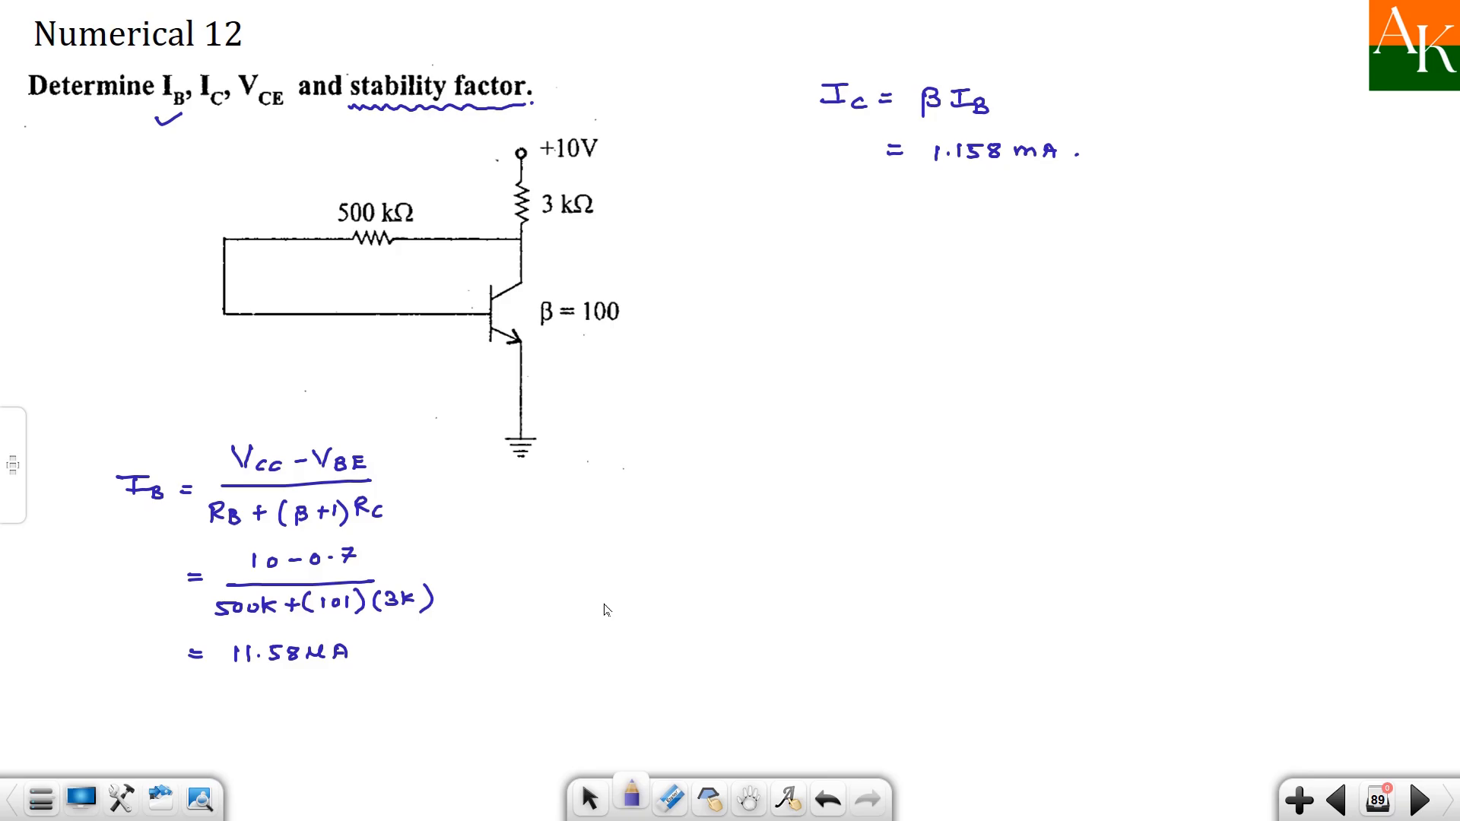
- In red ink, solve output-loop KVL VCE = 10 − (1.158m + 11.58µ)(3k) = 6.49 V, underlined
{"action": "left_click", "coordinate": [631, 798]}
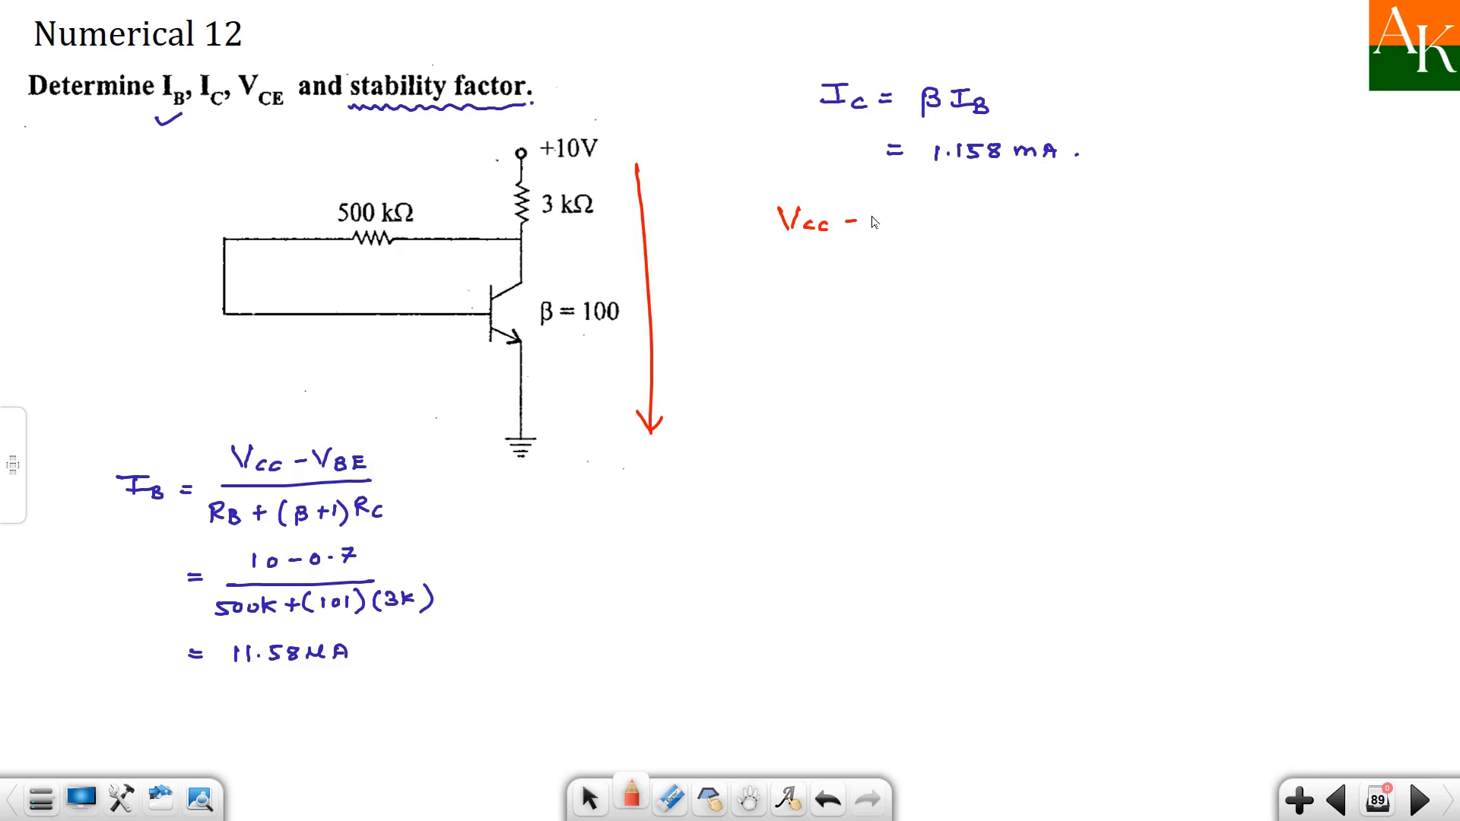
{"action": "type", "text": "Ic -"}
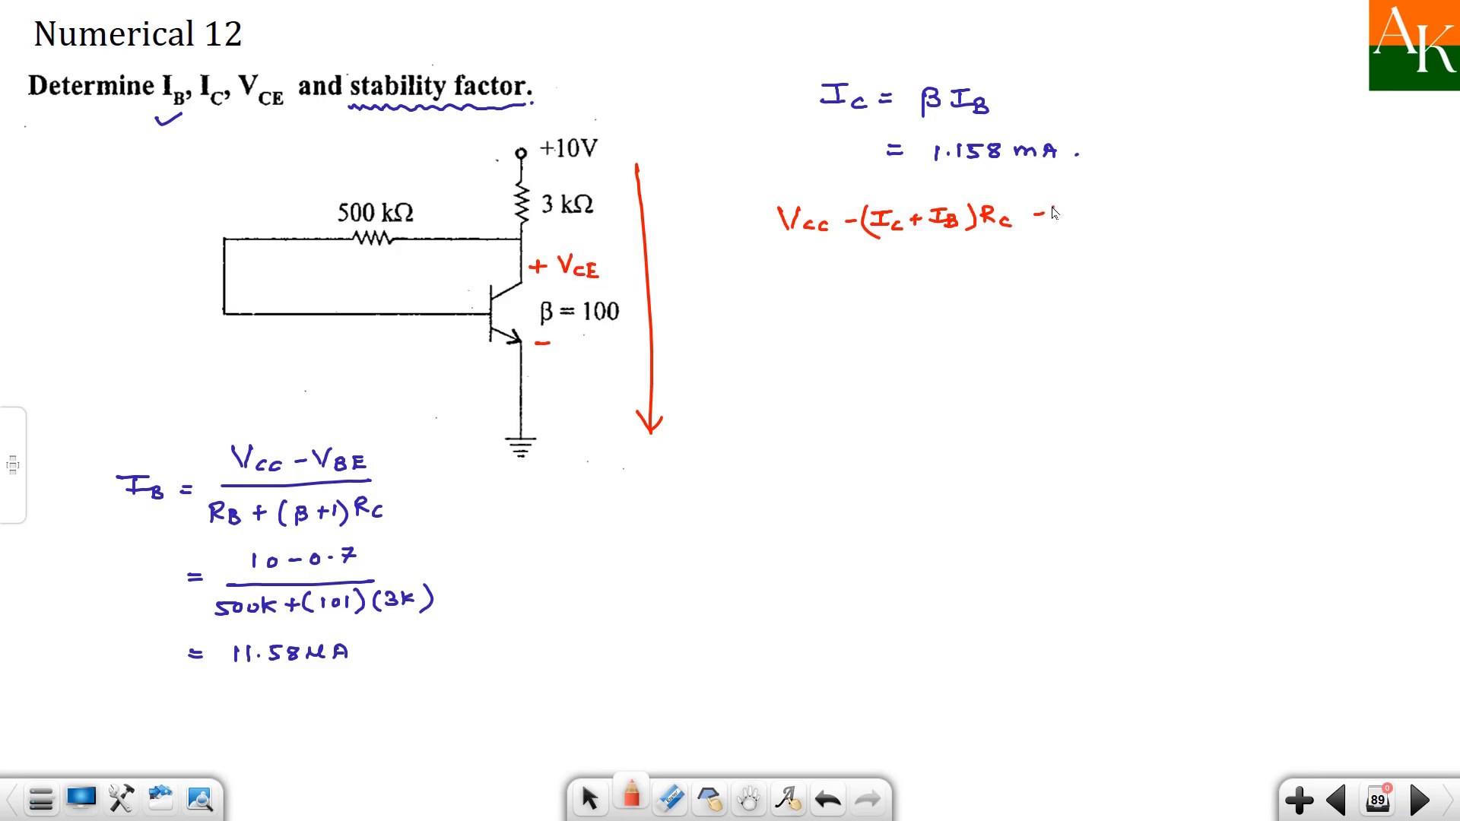
{"action": "type", "text": "VcE = 0"}
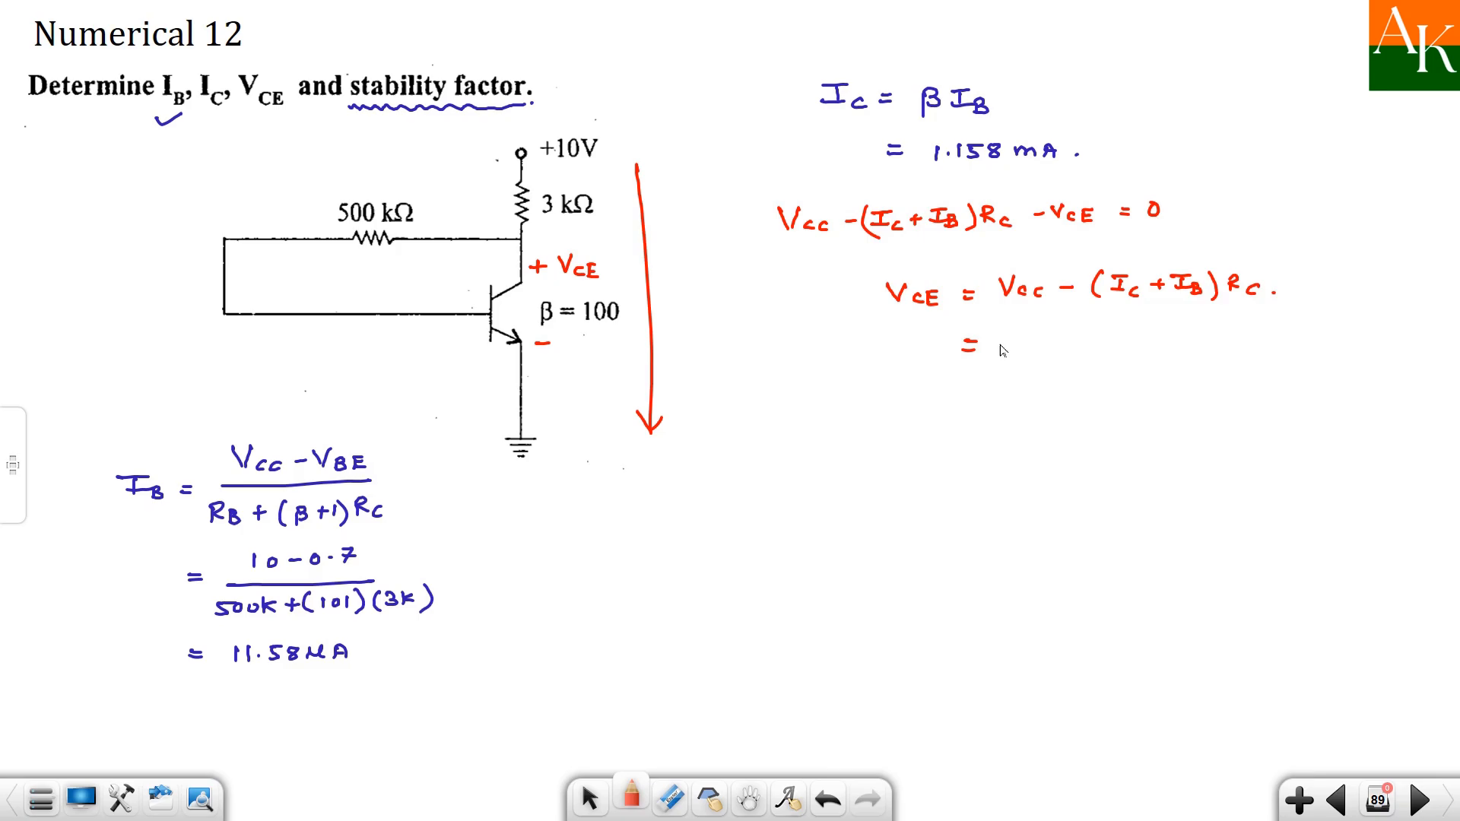
{"action": "type", "text": "10 -(1.1"}
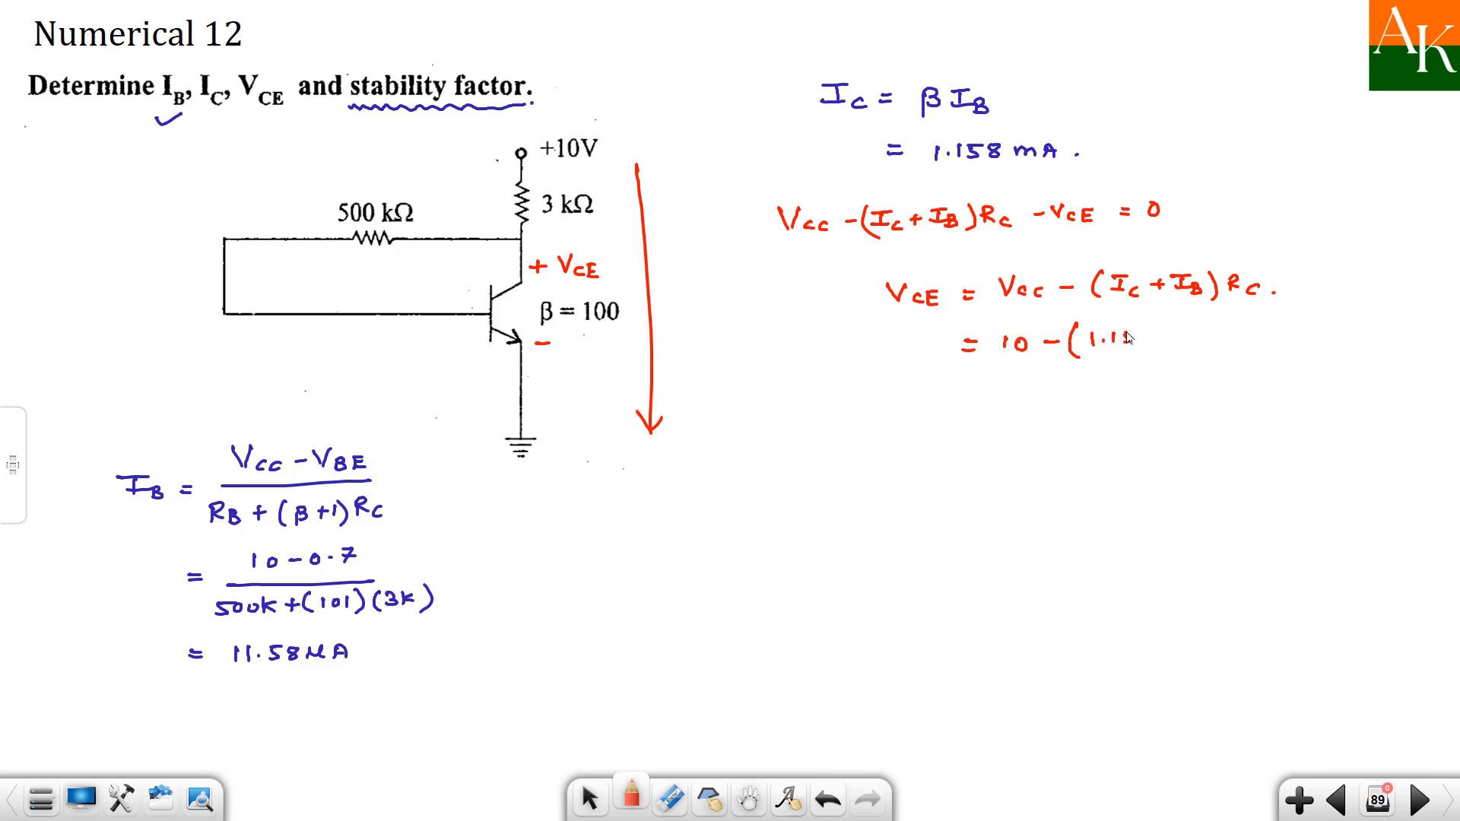
{"action": "type", "text": "58m + 11.58μ)(3K"}
{"action": "type", "text": "= 10 - 3"}
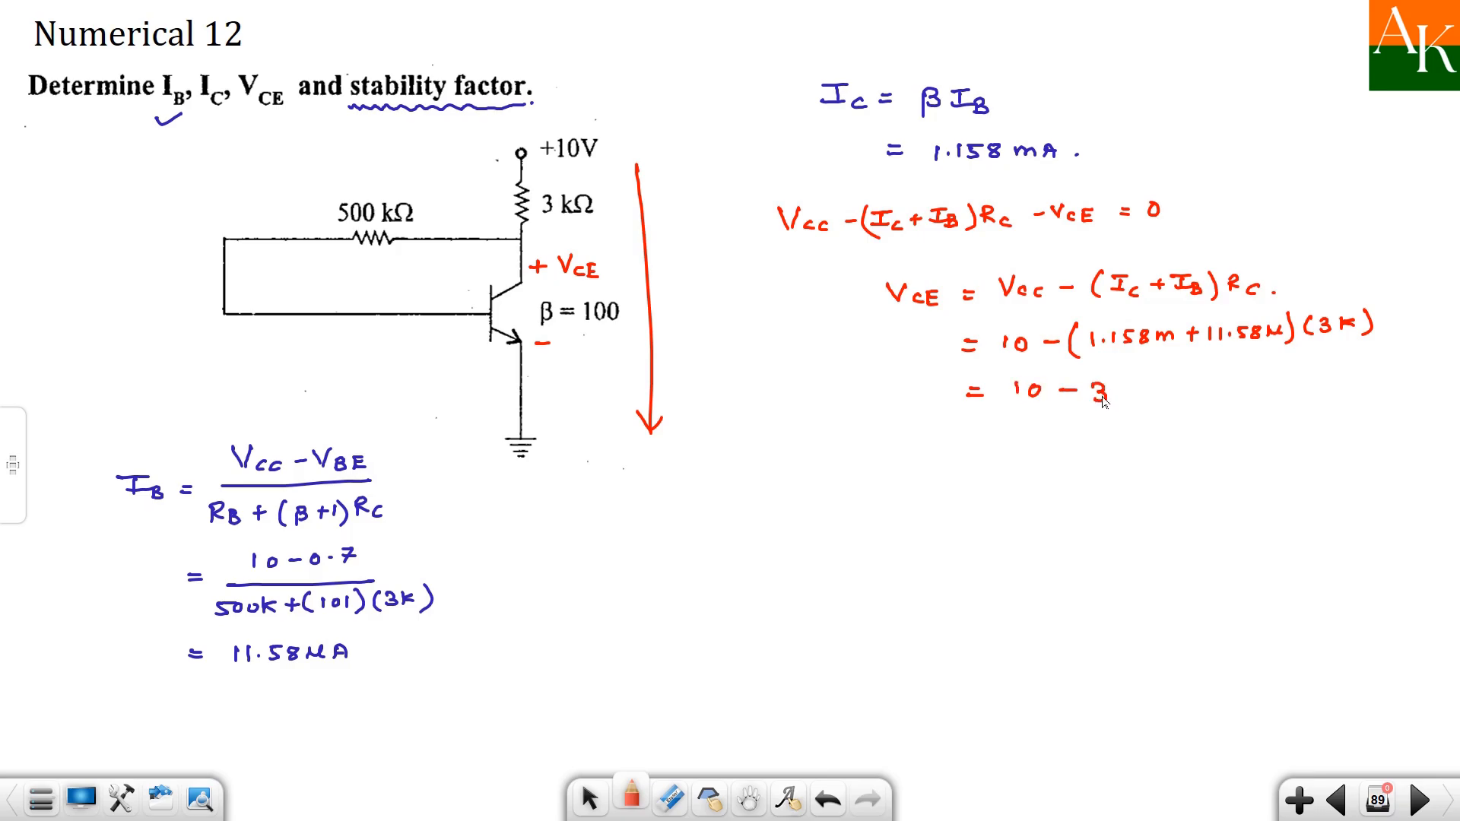
{"action": "type", "text": ".51"}
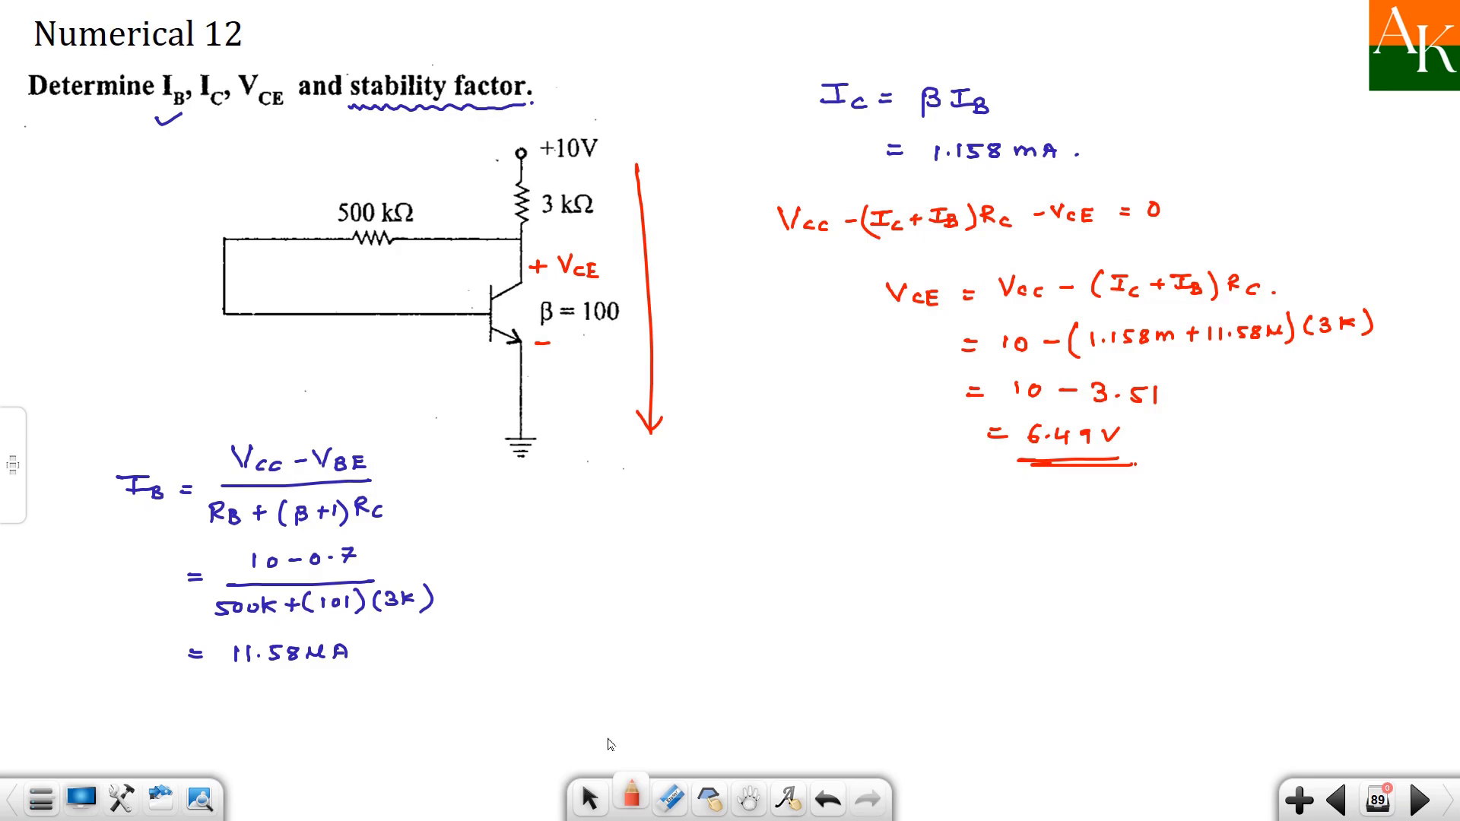
- In green, evaluate S = 101/(1 + 100·3k/(3k+500k)) = 63.26 and underline it
{"action": "left_click", "coordinate": [630, 798]}
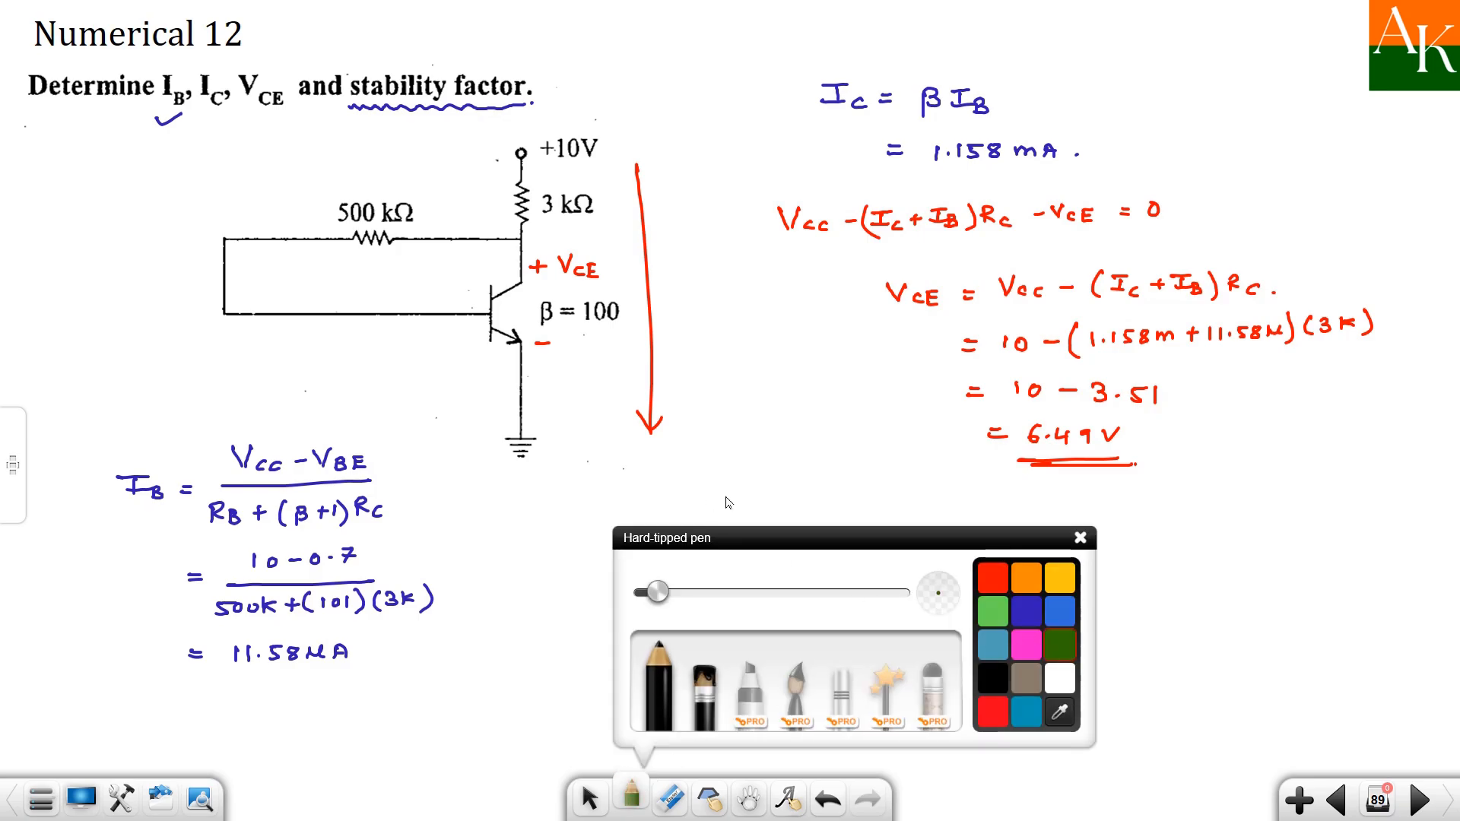
{"action": "left_click", "coordinate": [1081, 537]}
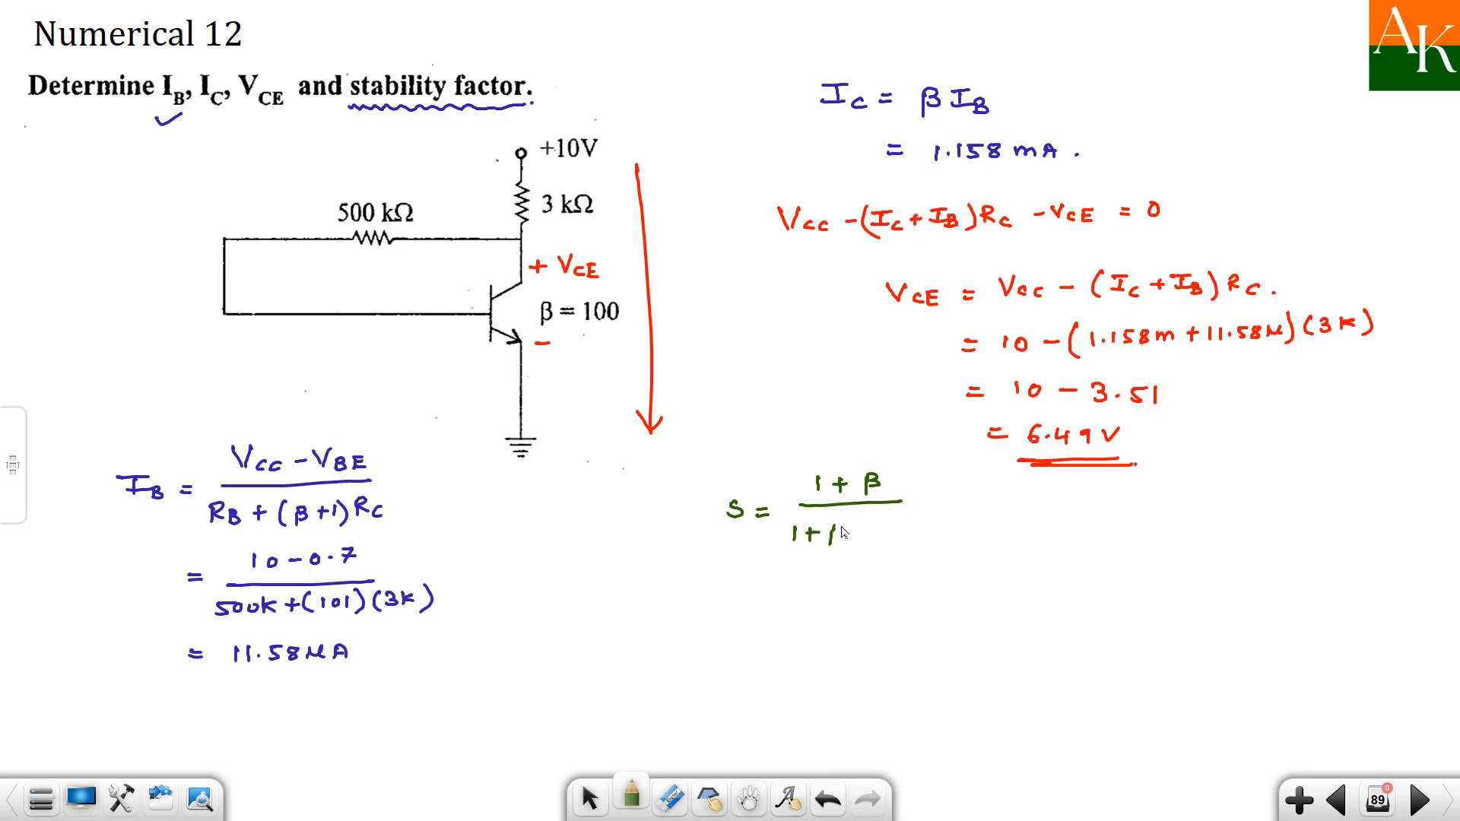
{"action": "type", "text": "β"}
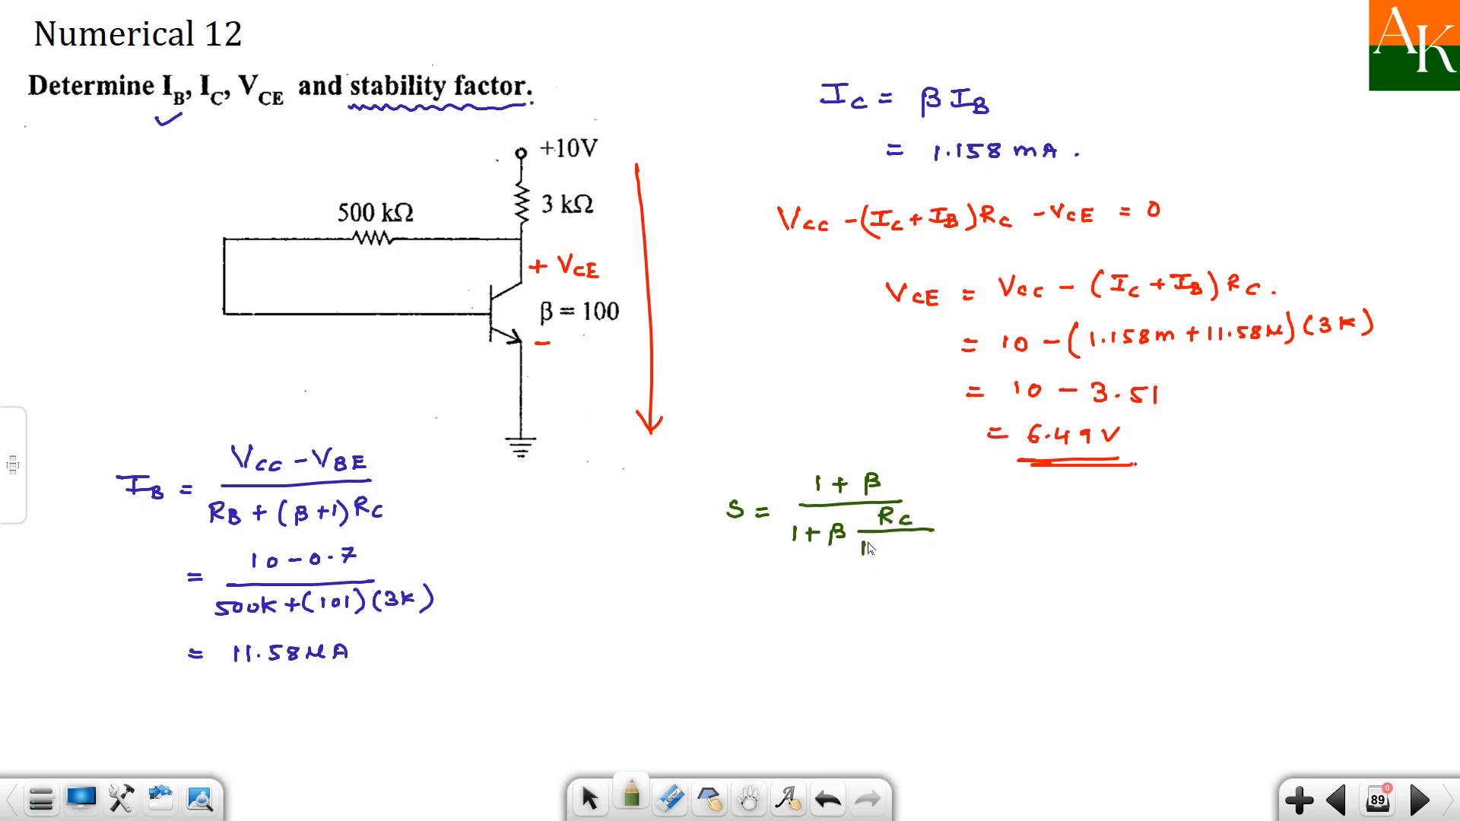
{"action": "type", "text": "Rc + R"}
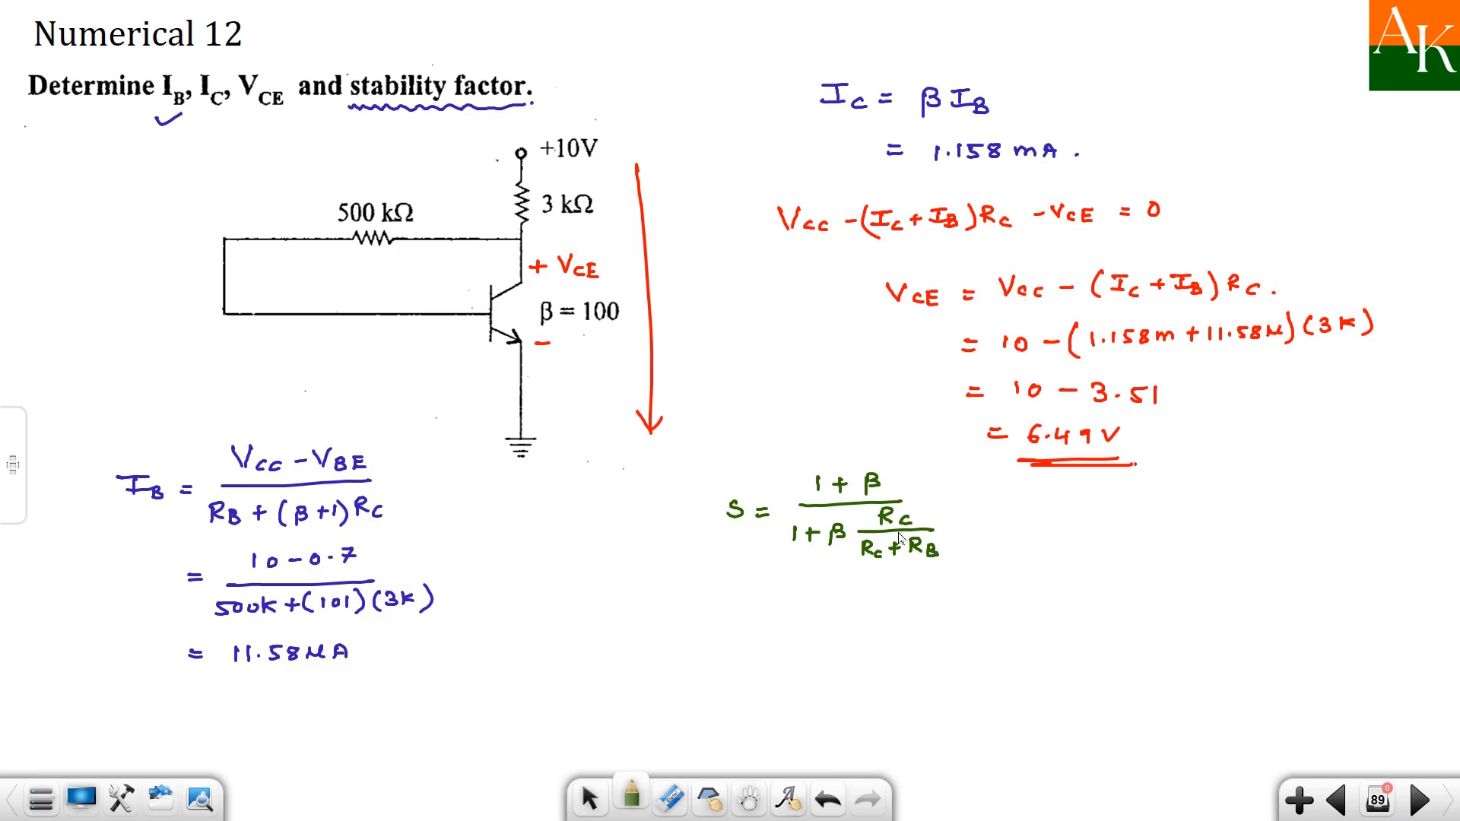
{"action": "mouse_move", "coordinate": [776, 619]}
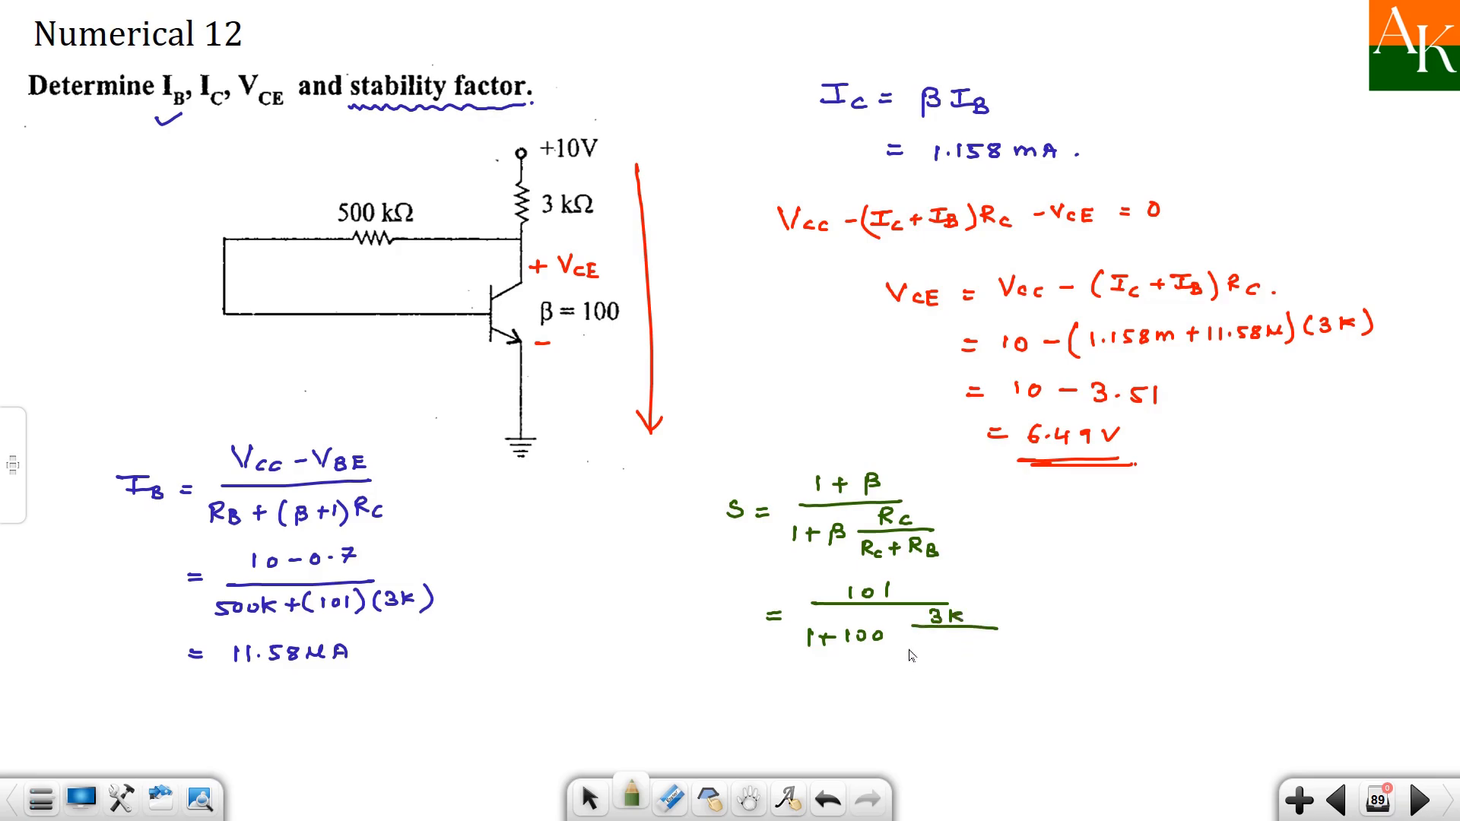
{"action": "mouse_move", "coordinate": [909, 651]}
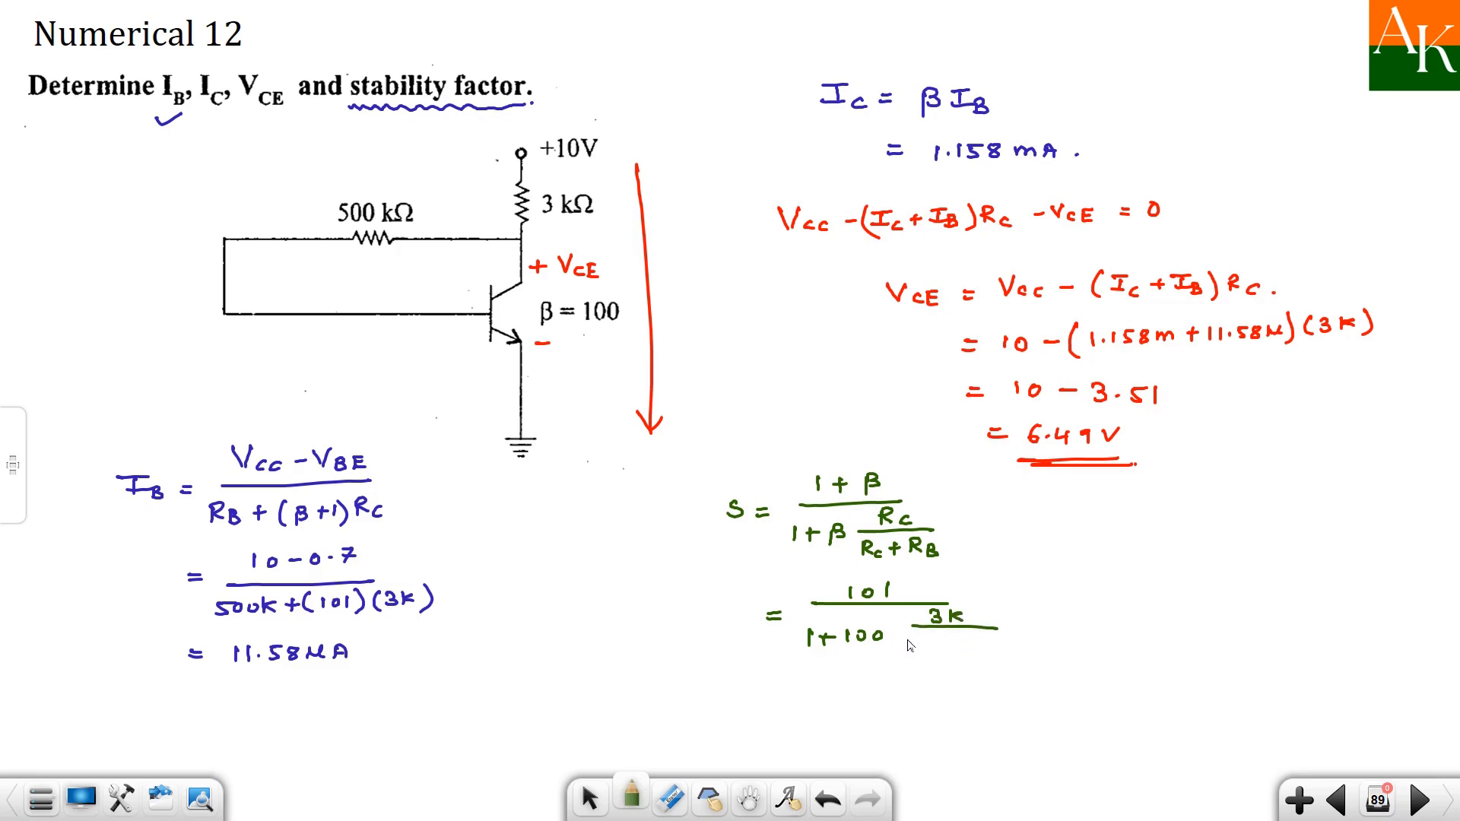
{"action": "type", "text": "3k+500k"}
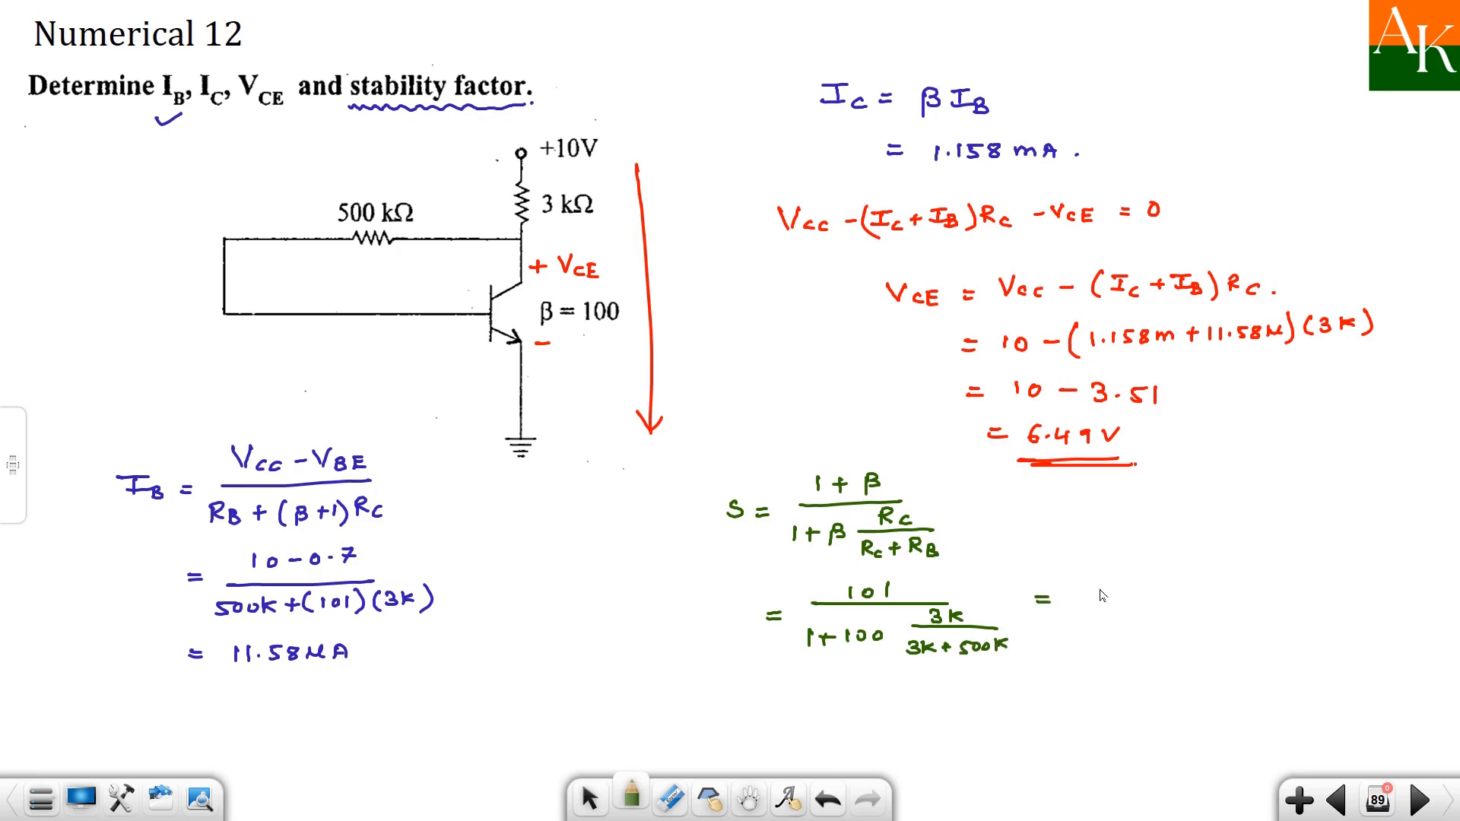
{"action": "type", "text": "63"}
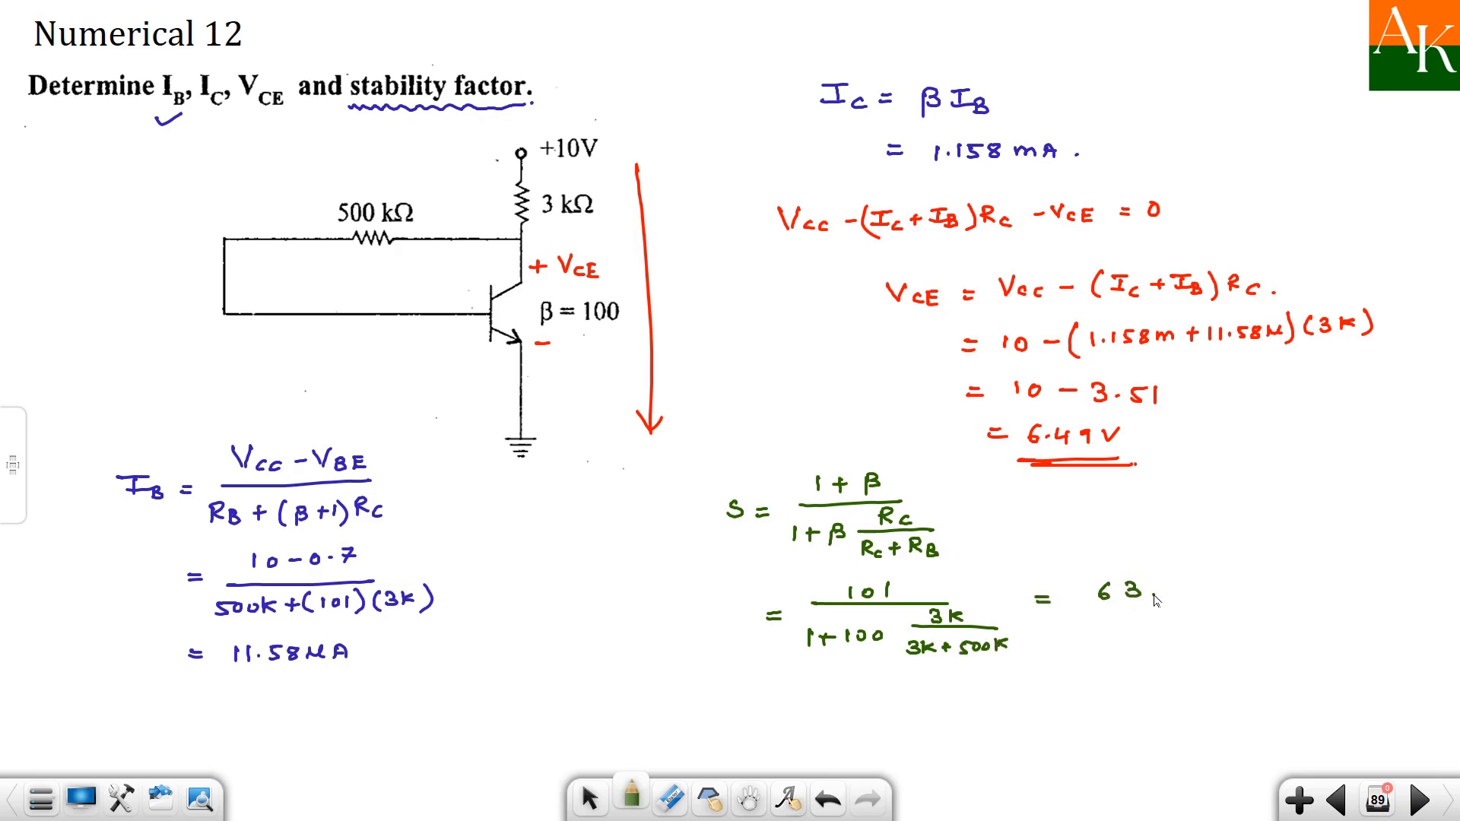
{"action": "type", "text": ".26"}
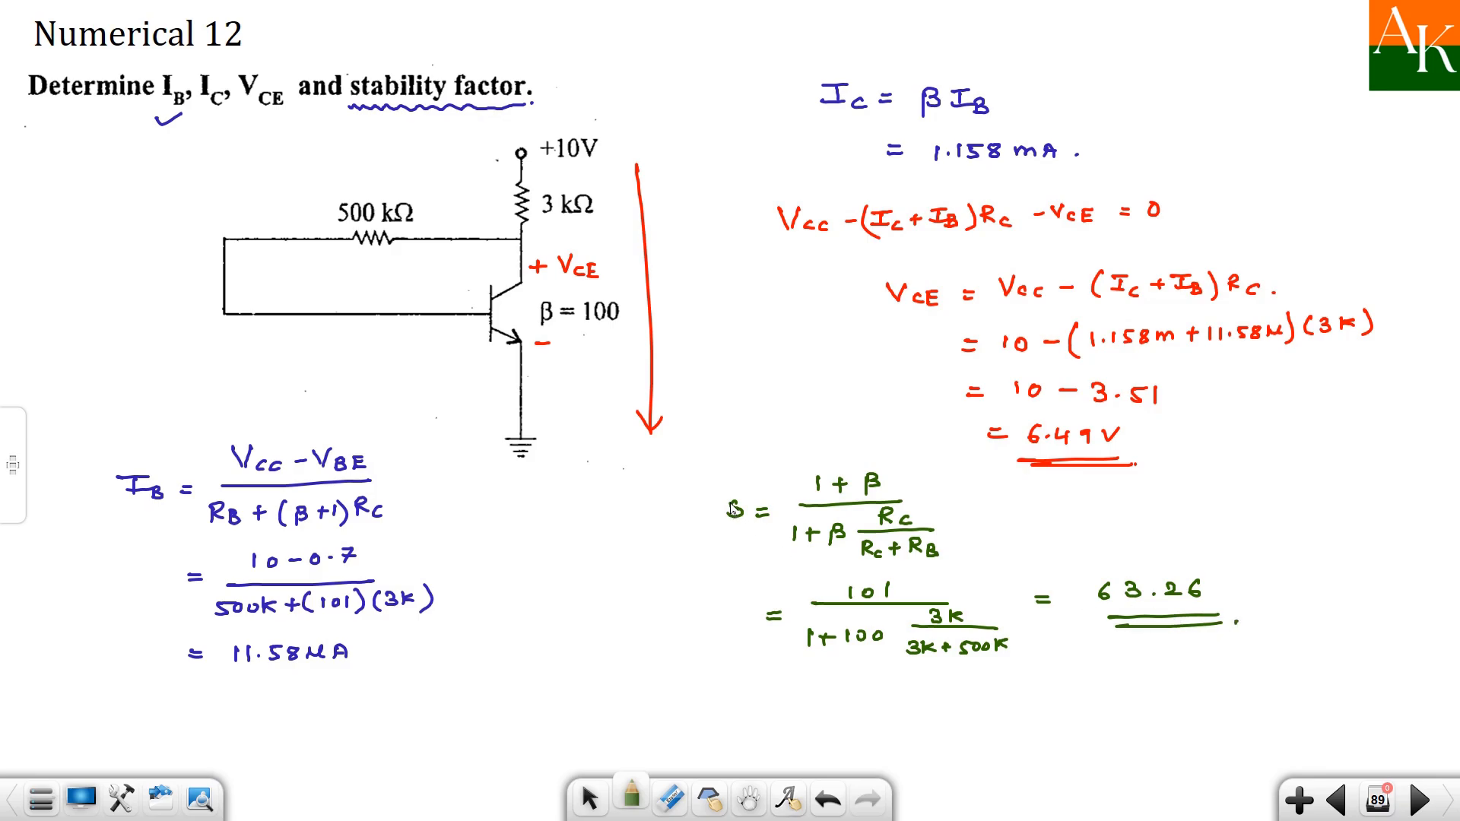
{"action": "mouse_move", "coordinate": [1059, 711]}
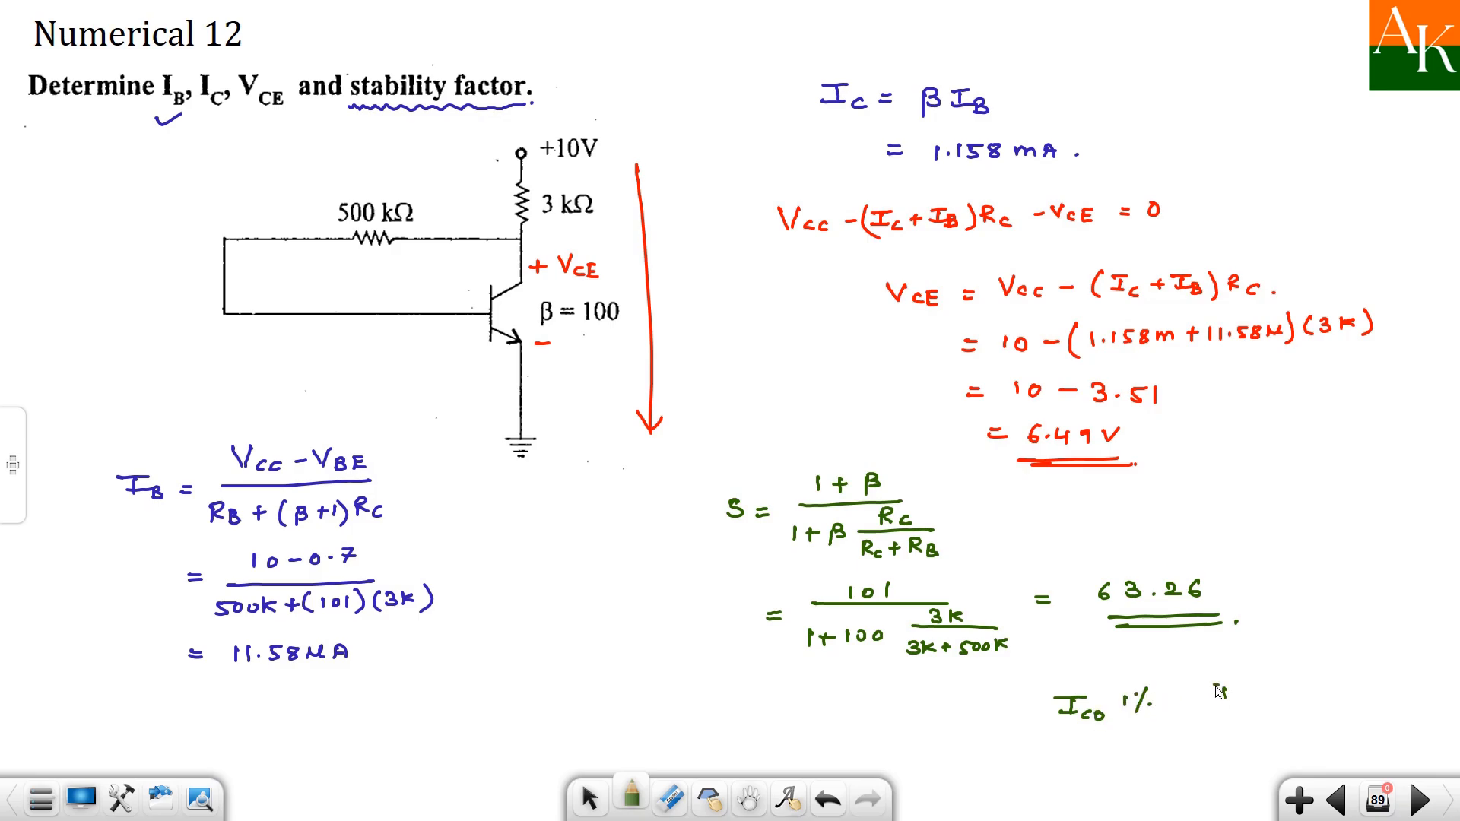
- Write 'ICO 1% → IC 63.26%' below the stability factor and underline it
{"action": "type", "text": "Ic 63"}
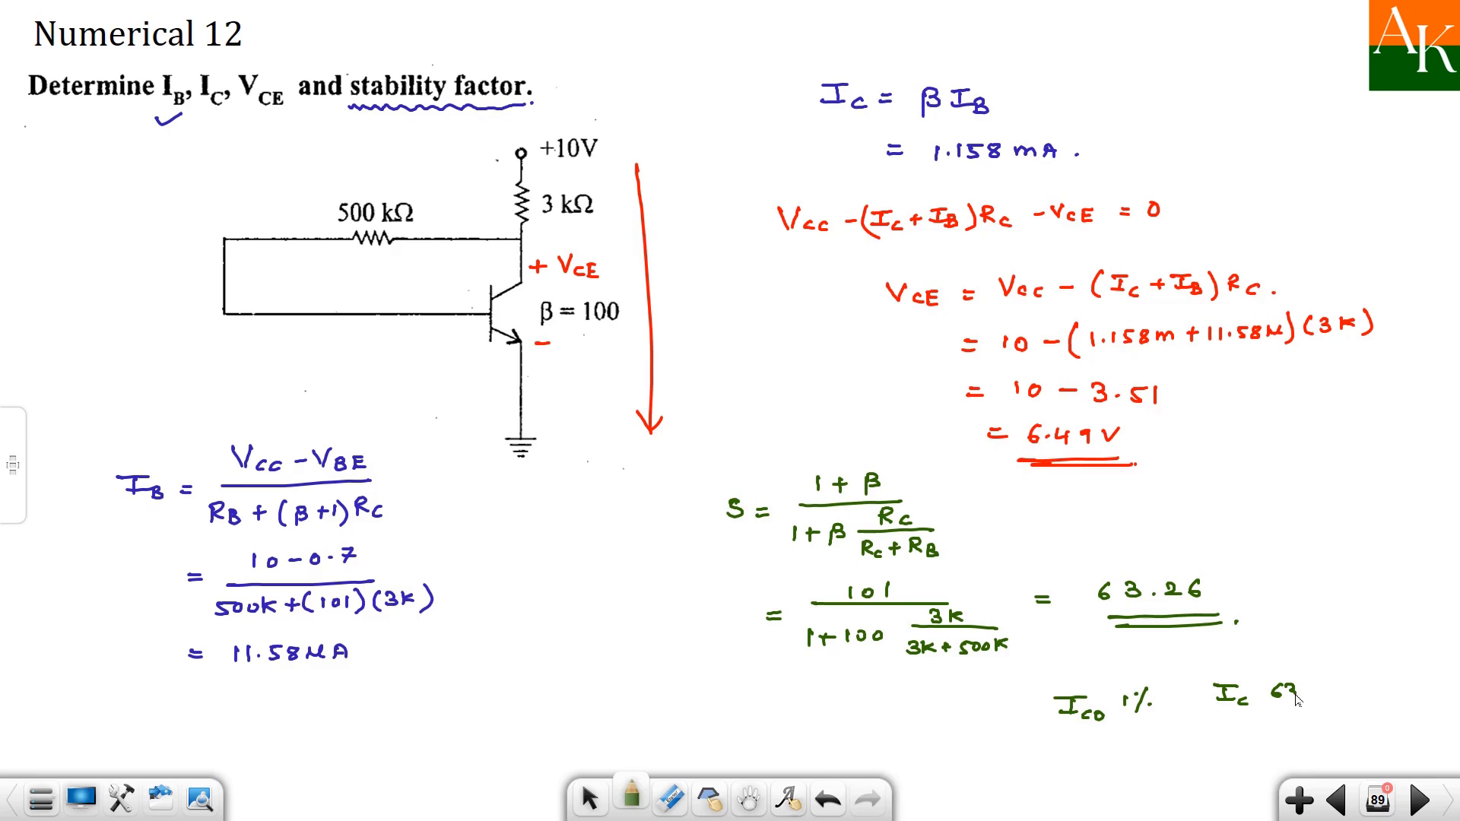
{"action": "type", "text": "63.26%."}
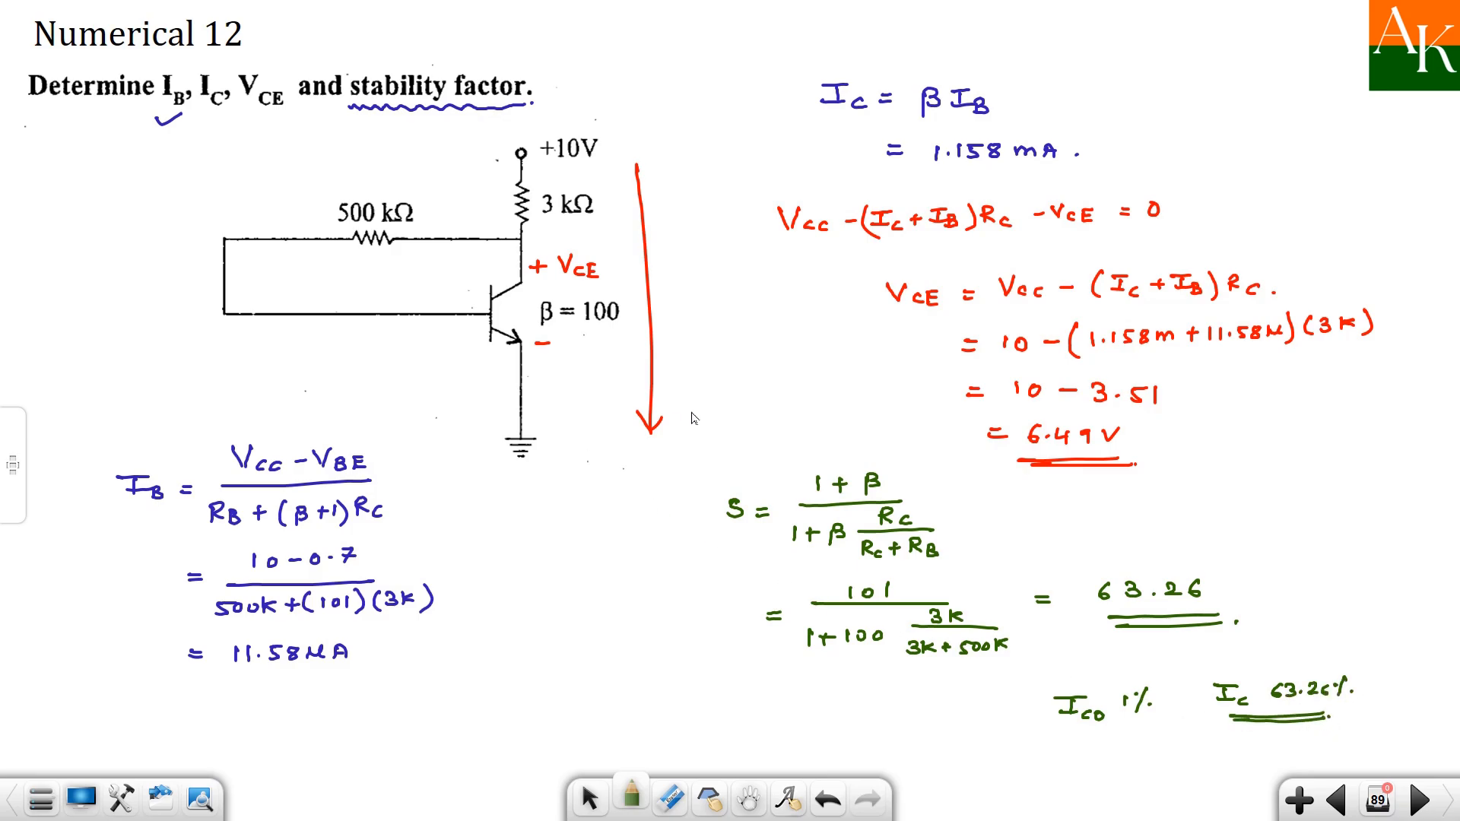
{"action": "mouse_move", "coordinate": [652, 281]}
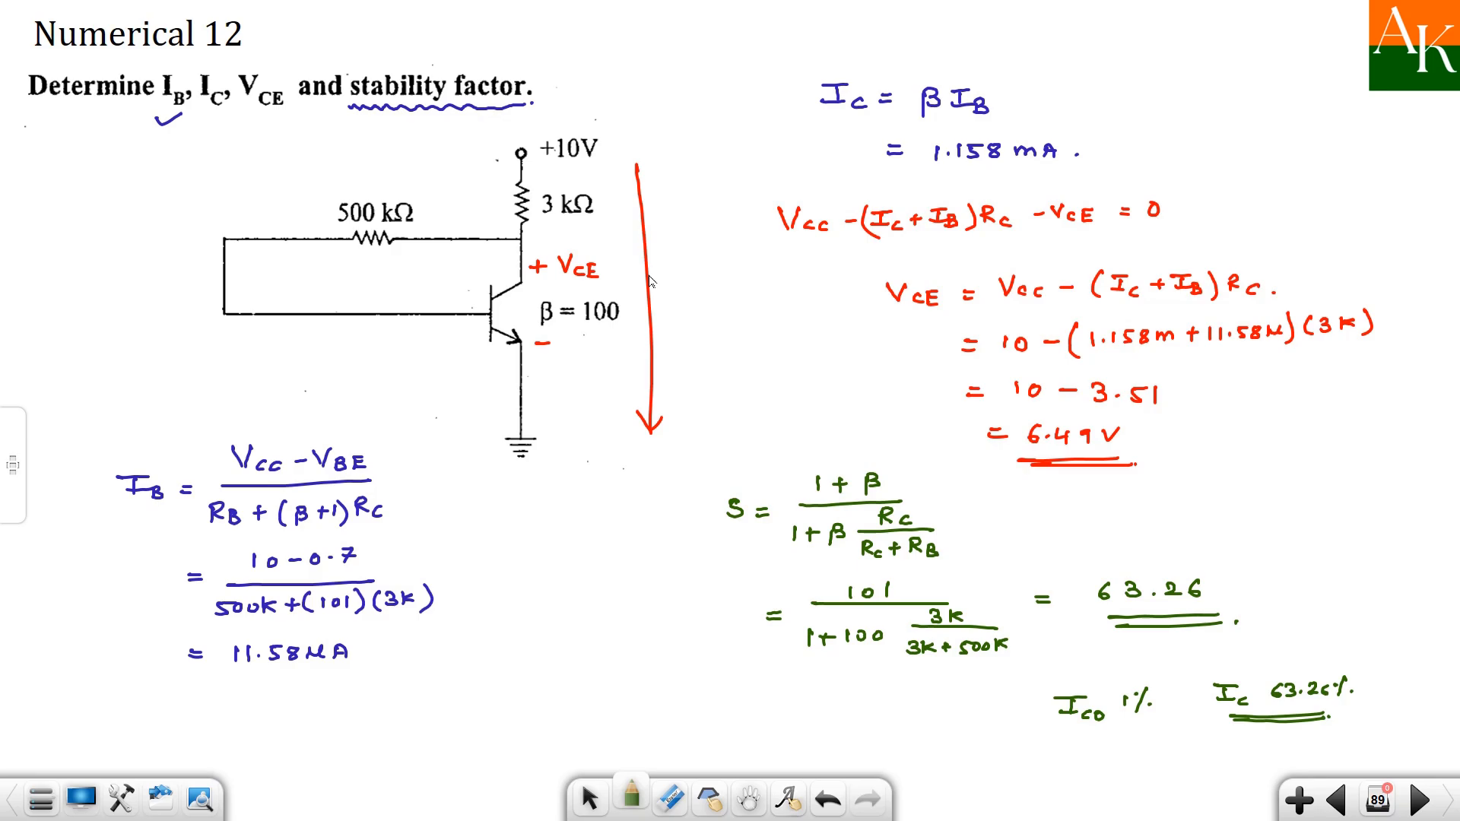
{"action": "mouse_move", "coordinate": [577, 309]}
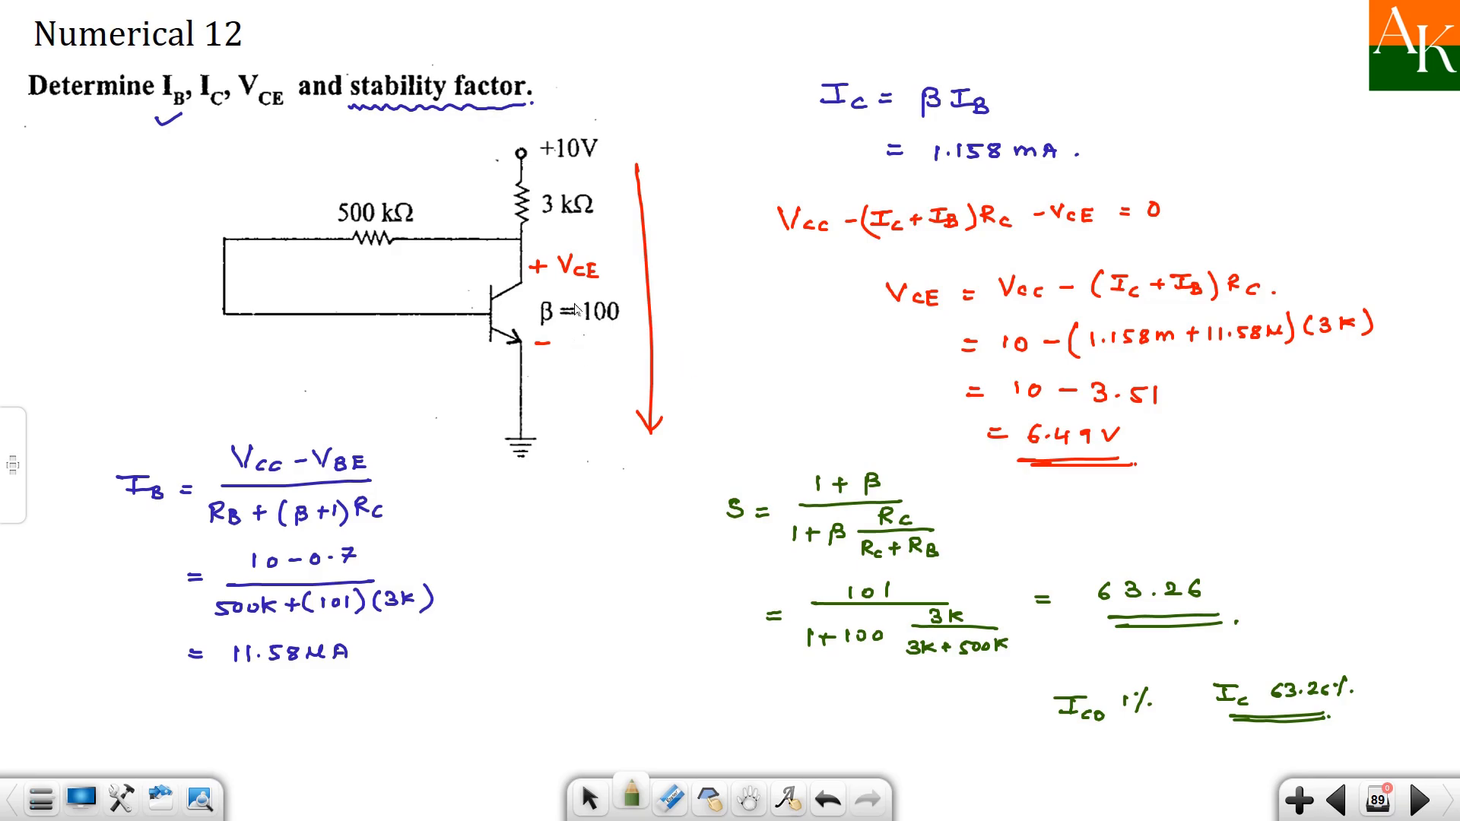
{"action": "mouse_move", "coordinate": [1033, 376]}
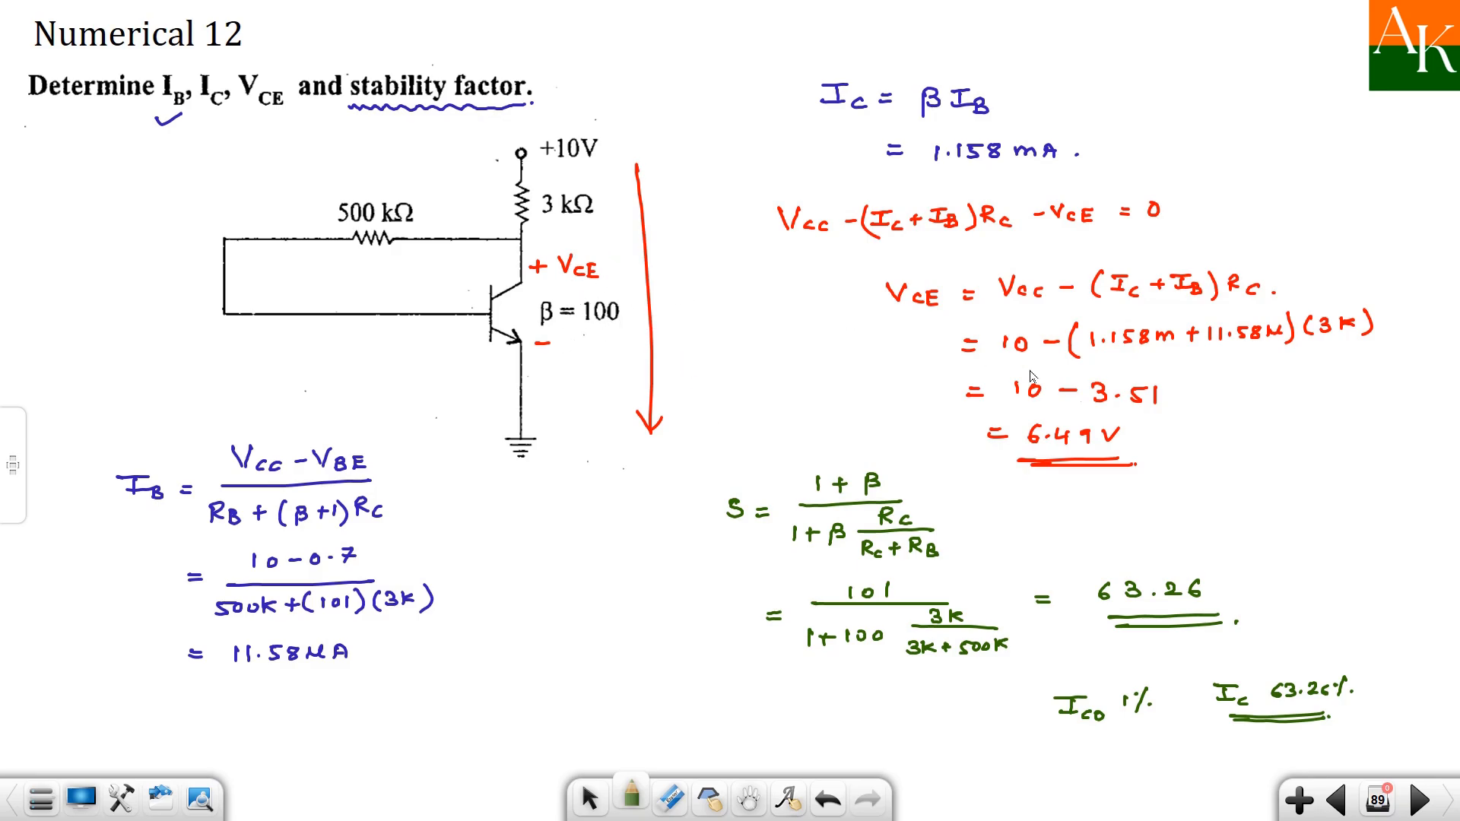
{"action": "mouse_move", "coordinate": [1221, 731]}
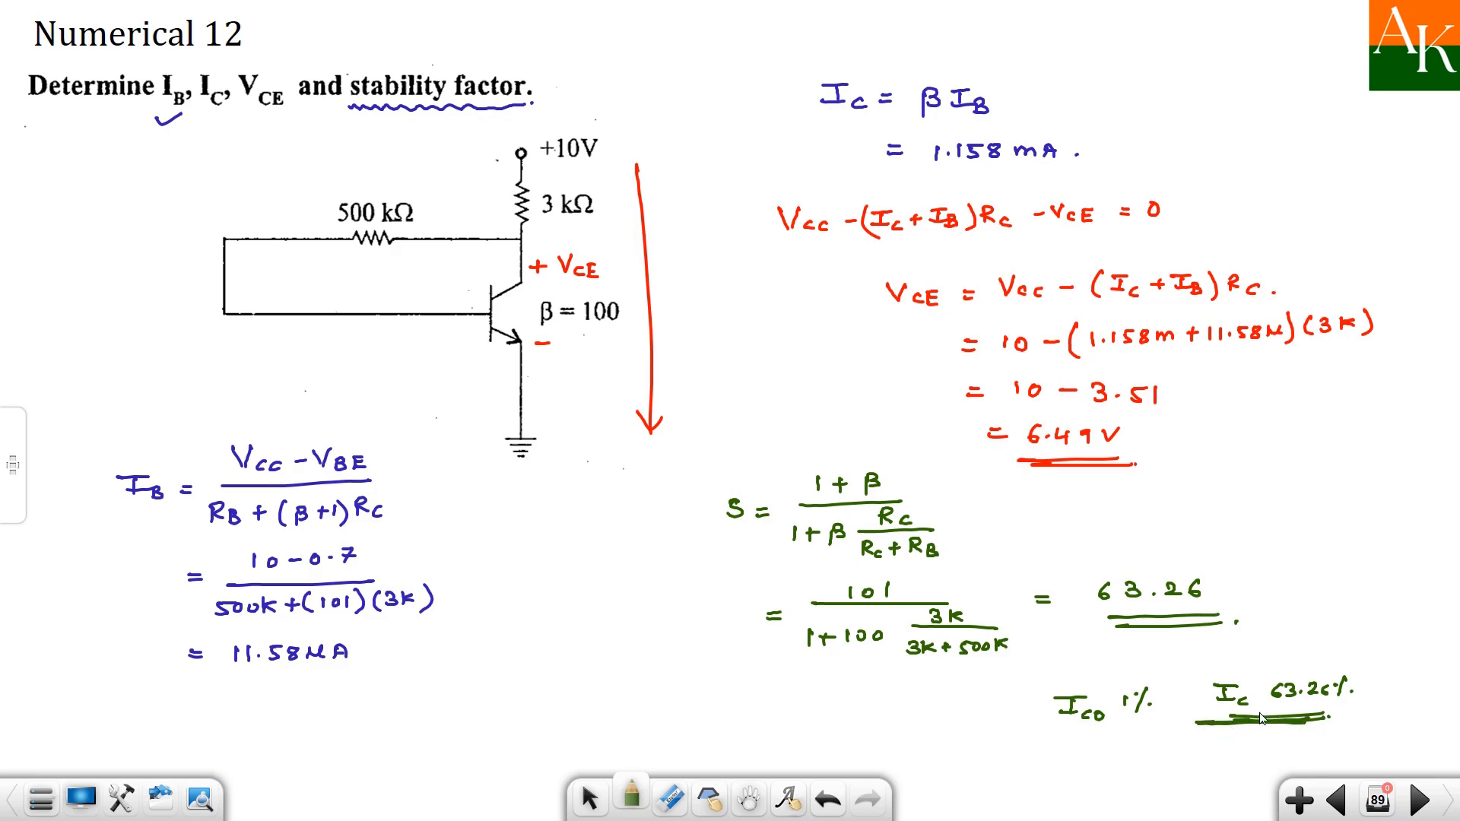
{"action": "mouse_move", "coordinate": [512, 386]}
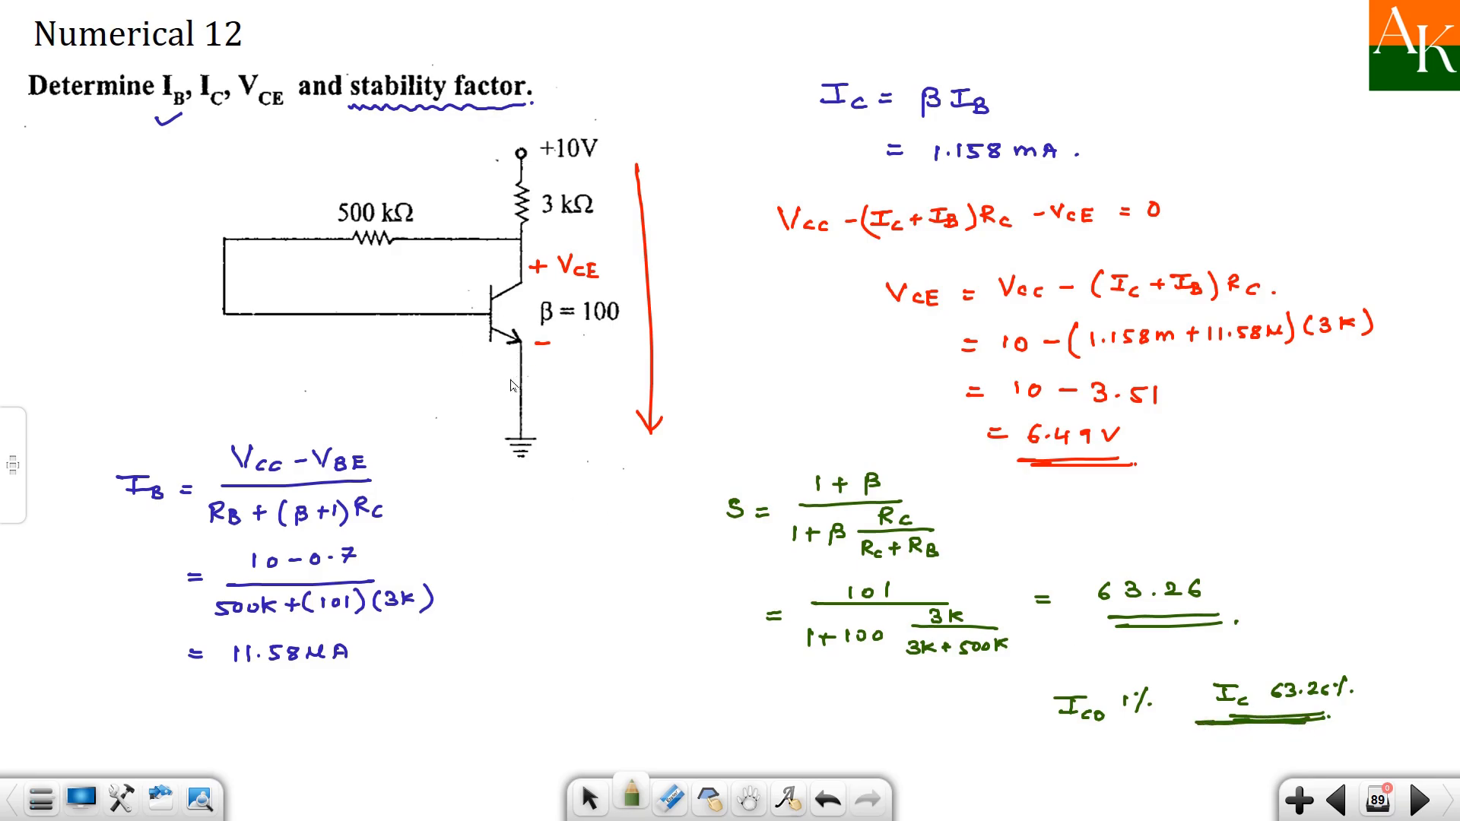
{"action": "mouse_move", "coordinate": [509, 422]}
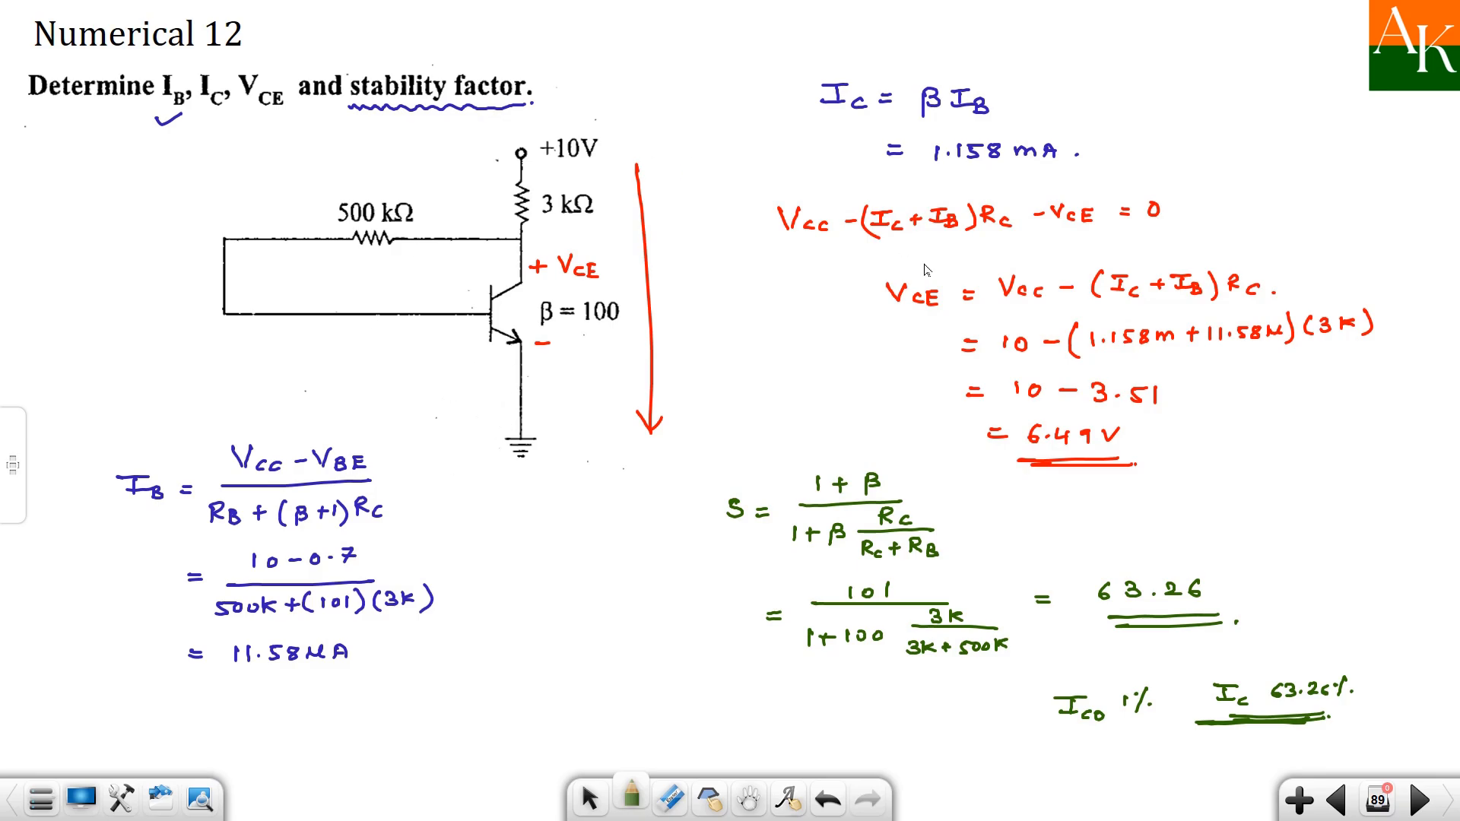
{"action": "mouse_move", "coordinate": [1380, 762]}
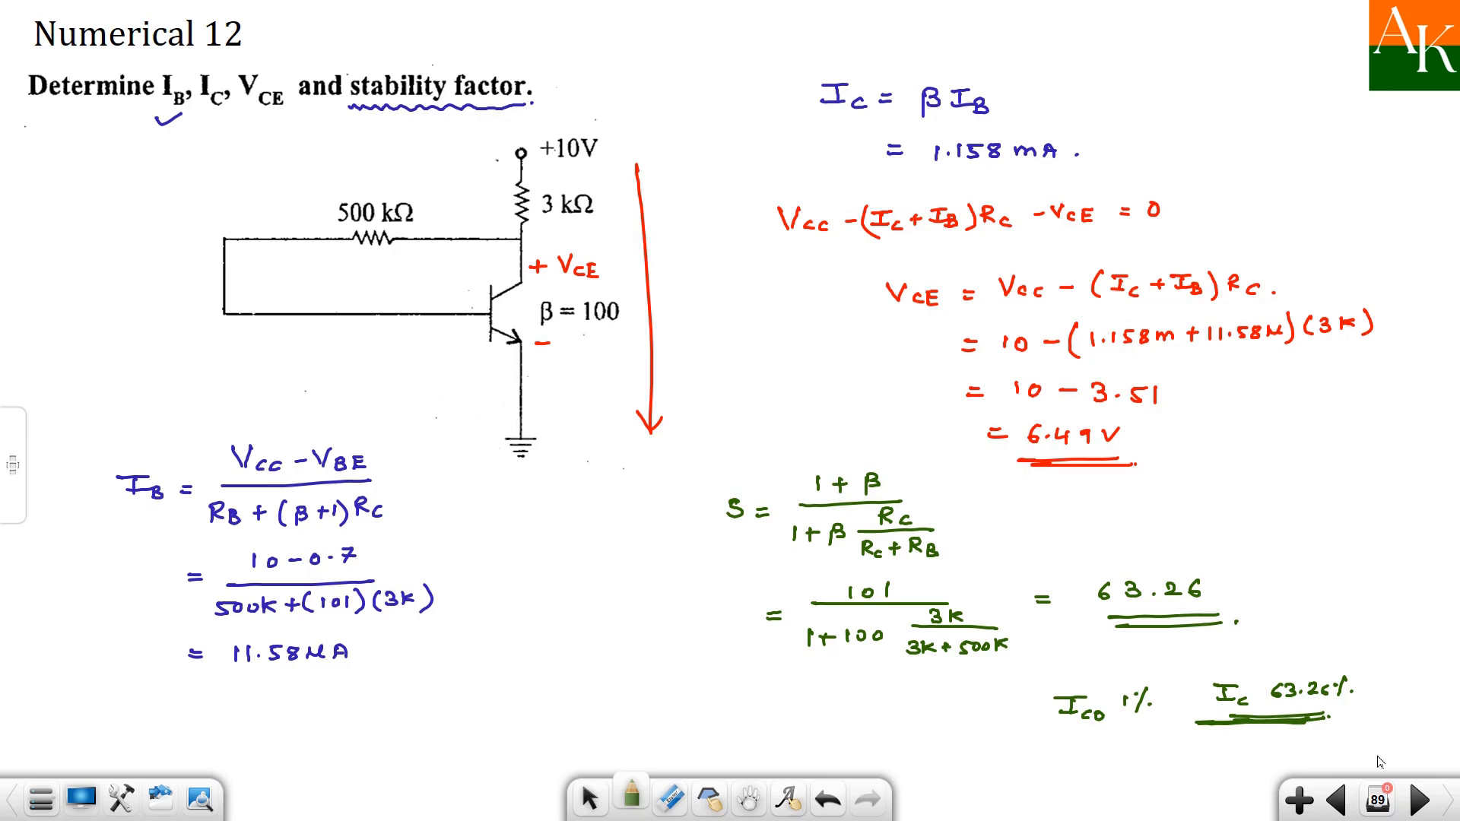
{"action": "mouse_move", "coordinate": [193, 462]}
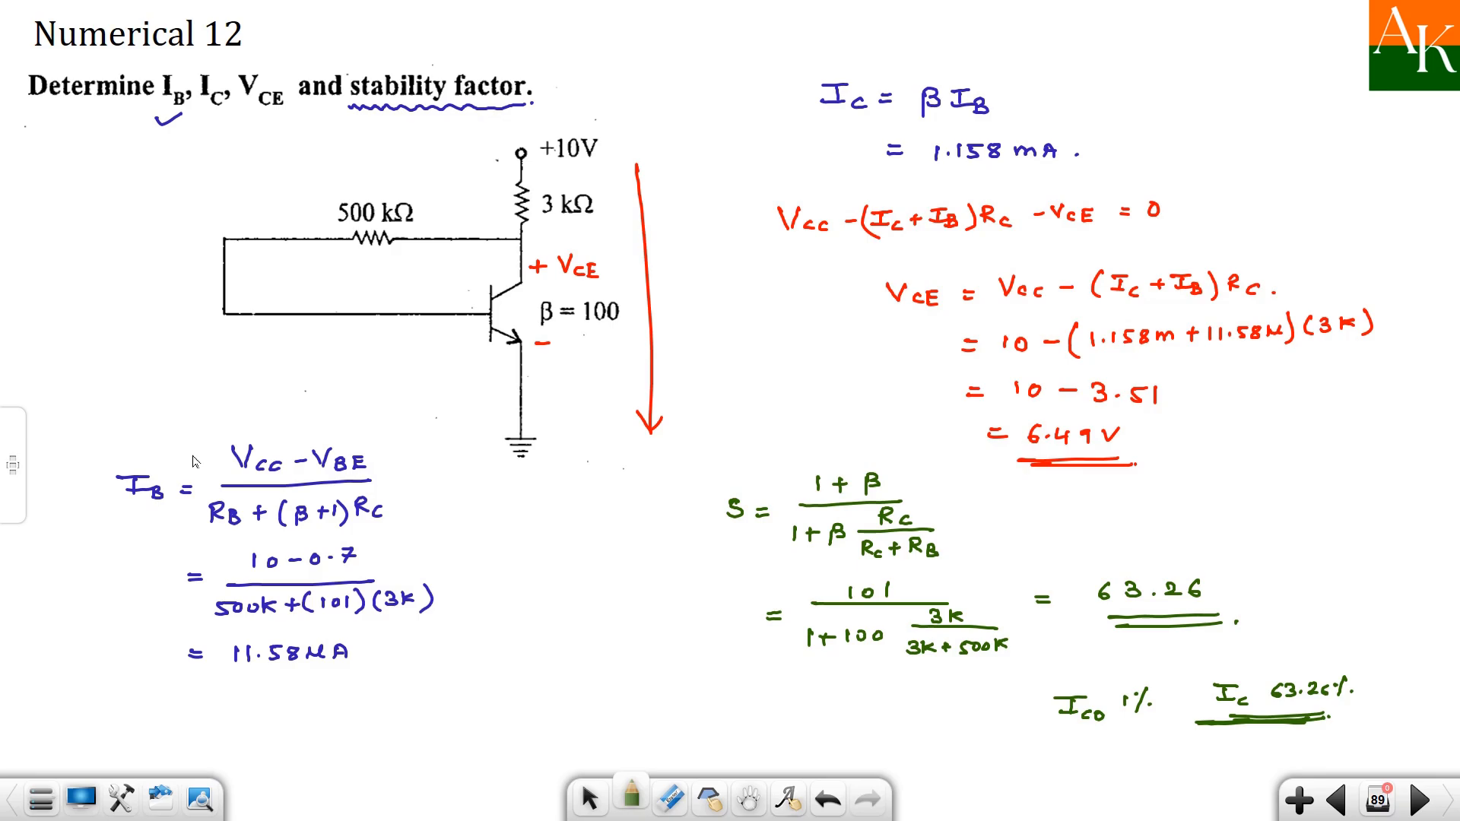
{"action": "mouse_move", "coordinate": [978, 716]}
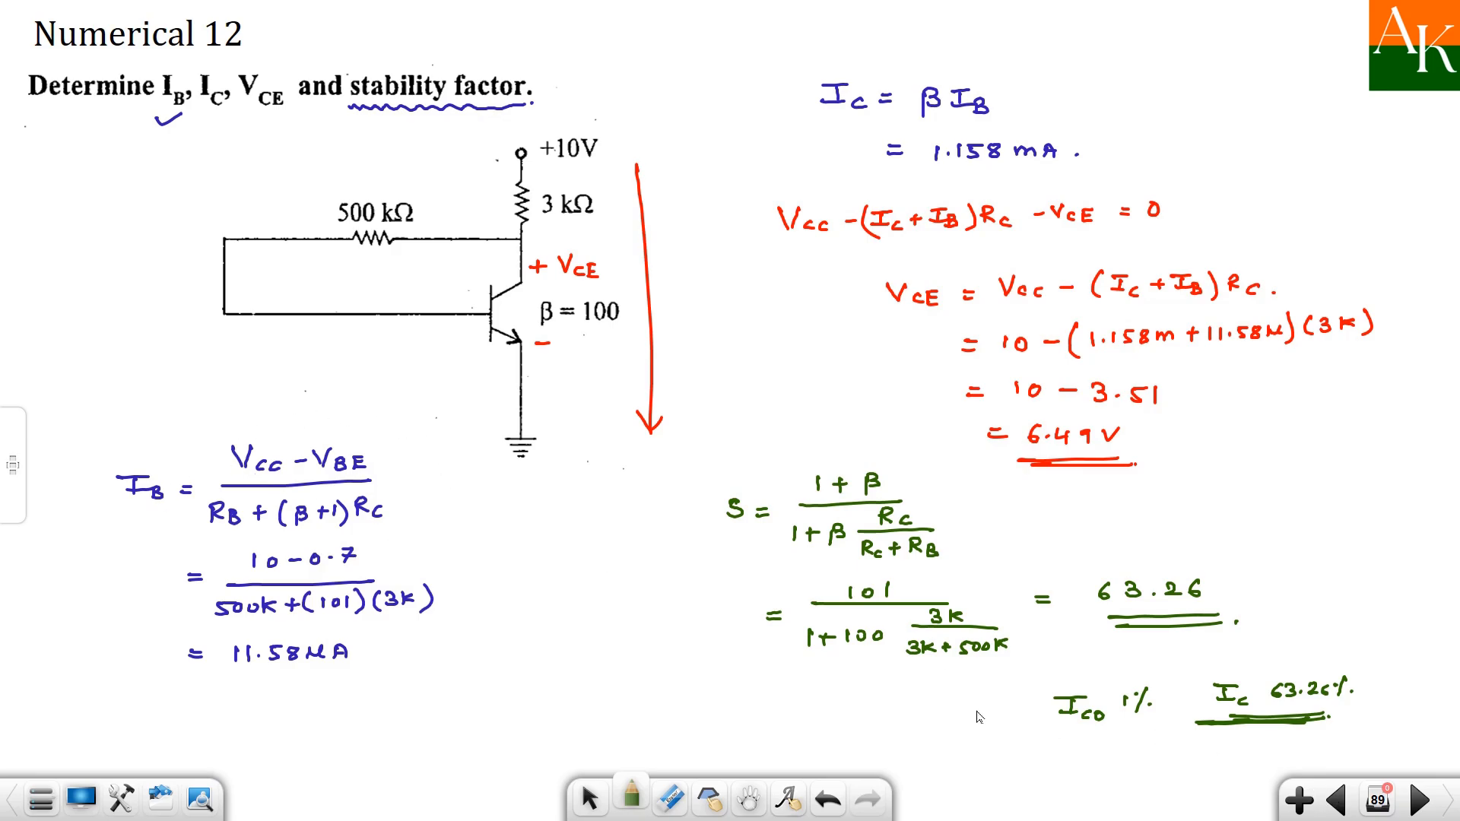
- Return to the previous page, Numerical 11 with its Q-point (9.92 V, 1.676 mA)
{"action": "left_click", "coordinate": [1332, 800]}
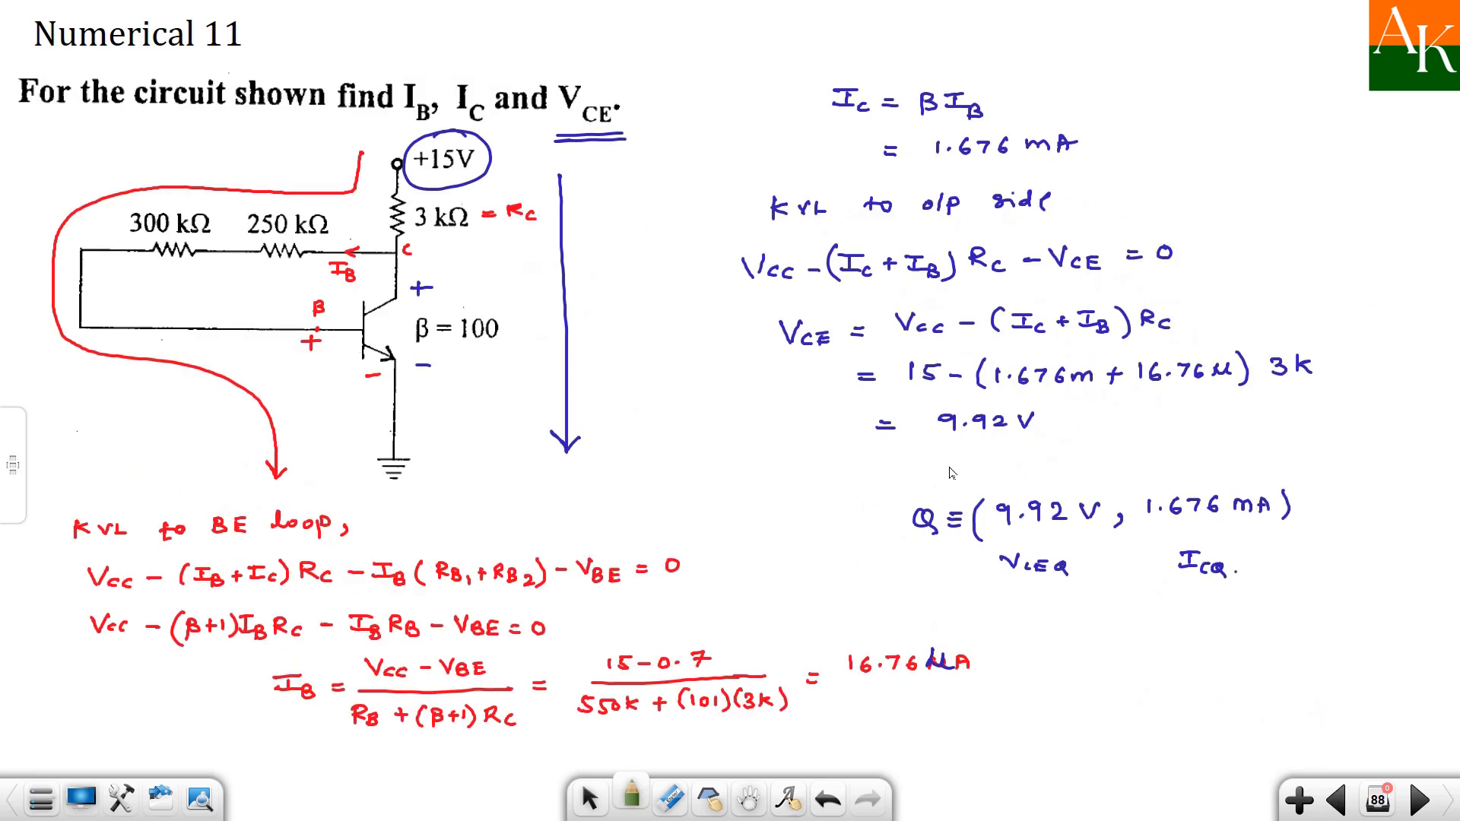
{"action": "mouse_move", "coordinate": [783, 473]}
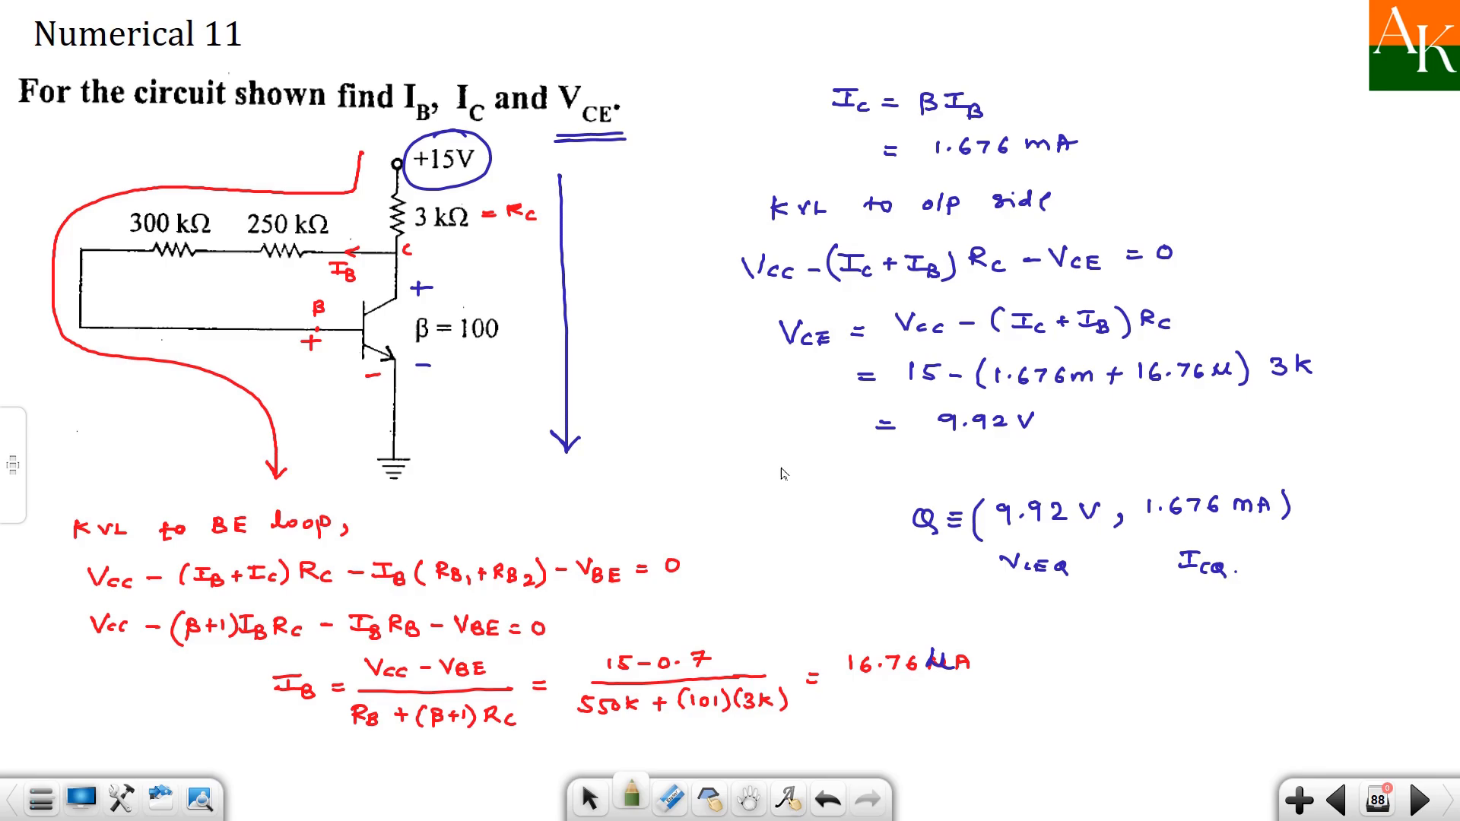